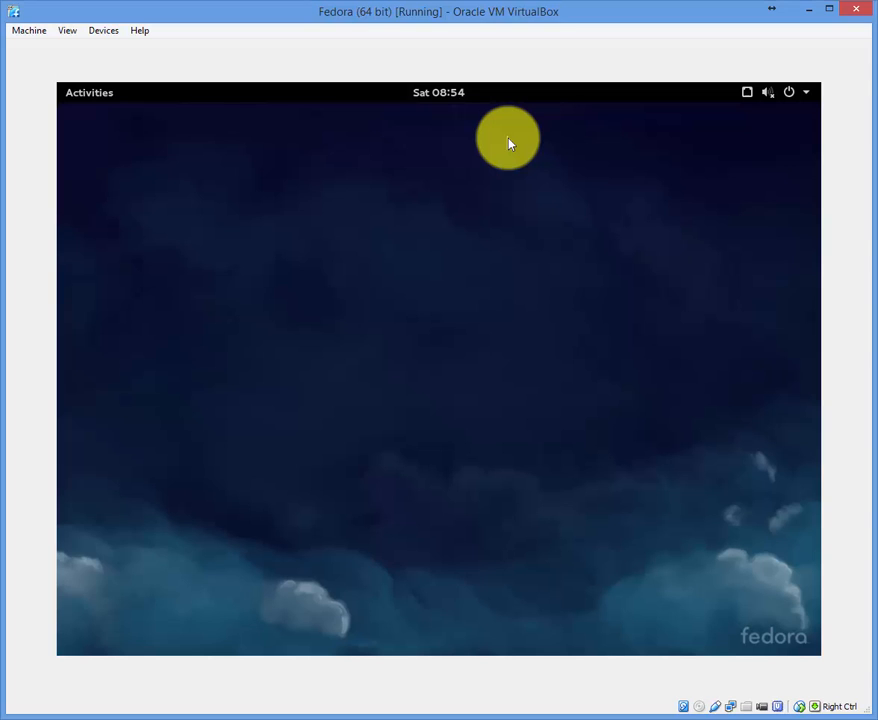
- Search for 'terminal' in the Activities overview and launch the Terminal application
{"action": "left_click", "coordinate": [88, 92]}
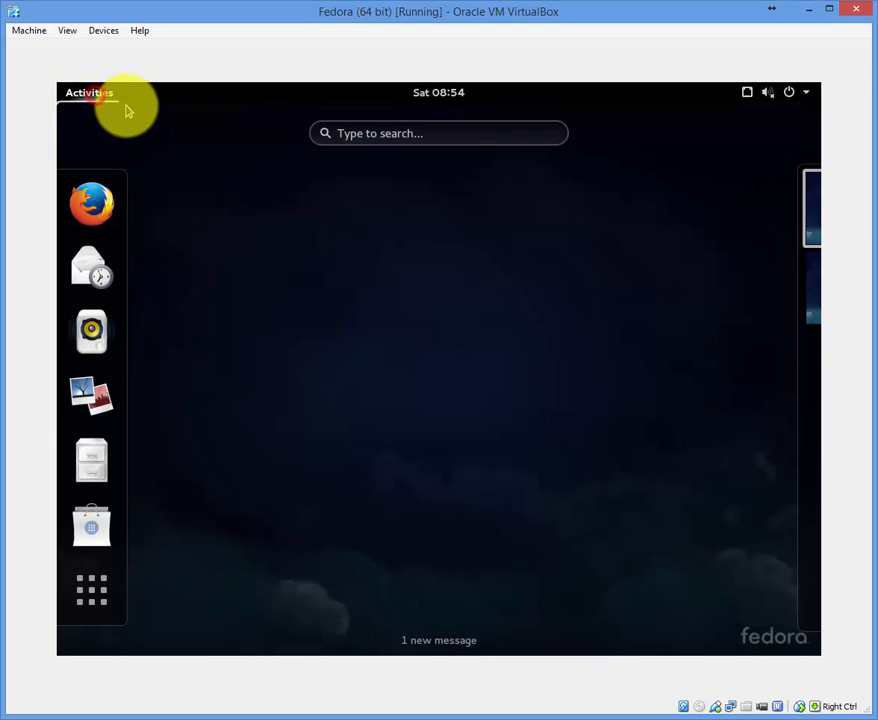
{"action": "left_click", "coordinate": [438, 132]}
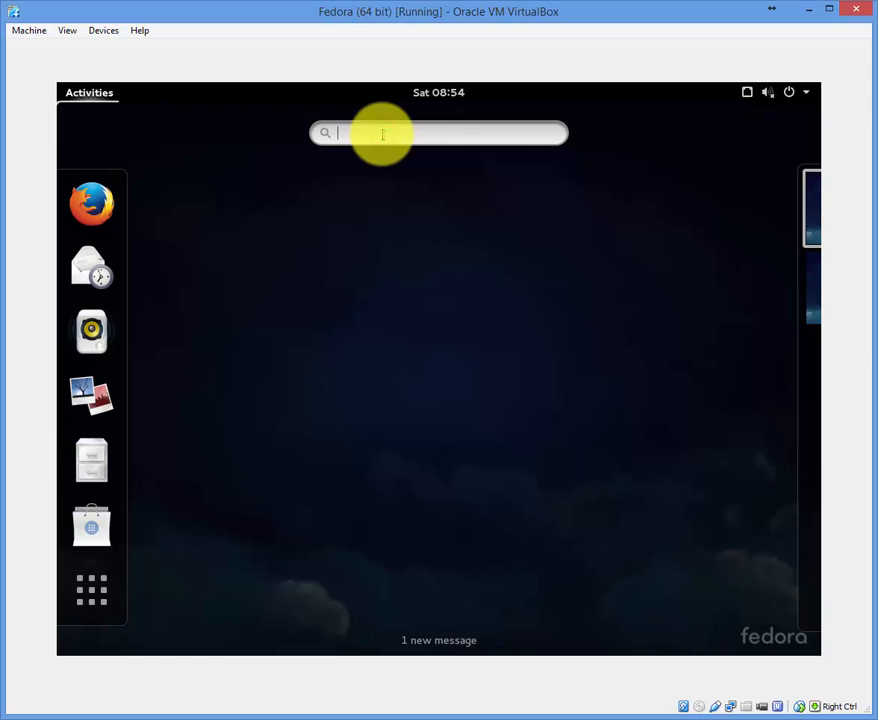
{"action": "type", "text": "terminal"}
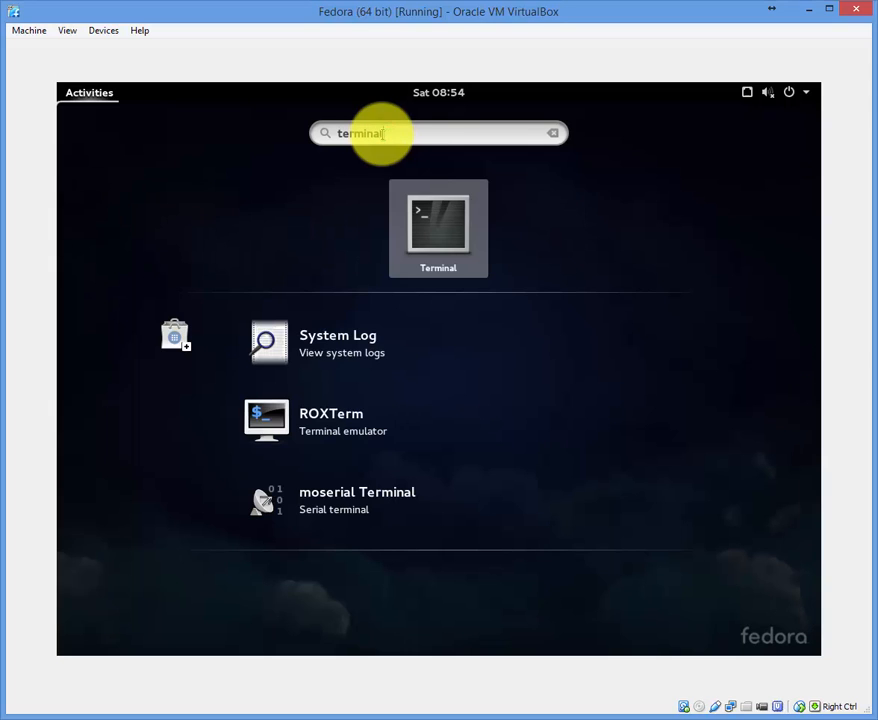
{"action": "left_click", "coordinate": [438, 228]}
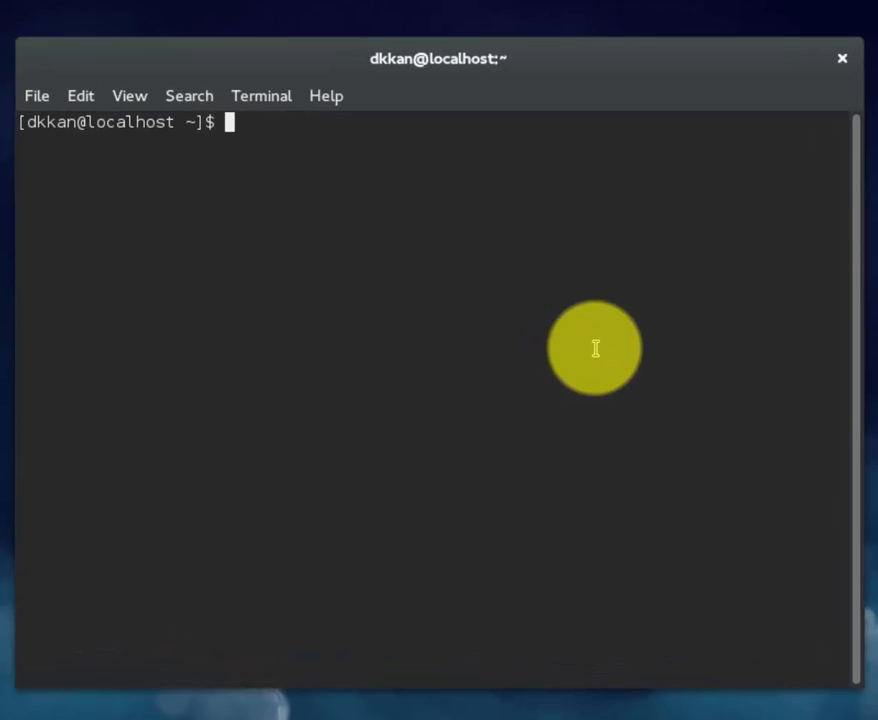
- Move up to /home with 'cd ..' and list its contents with ls
{"action": "type", "text": "c"}
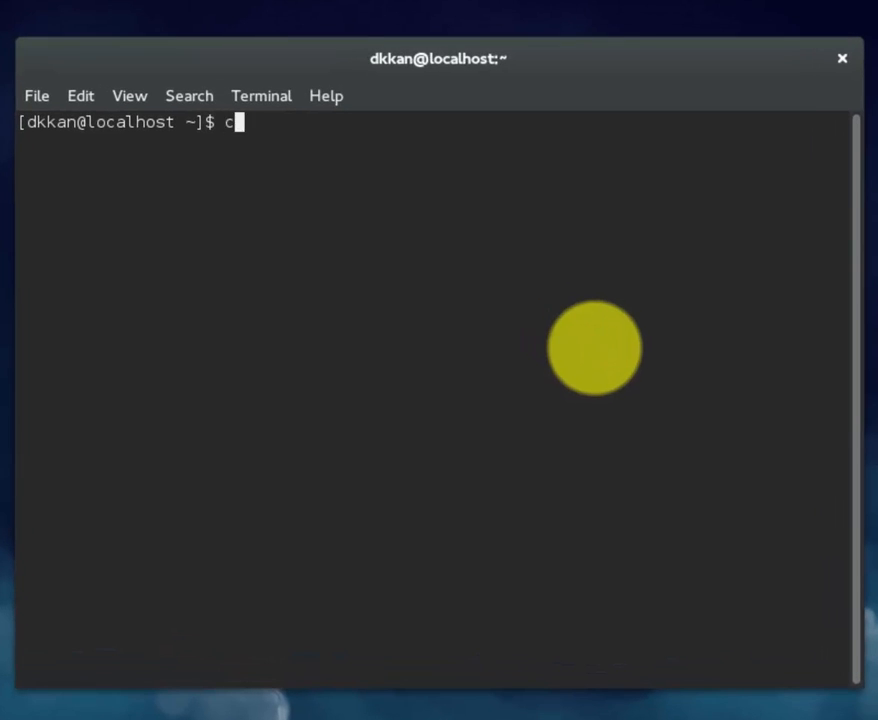
{"action": "type", "text": "d ."}
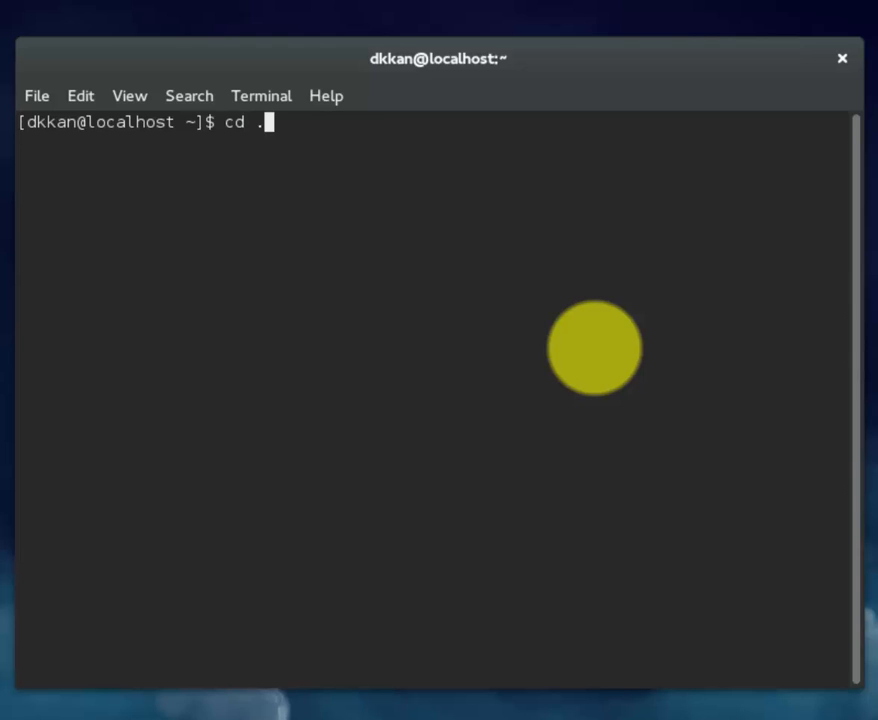
{"action": "type", "text": "."}
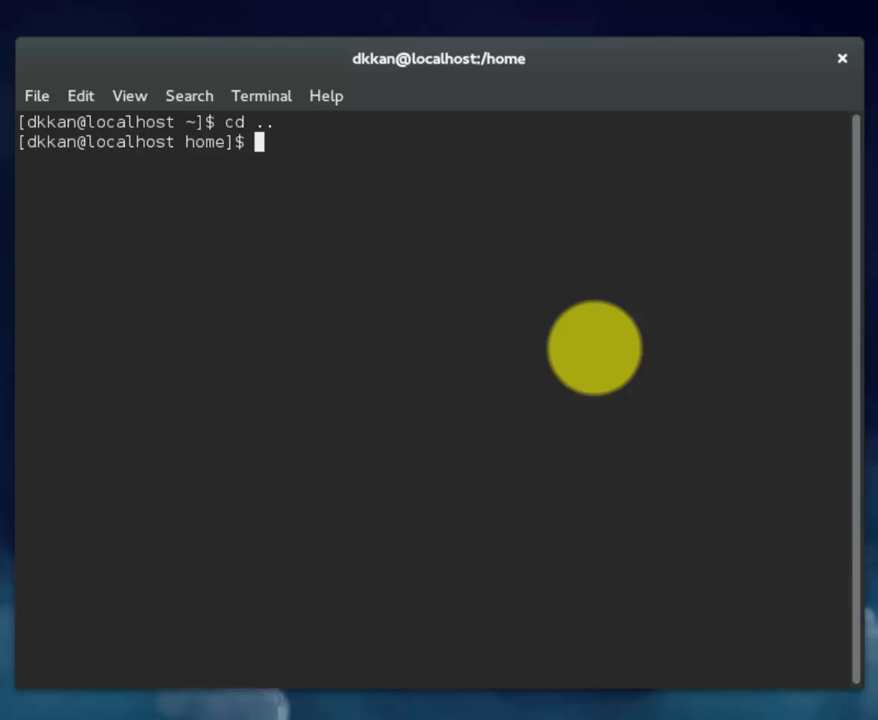
{"action": "type", "text": "ls"}
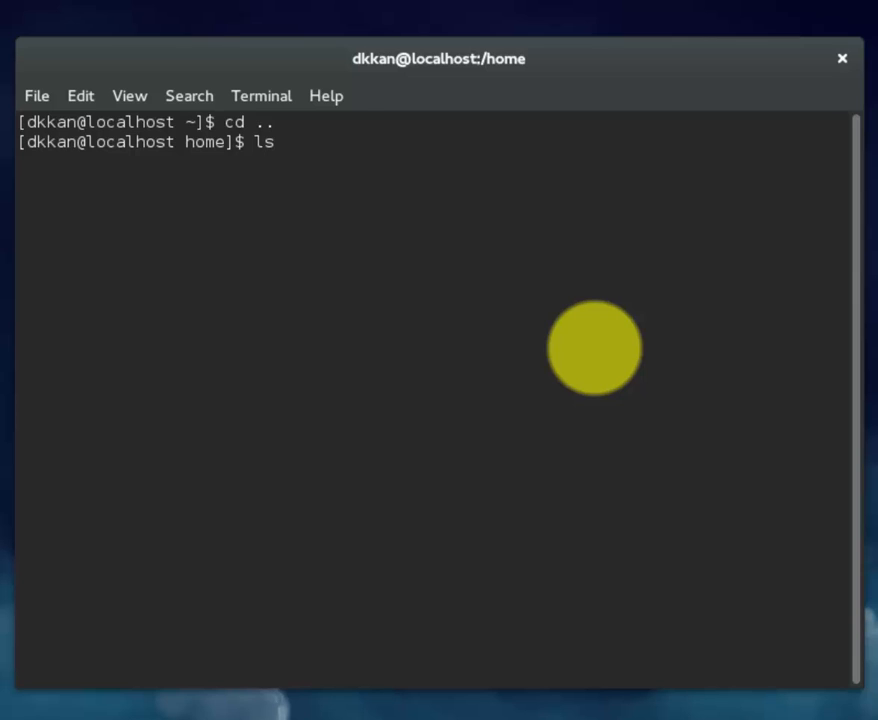
{"action": "key", "text": "Return"}
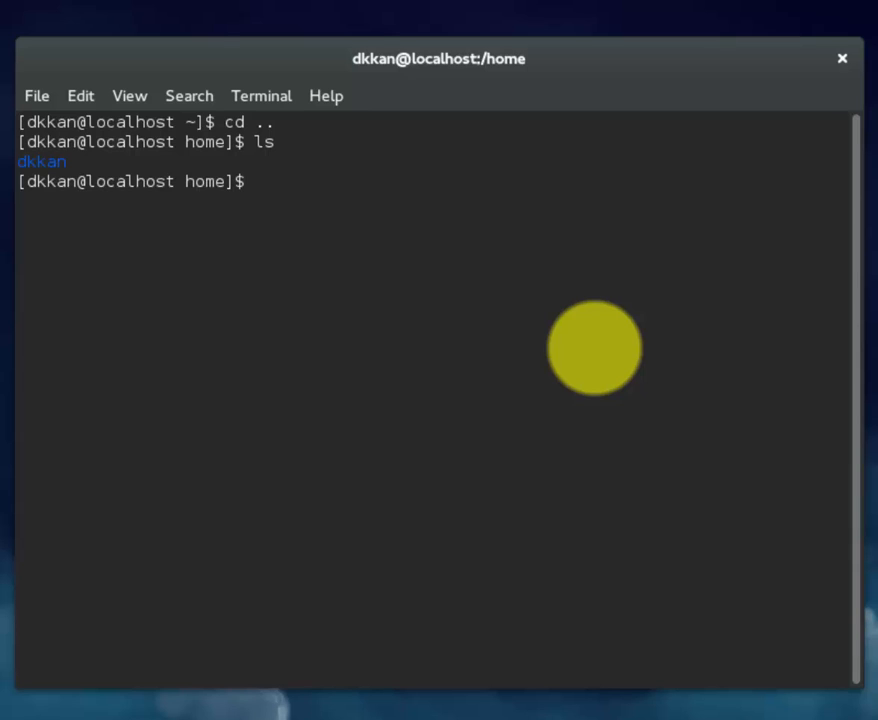
- Show detailed long listings of /home with 'ls -l' and 'ls -al'
{"action": "type", "text": "ls -"}
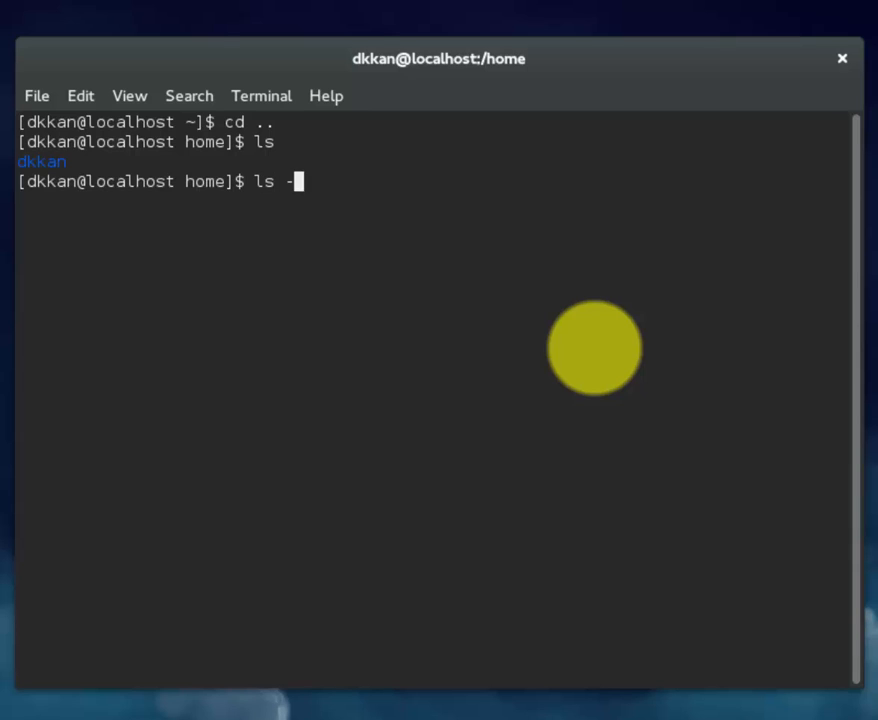
{"action": "type", "text": "l"}
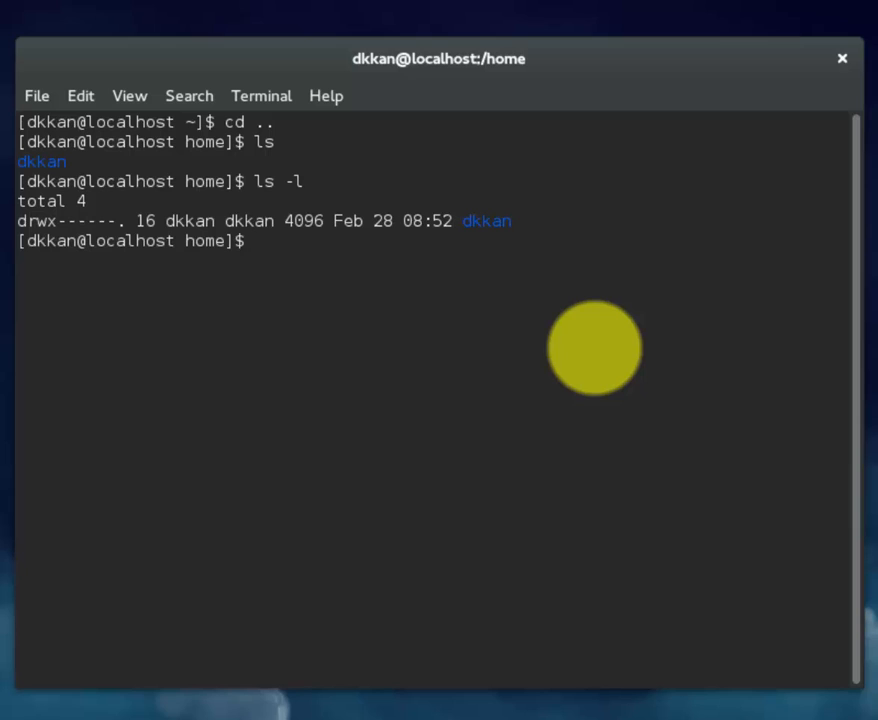
{"action": "type", "text": "ls -al"}
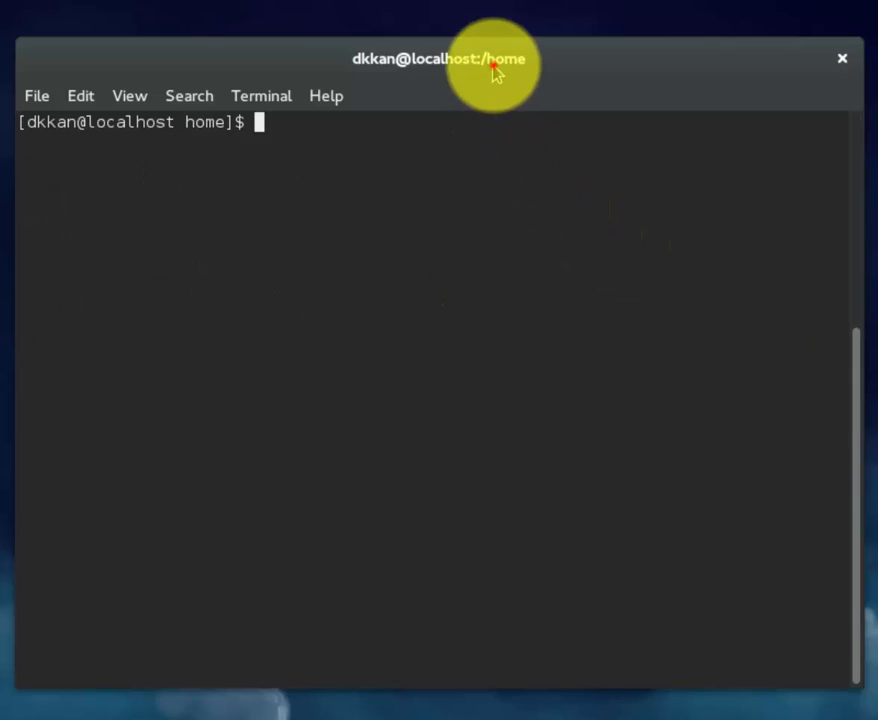
{"action": "mouse_move", "coordinate": [428, 212]}
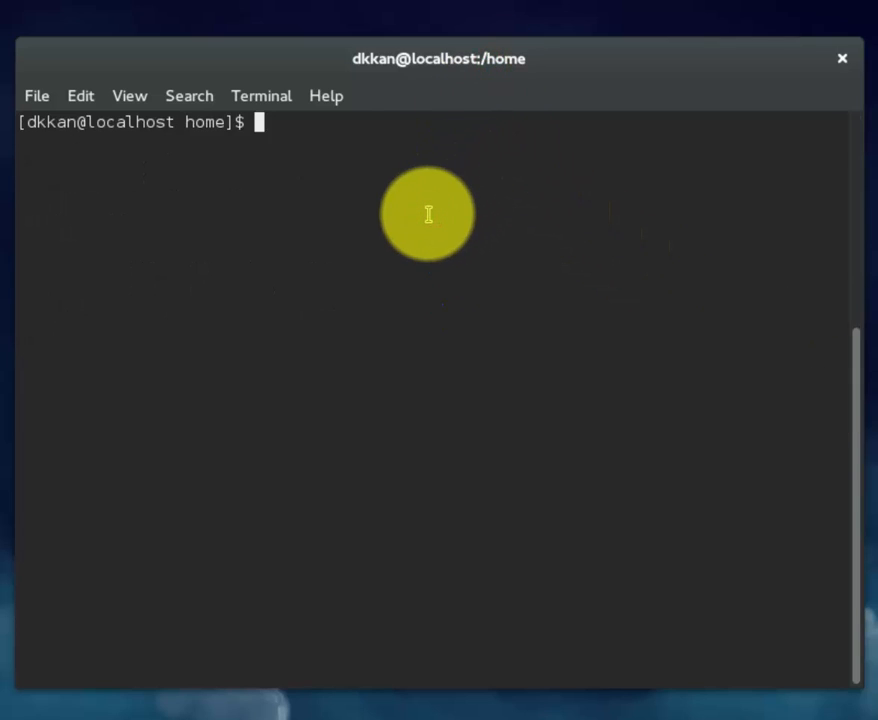
{"action": "type", "text": "man"}
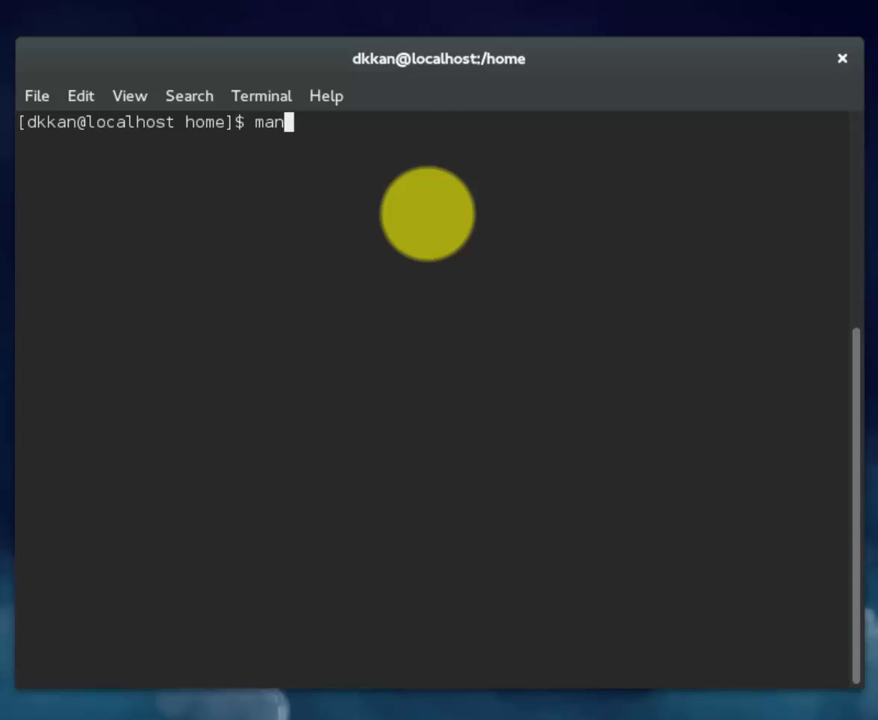
{"action": "type", "text": "l"}
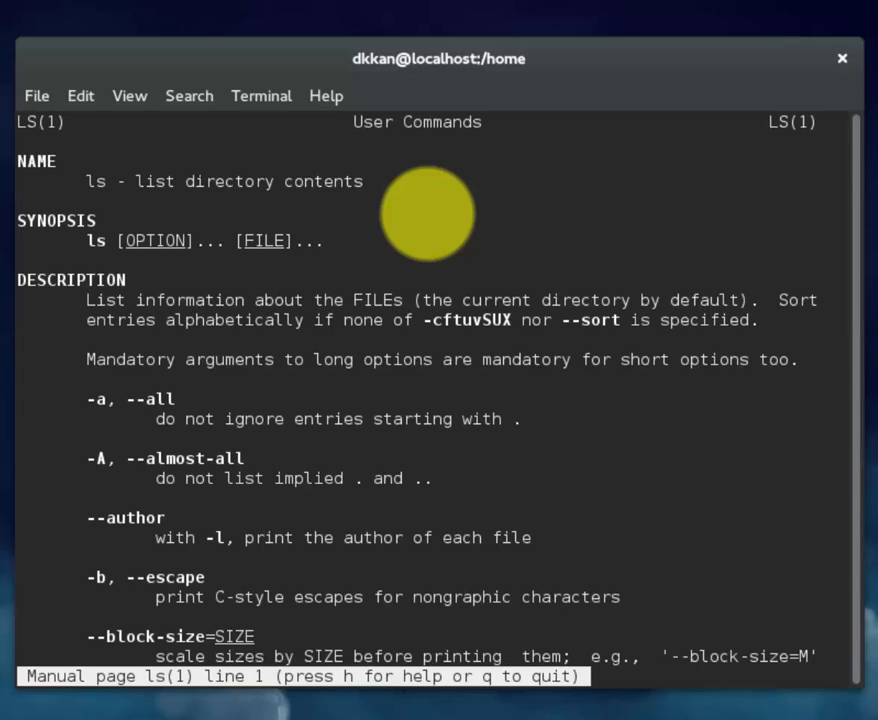
{"action": "mouse_move", "coordinate": [428, 436]}
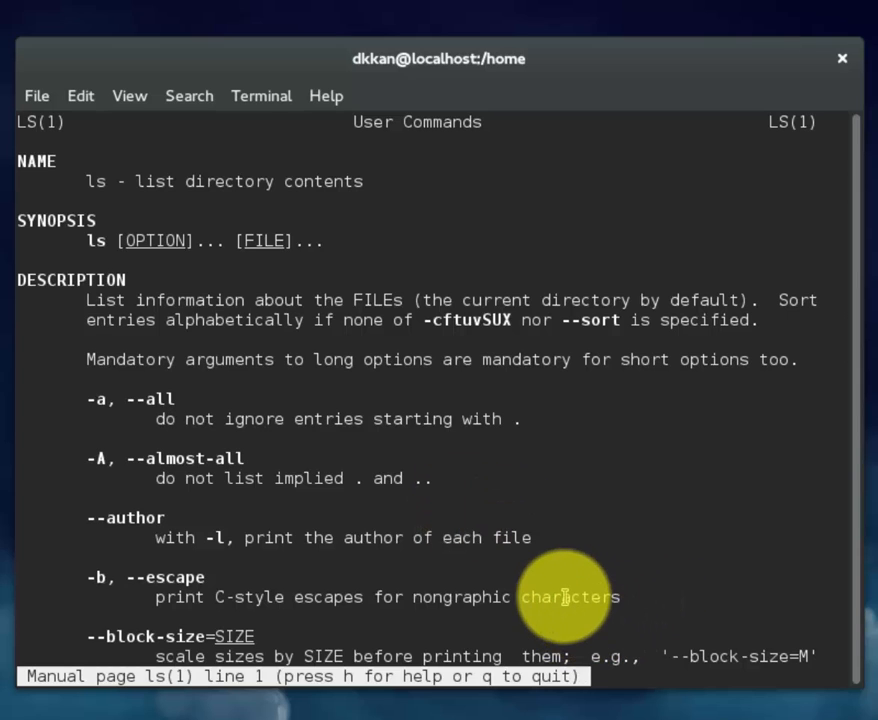
{"action": "scroll", "scroll_direction": "down", "scroll_amount": 3}
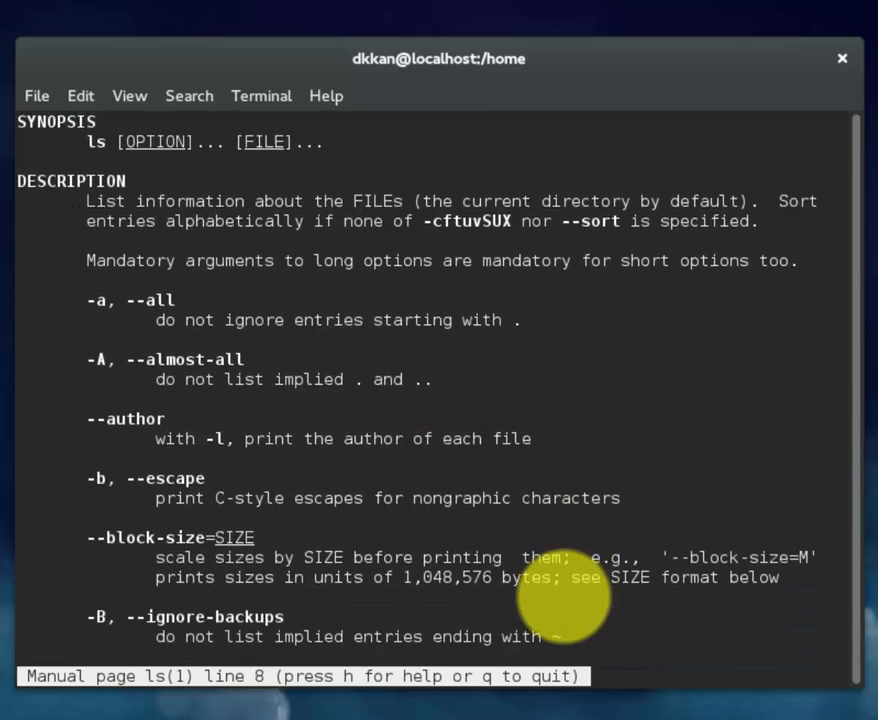
{"action": "scroll", "scroll_direction": "down", "scroll_amount": 3}
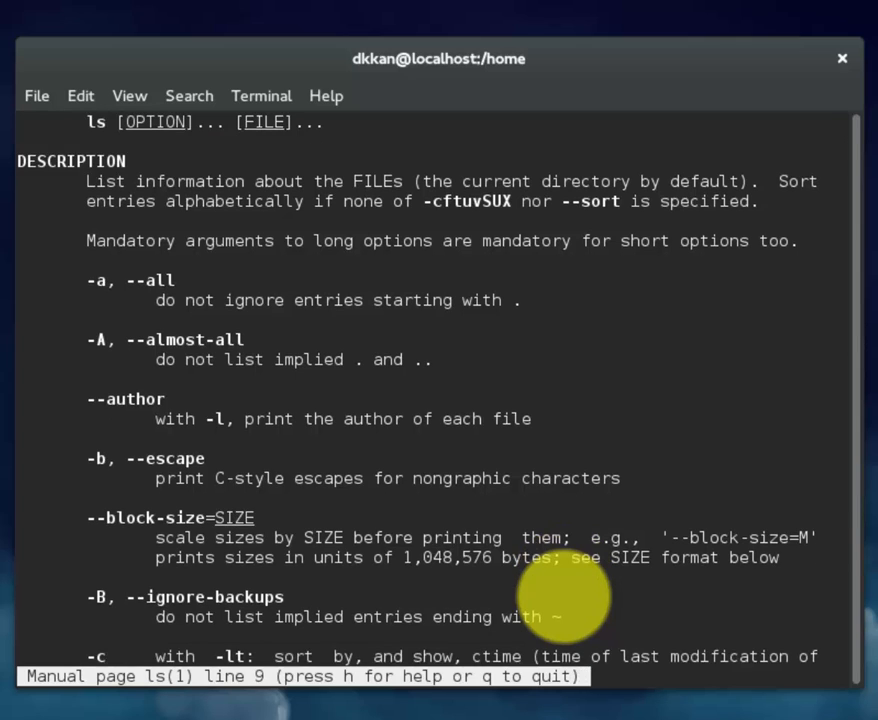
{"action": "scroll", "scroll_direction": "down", "scroll_amount": 3}
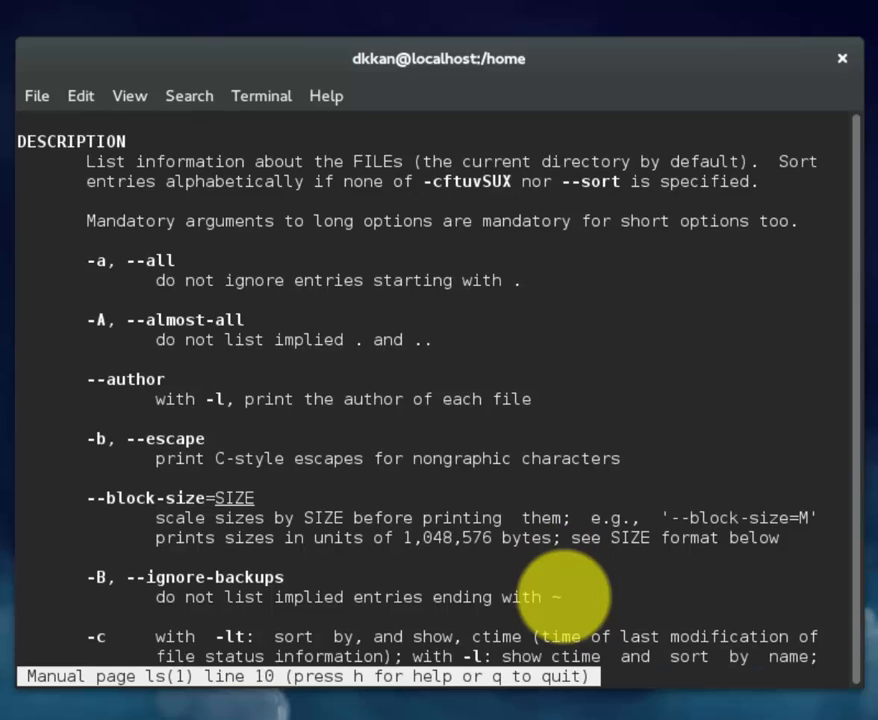
{"action": "scroll", "scroll_direction": "down", "scroll_amount": 3}
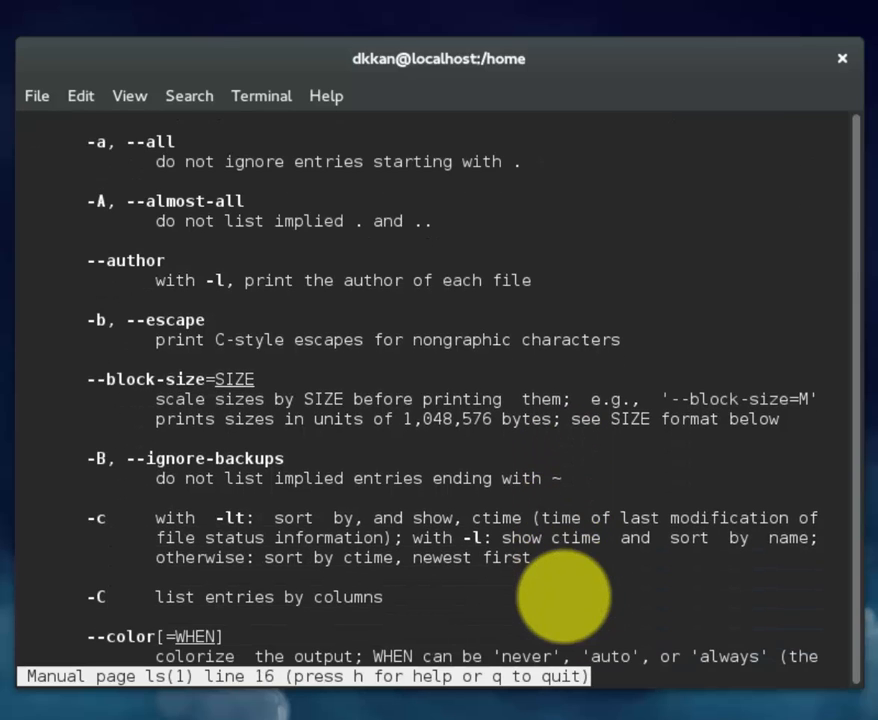
{"action": "scroll", "scroll_direction": "down", "scroll_amount": 3}
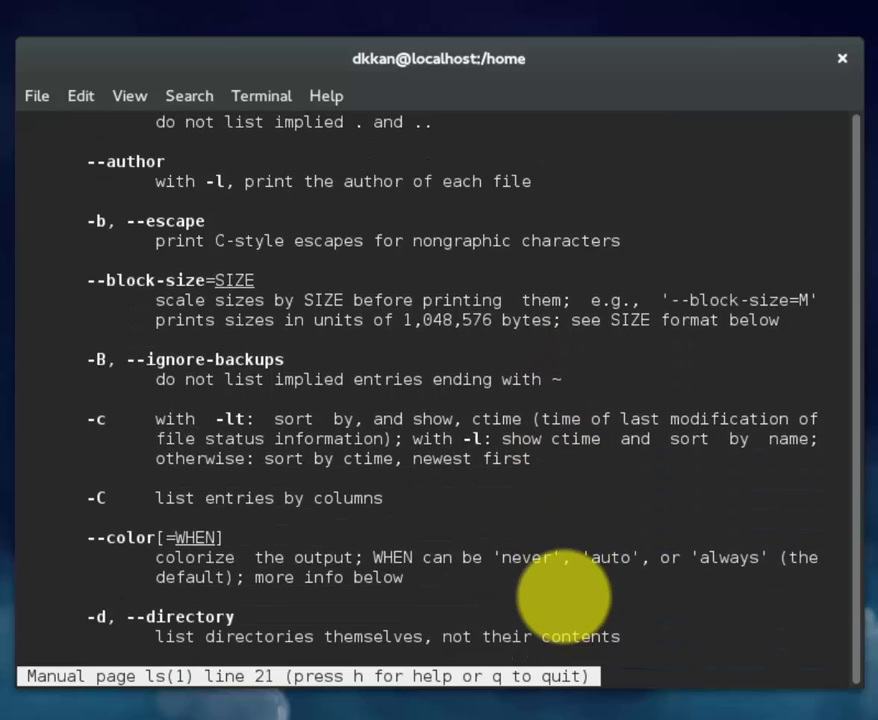
{"action": "scroll", "scroll_direction": "down", "scroll_amount": 3}
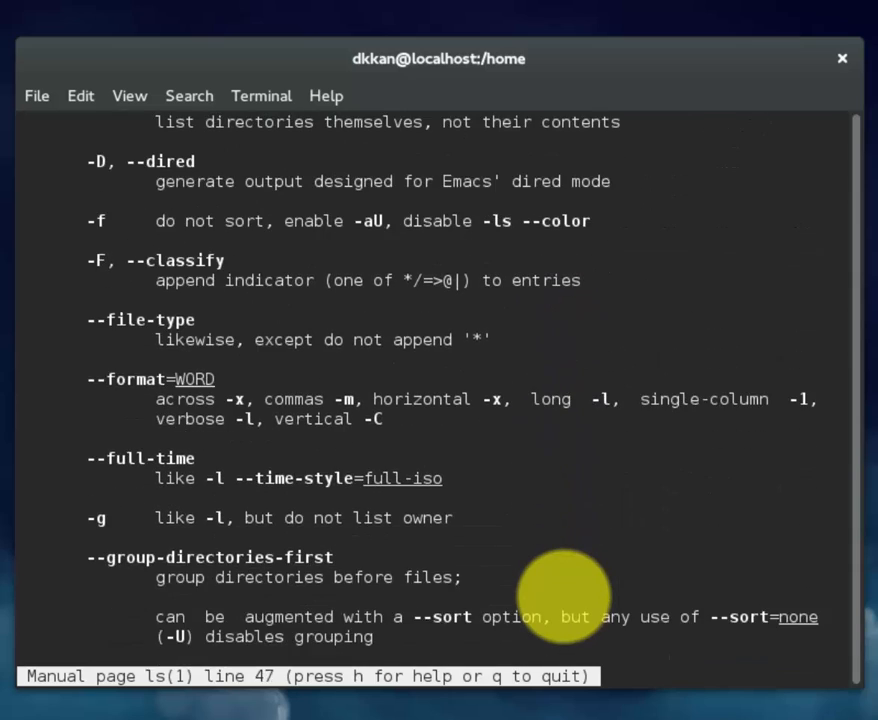
{"action": "scroll", "scroll_direction": "down", "scroll_amount": 3}
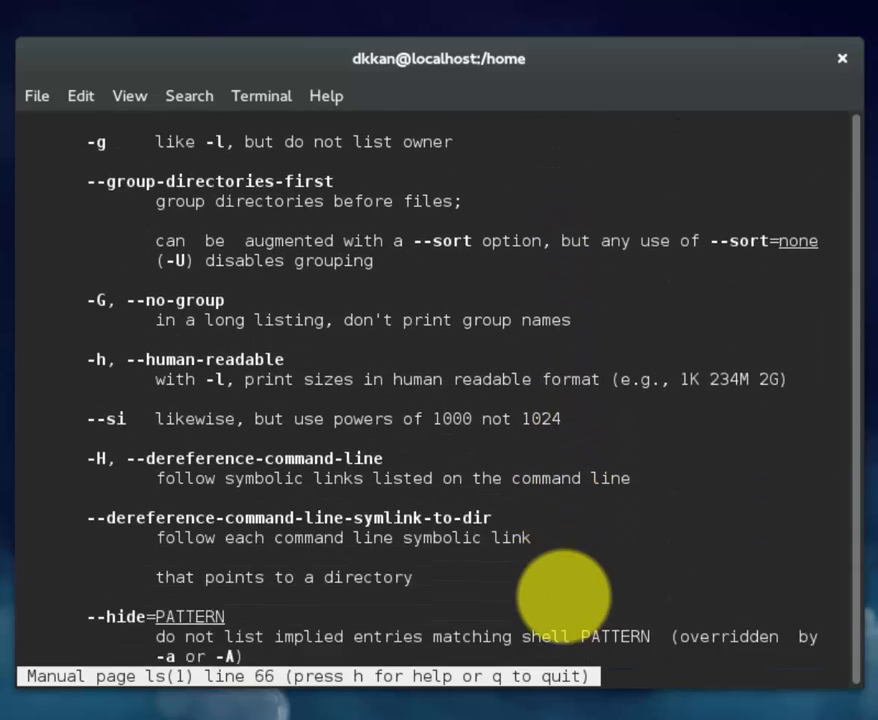
{"action": "scroll", "scroll_direction": "down", "scroll_amount": 3}
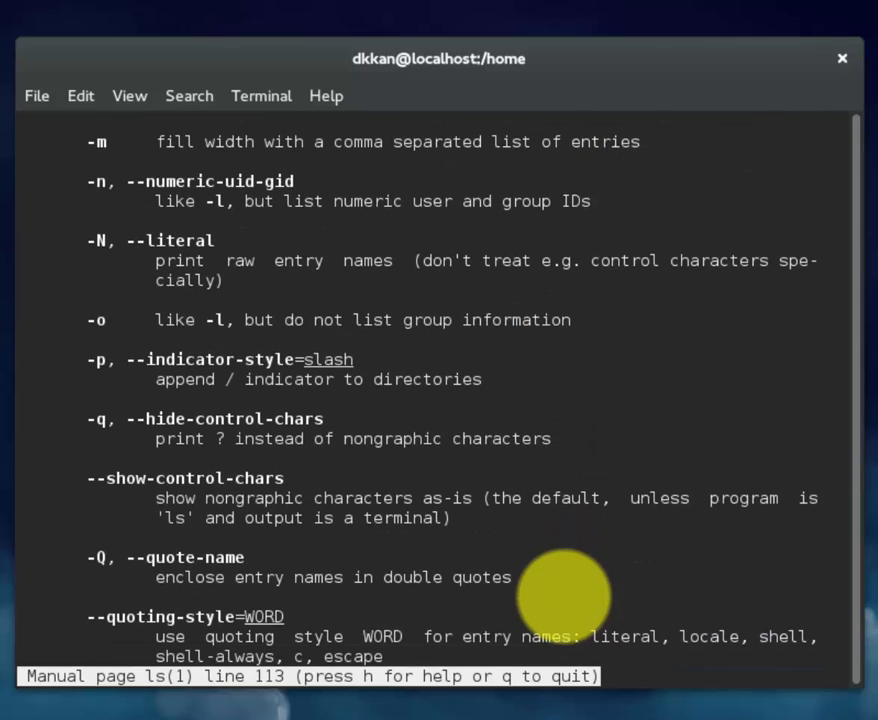
{"action": "key", "text": "q"}
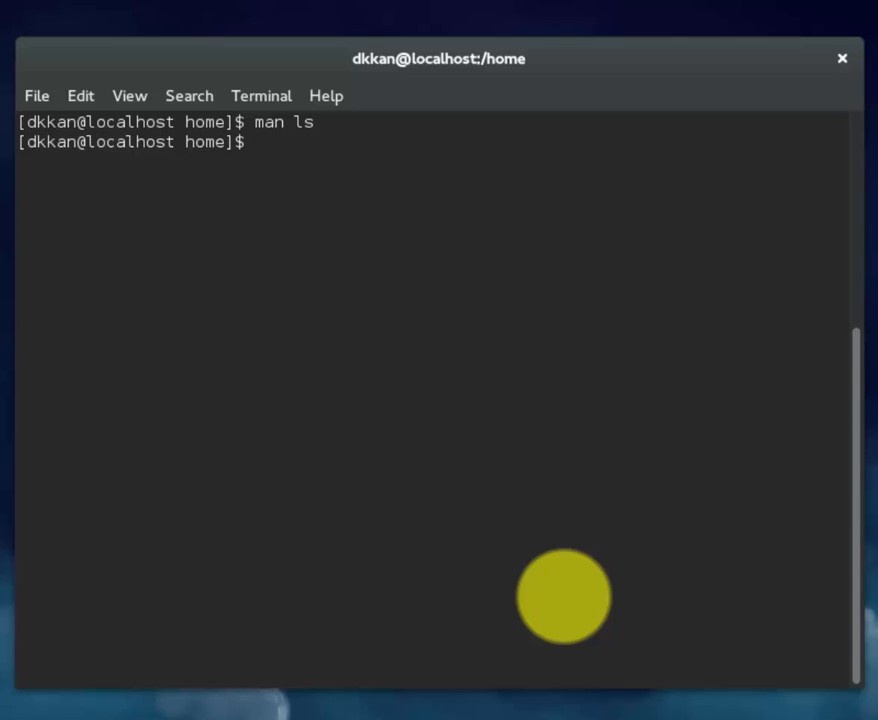
- Run 'ls -ltr' for a time-sorted listing, then view and quit the 'man man' manual page
{"action": "type", "text": "ls"}
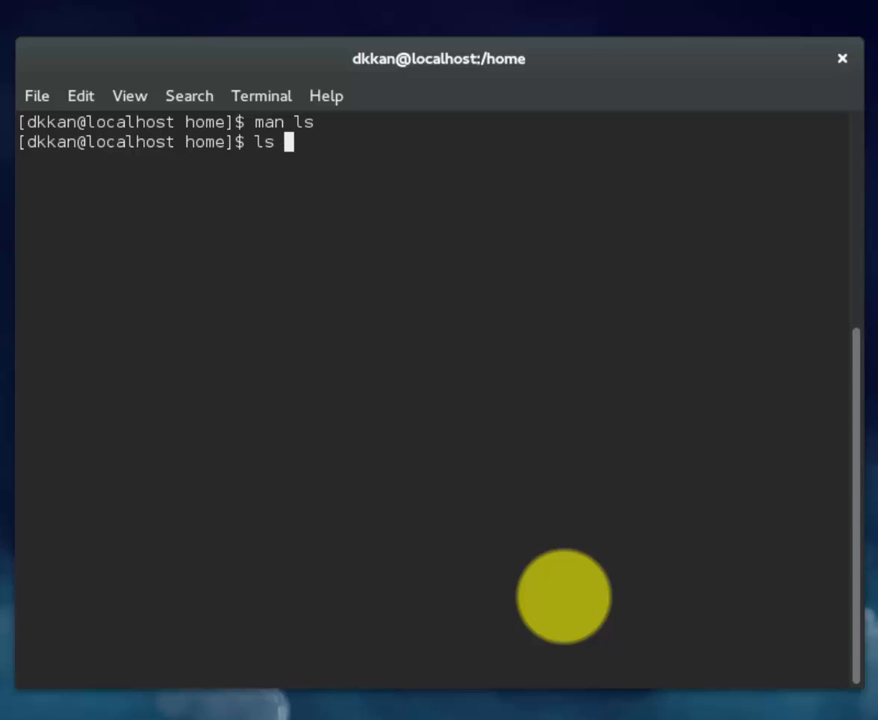
{"action": "type", "text": "-ltr"}
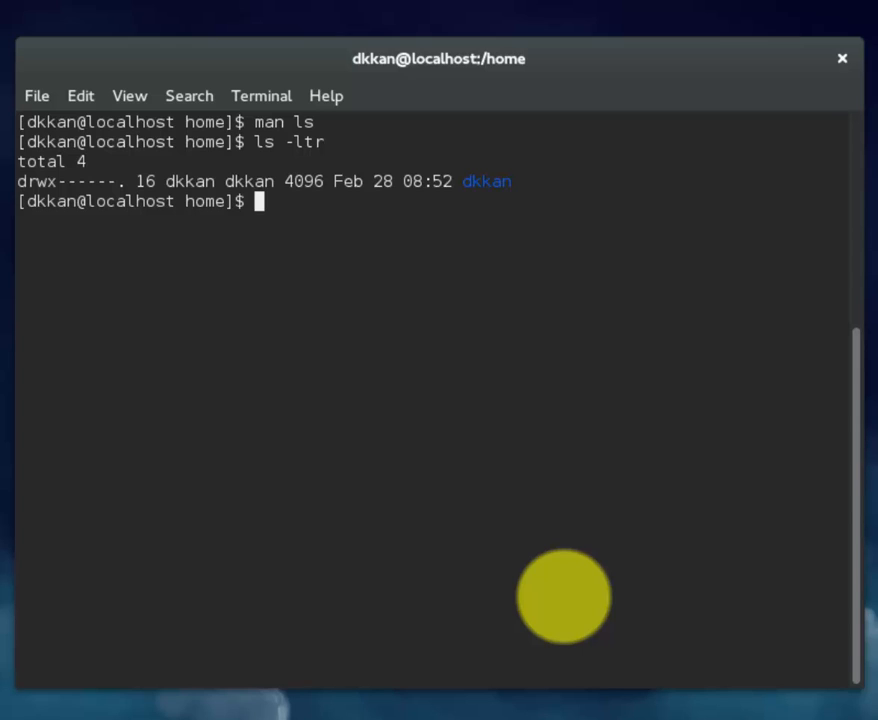
{"action": "type", "text": "man man"}
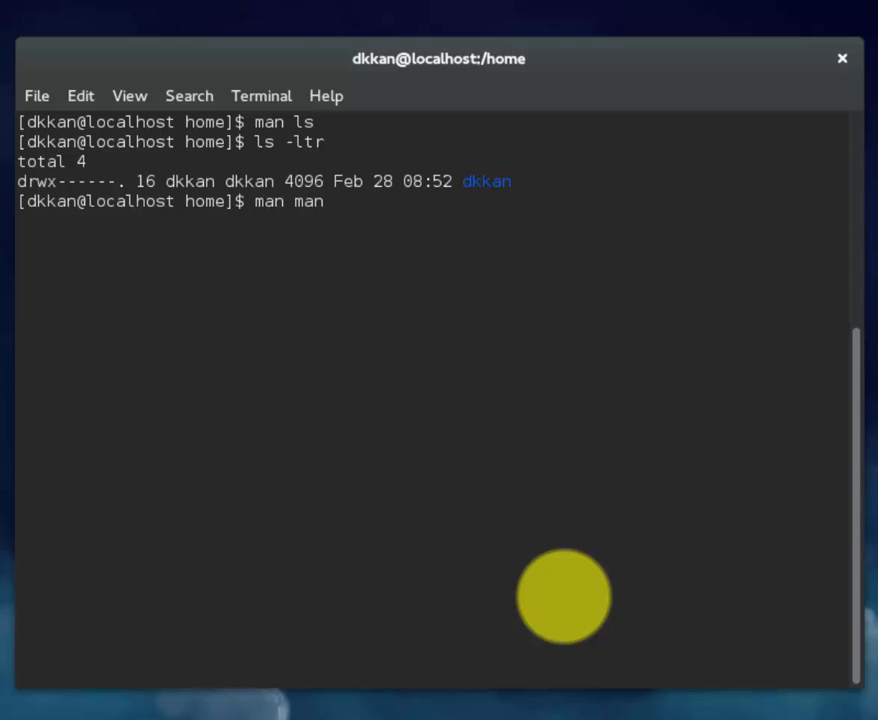
{"action": "key", "text": "Return"}
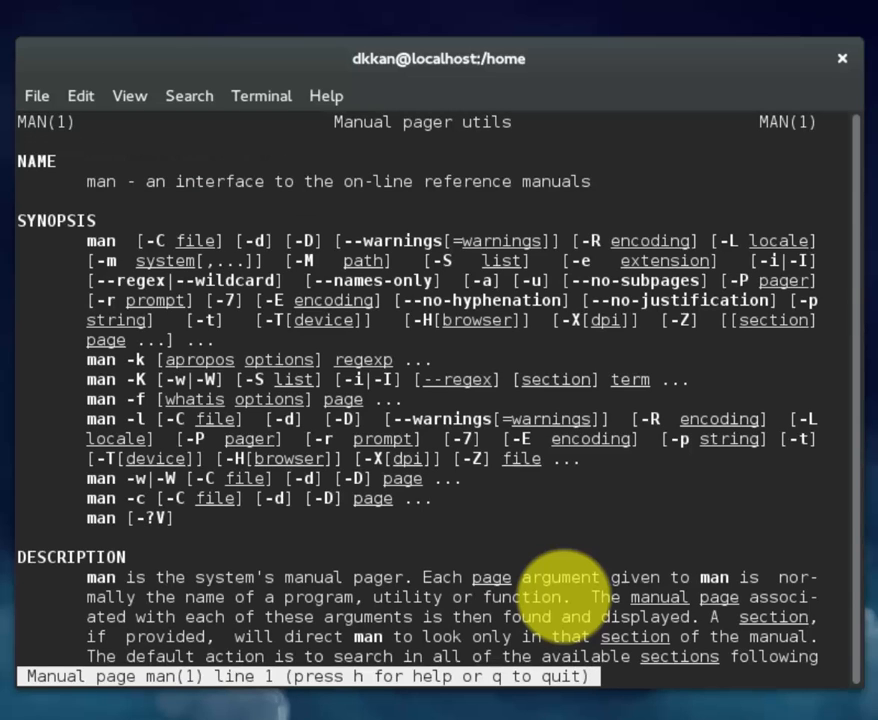
{"action": "key", "text": "q"}
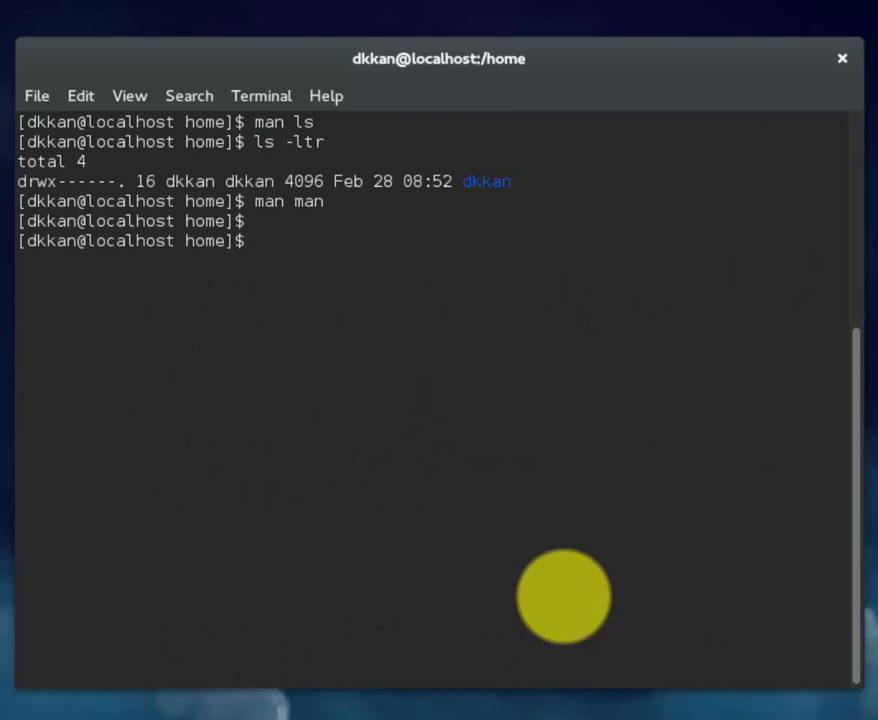
- Display the current date, the month's calendar and the system uptime
{"action": "type", "text": "date"}
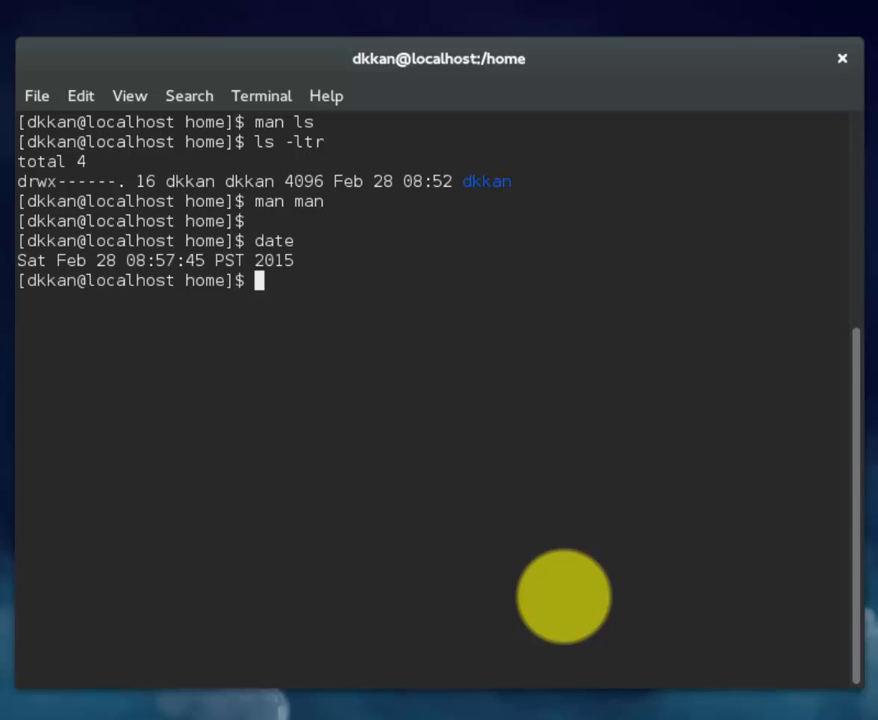
{"action": "type", "text": "cal"}
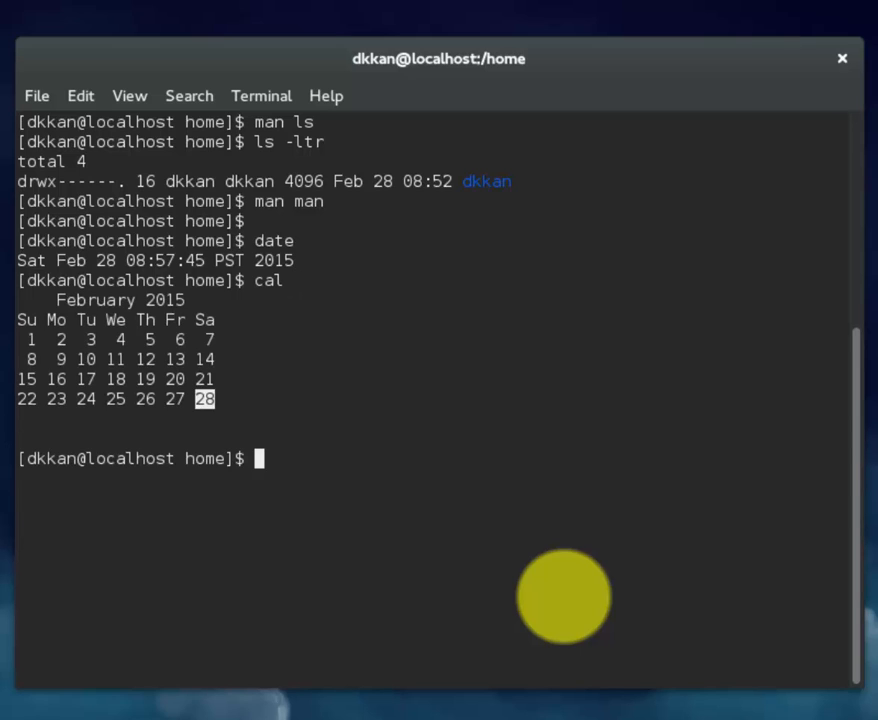
{"action": "type", "text": "uptime"}
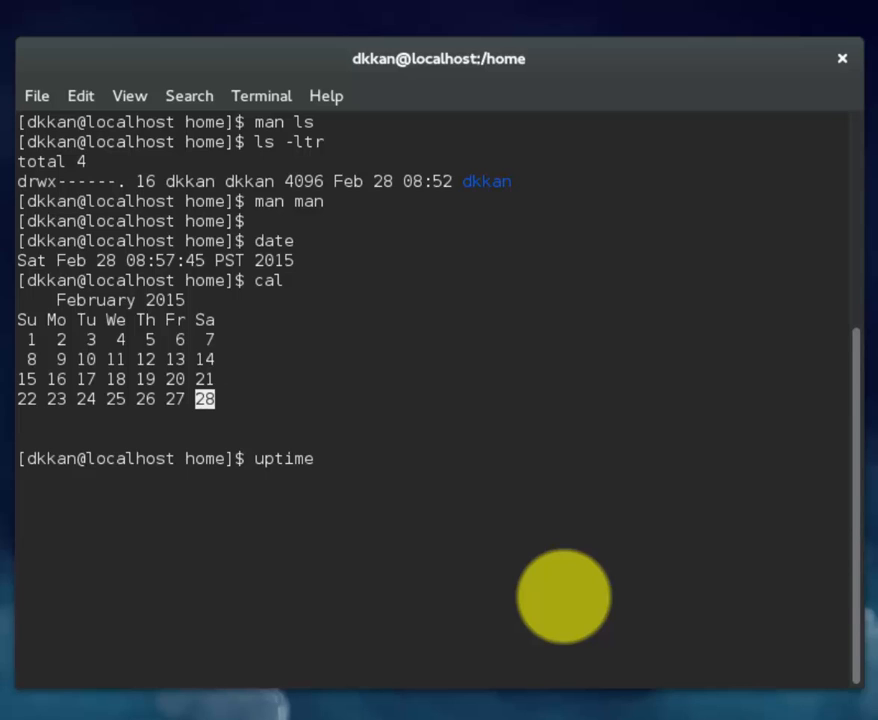
{"action": "key", "text": "Return"}
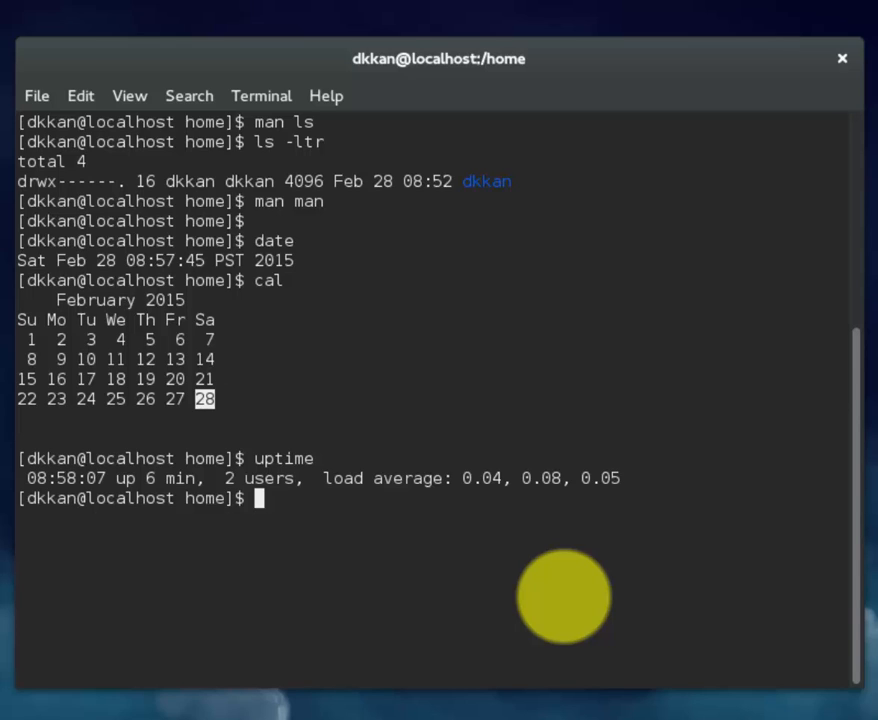
- Show logged-in users with w and the current user with whoami, then clear the screen
{"action": "type", "text": "w"}
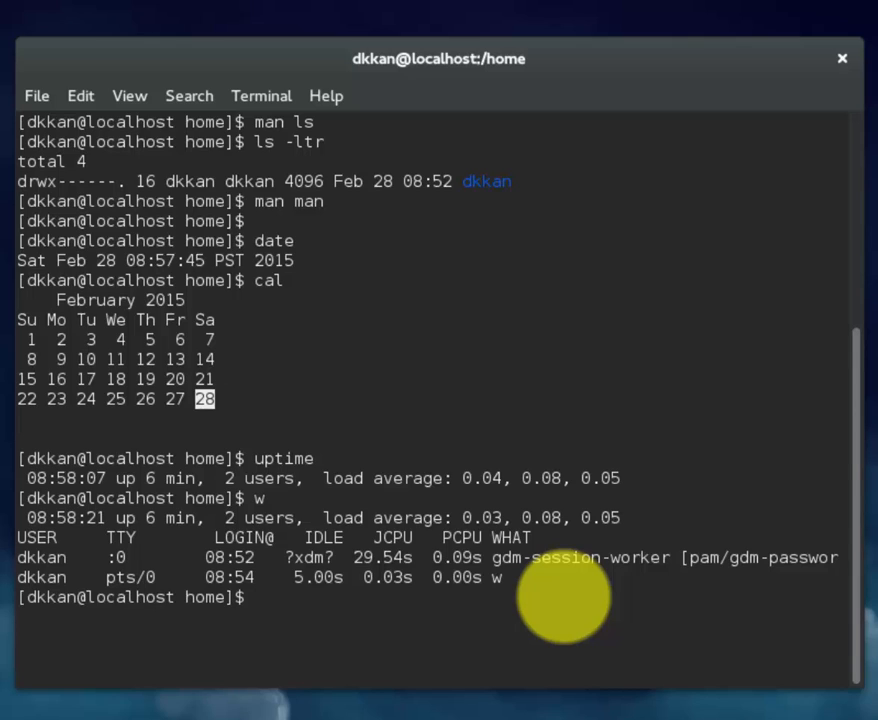
{"action": "type", "text": "whoami"}
{"action": "type", "text": "finger yourname"}
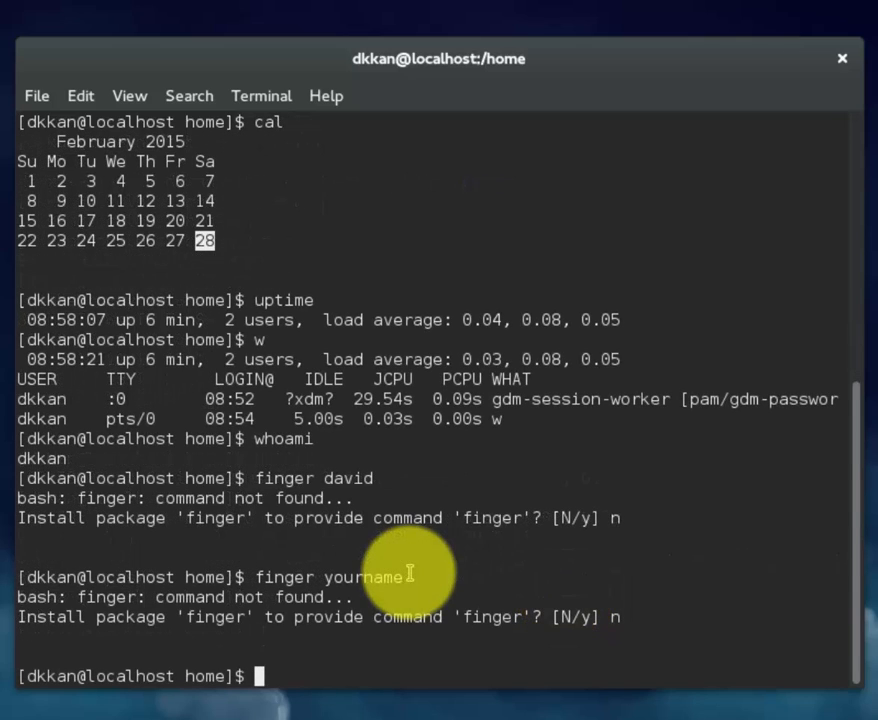
{"action": "type", "text": "clear"}
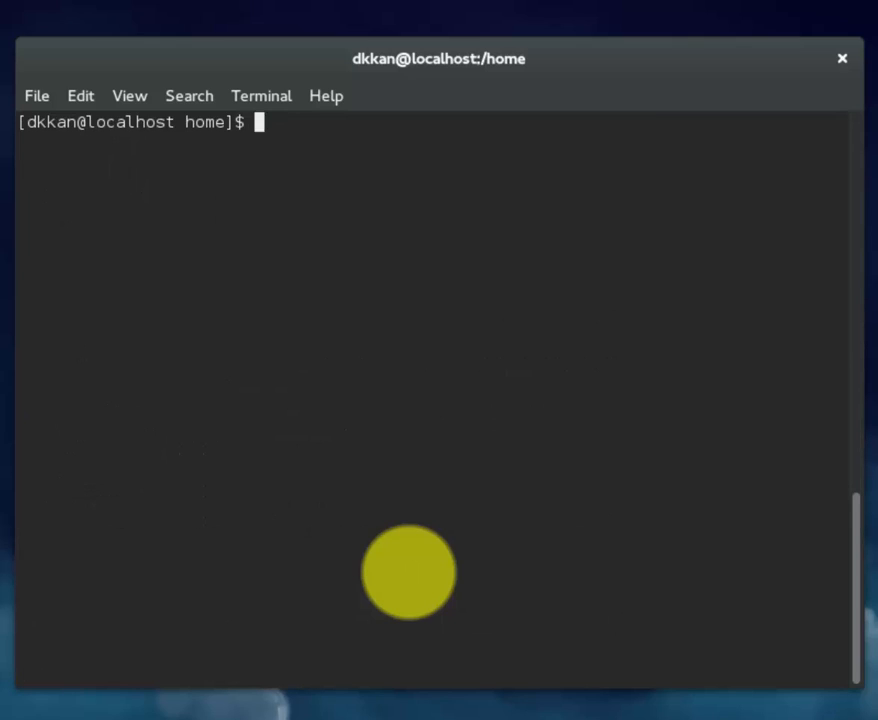
- Check disk usage with df and attempt to create david.txt with touch as the normal user
{"action": "type", "text": "df"}
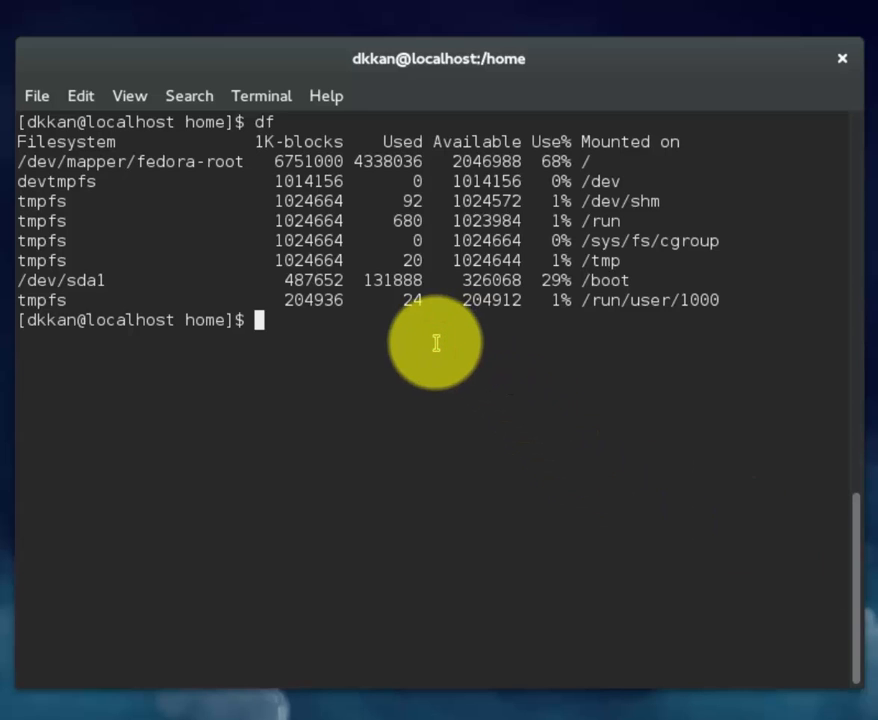
{"action": "type", "text": "touch david"}
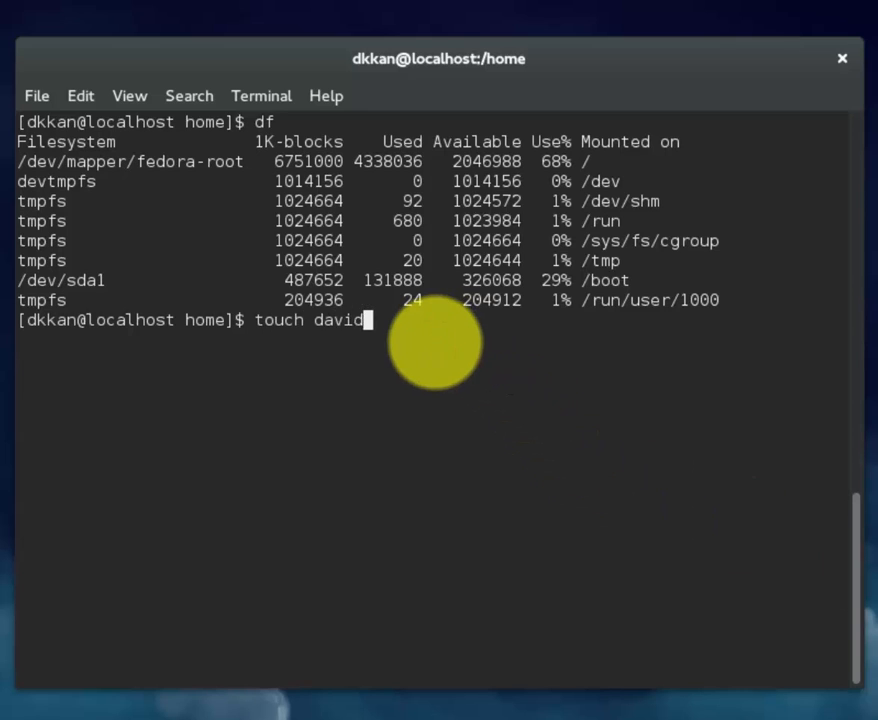
{"action": "type", "text": ".t"}
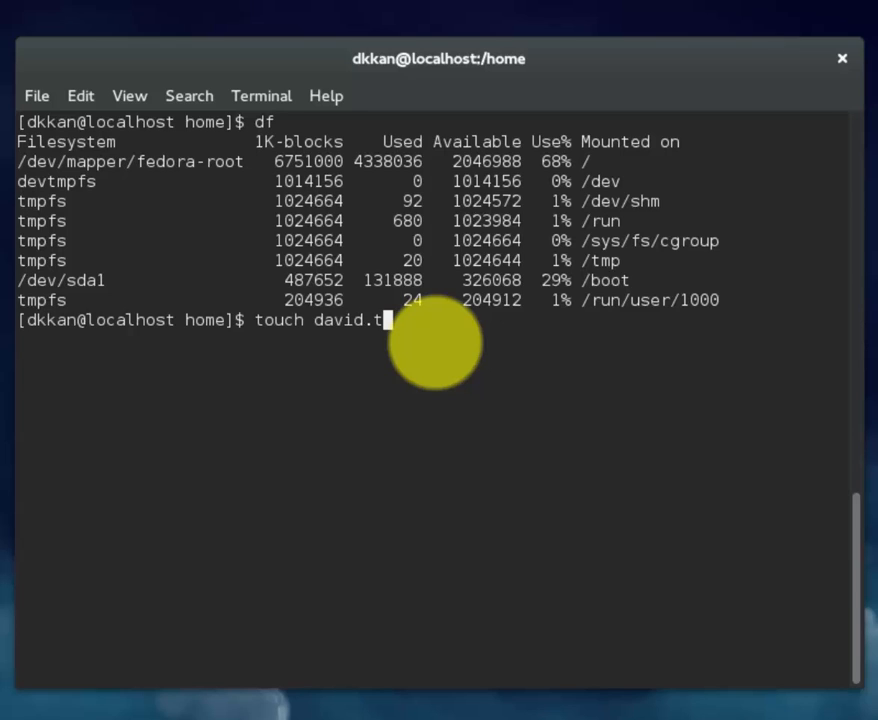
{"action": "type", "text": "xt"}
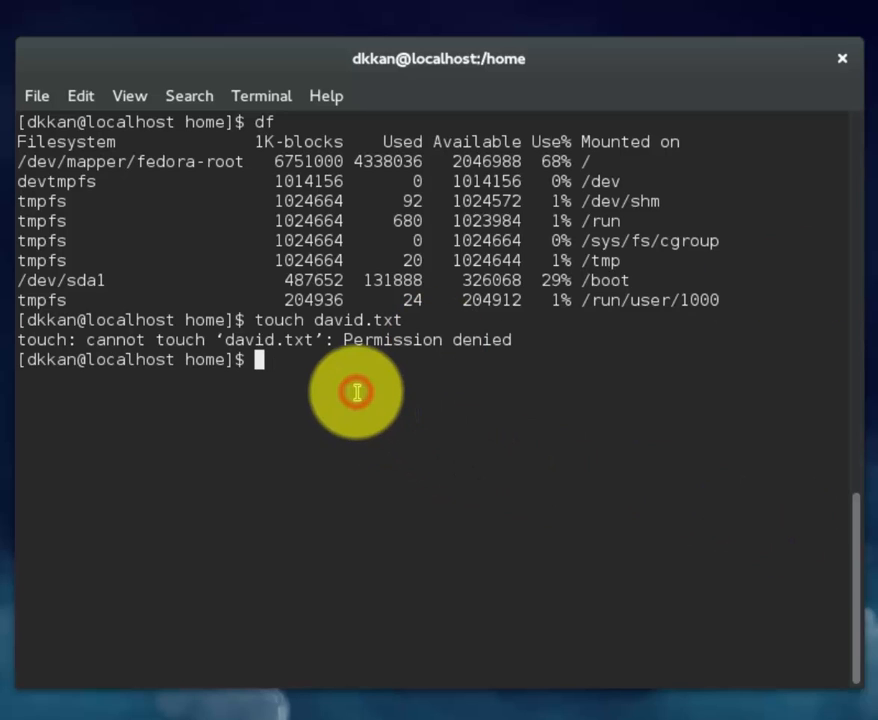
- Switch to root with su, create david.txt with touch and confirm it in the listings
{"action": "type", "text": "su"}
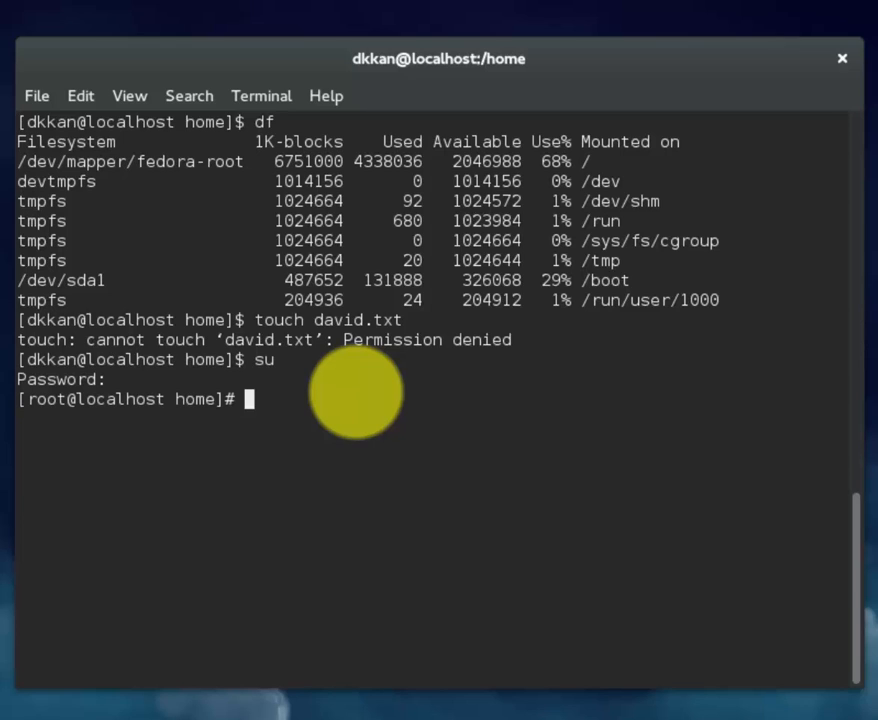
{"action": "type", "text": "touch"}
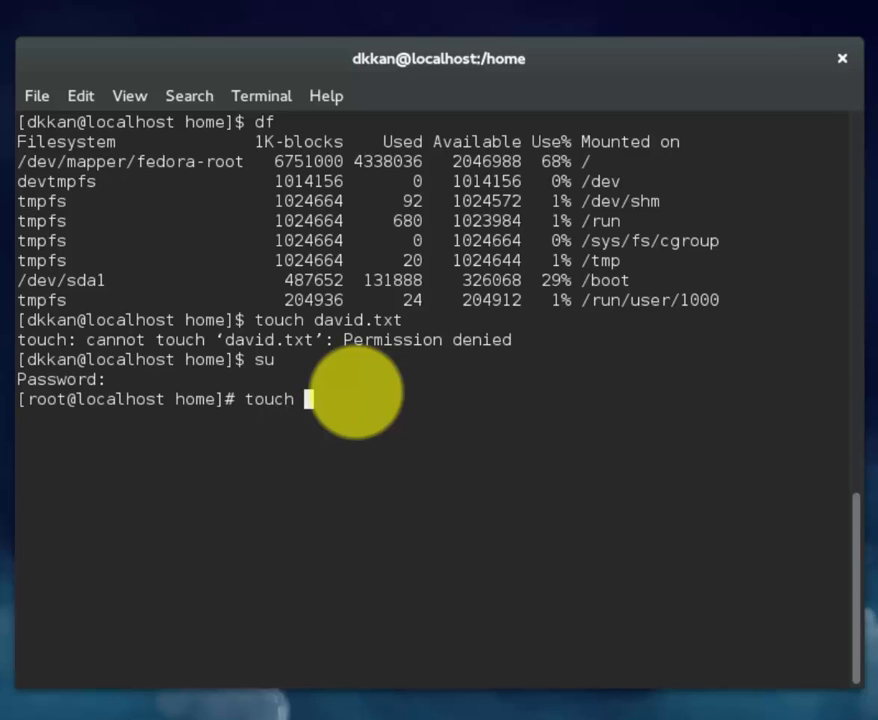
{"action": "type", "text": "david.txt"}
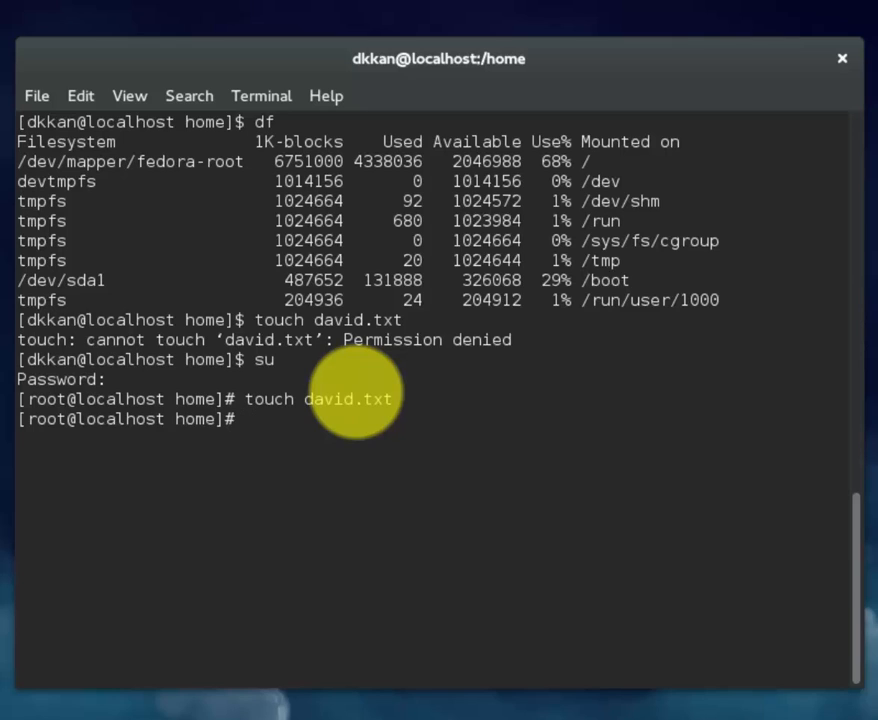
{"action": "type", "text": "ls"}
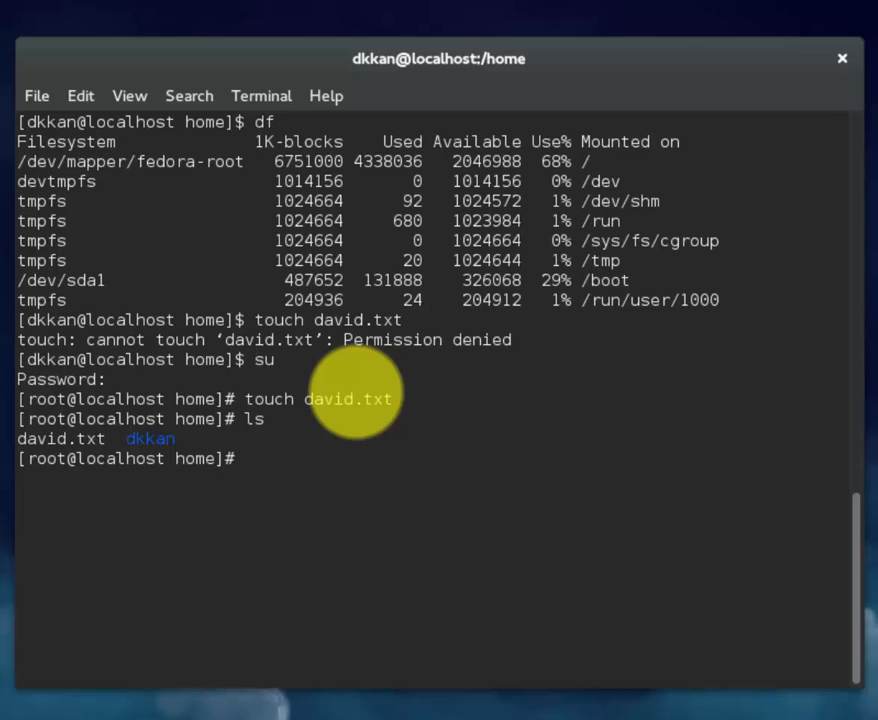
{"action": "type", "text": "ls -ltr"}
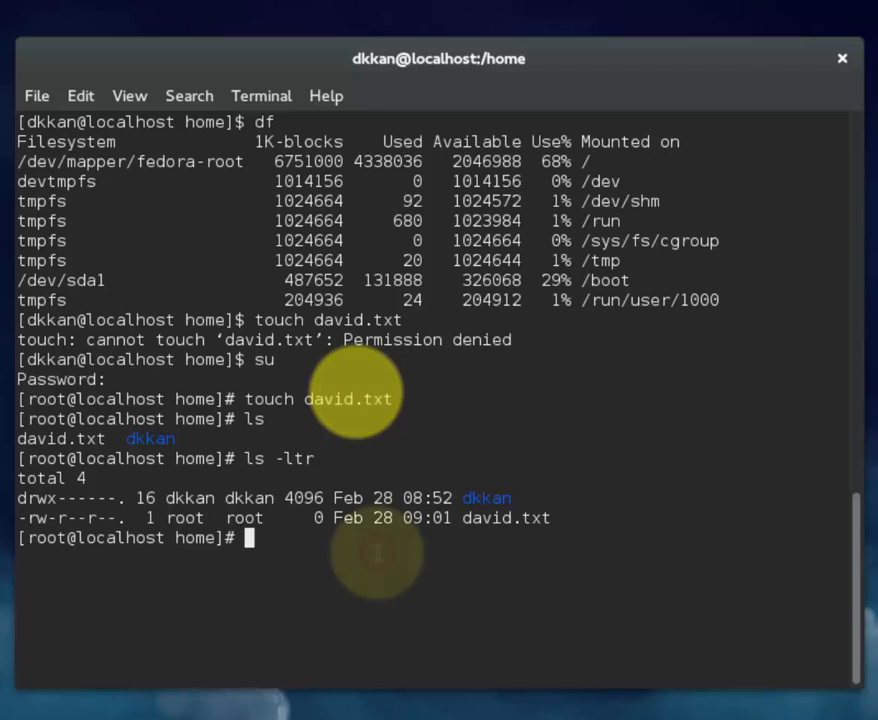
- Open david.txt in vi, insert the text 'David Kan David' and leave insert mode
{"action": "type", "text": "vi dav"}
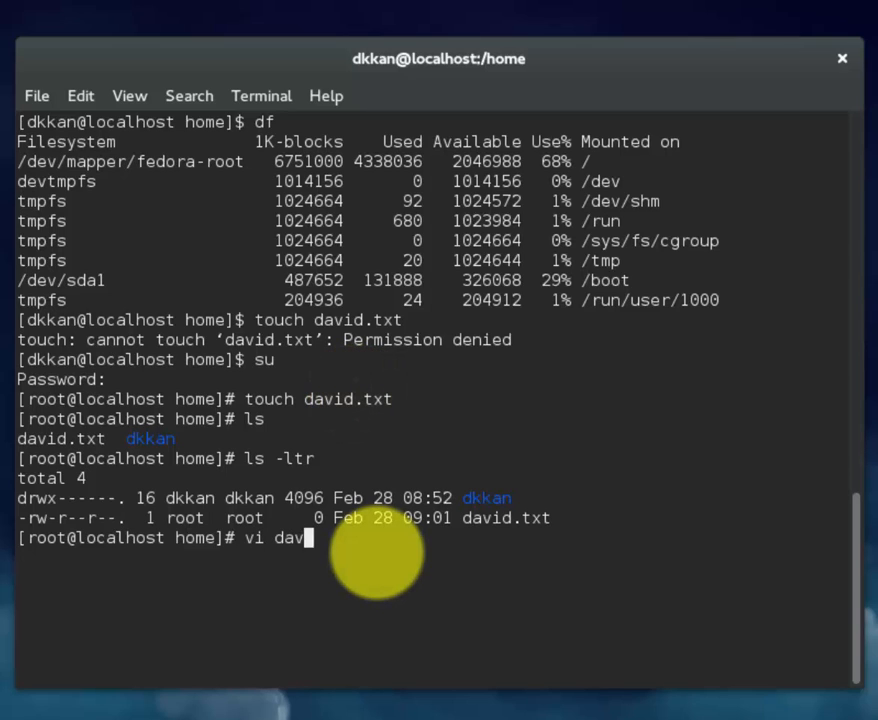
{"action": "type", "text": "id.txt"}
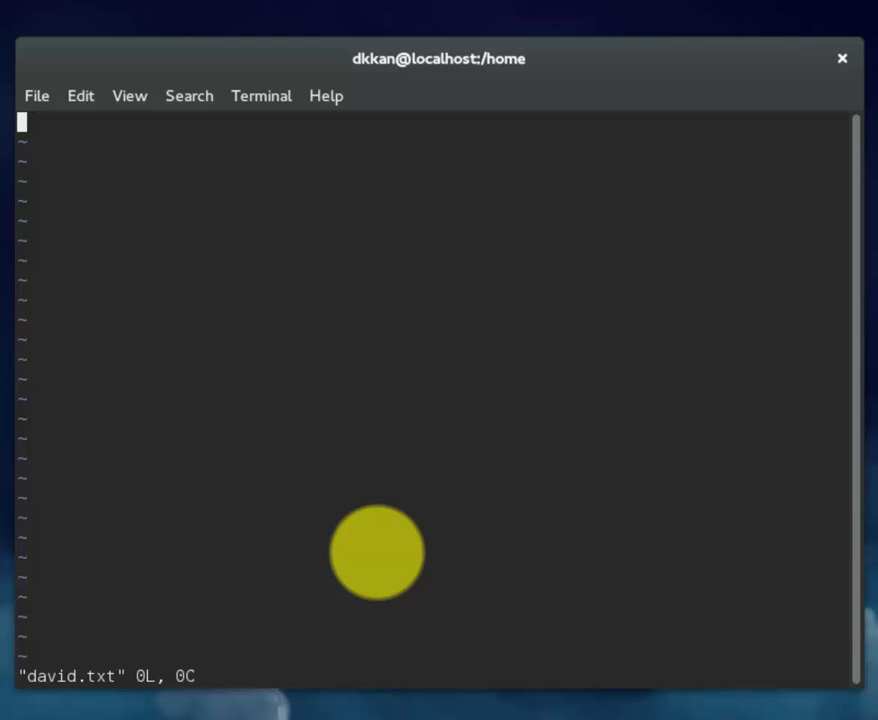
{"action": "key", "text": "i"}
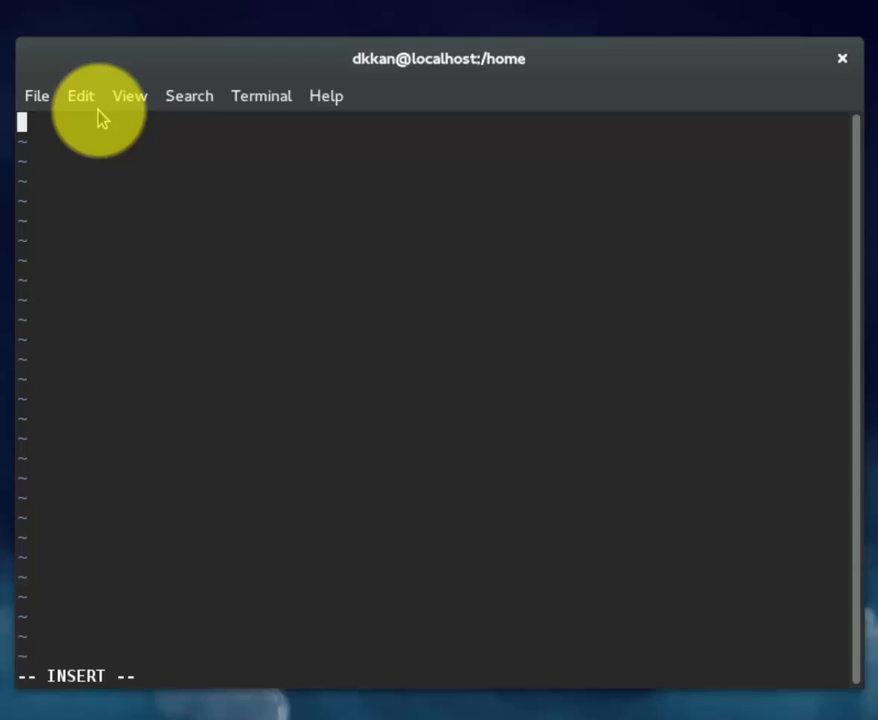
{"action": "type", "text": "Dav"}
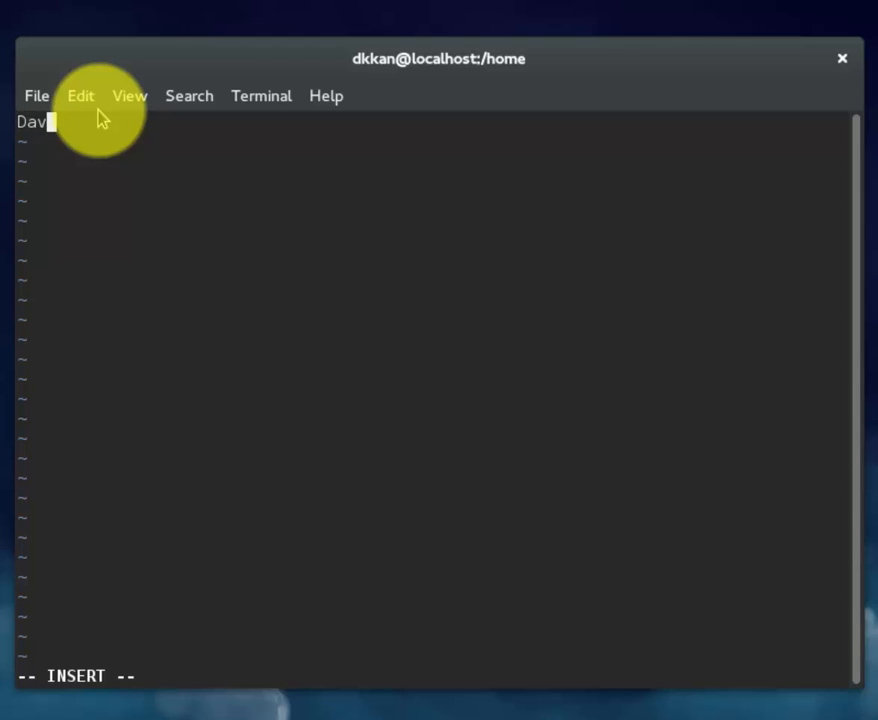
{"action": "type", "text": "id Kan David Kan David Kan"}
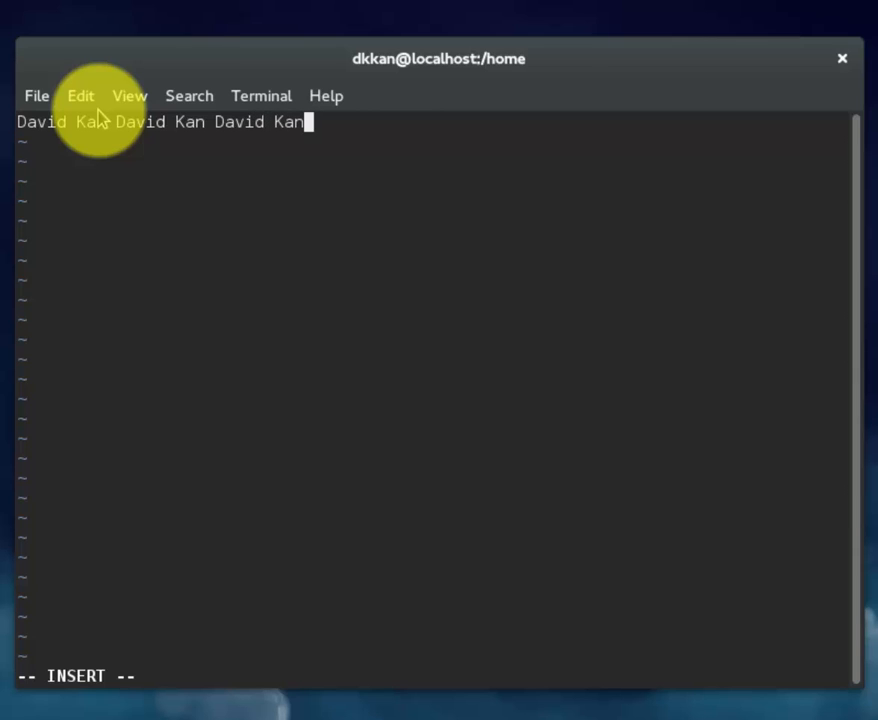
{"action": "key", "text": "Escape"}
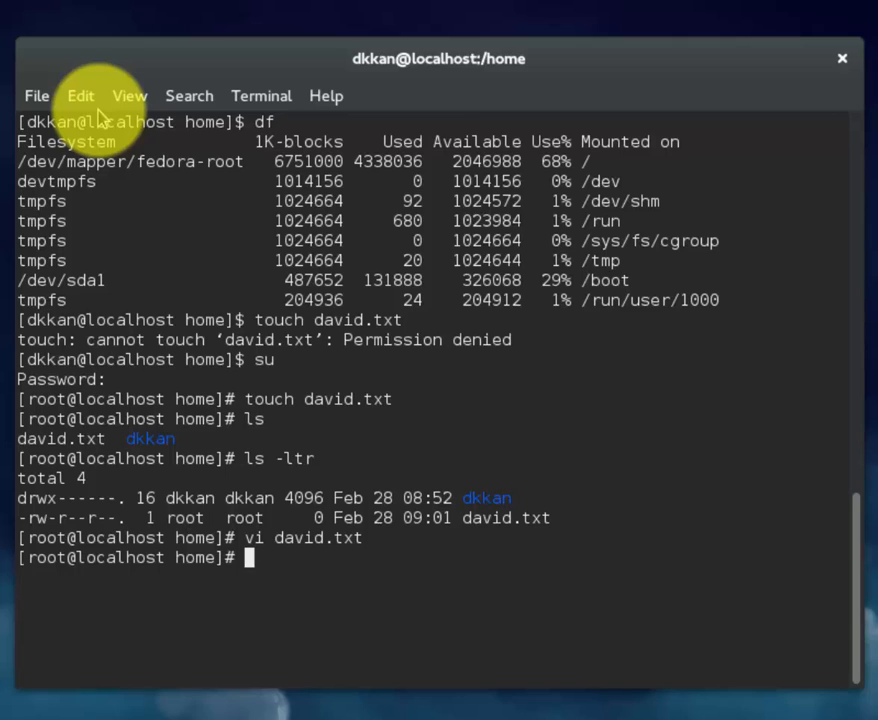
- Open david.txt in vi a second time and quit back to the root prompt
{"action": "type", "text": "vi"}
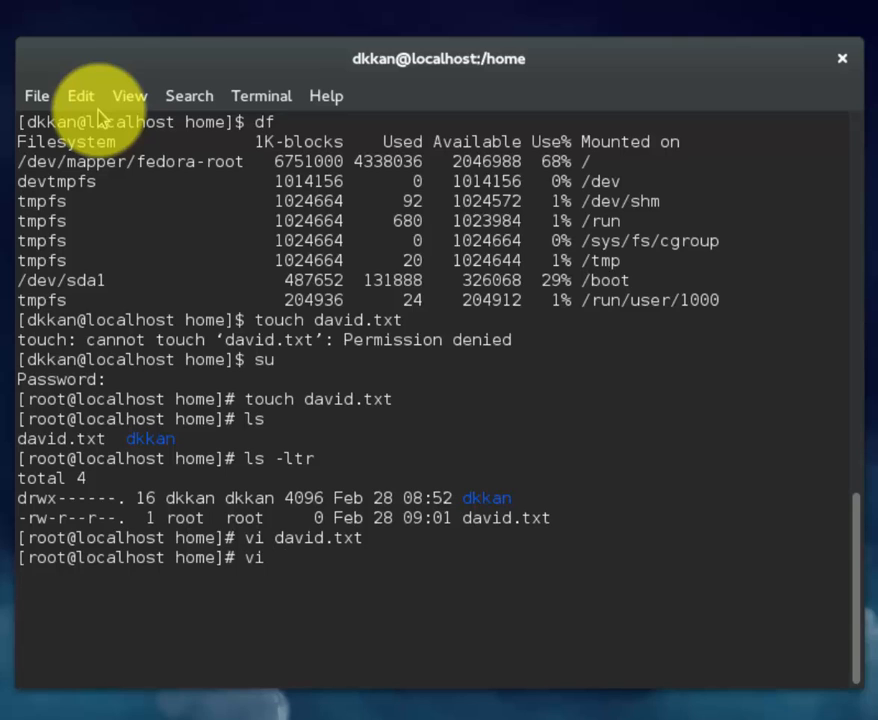
{"action": "type", "text": "david.txt"}
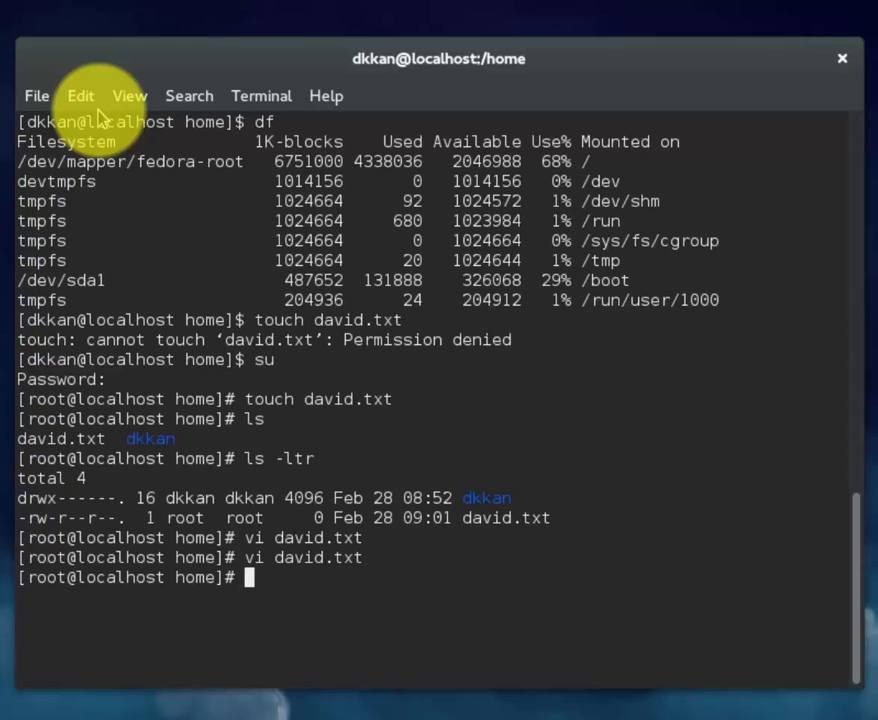
{"action": "type", "text": "mkdir"}
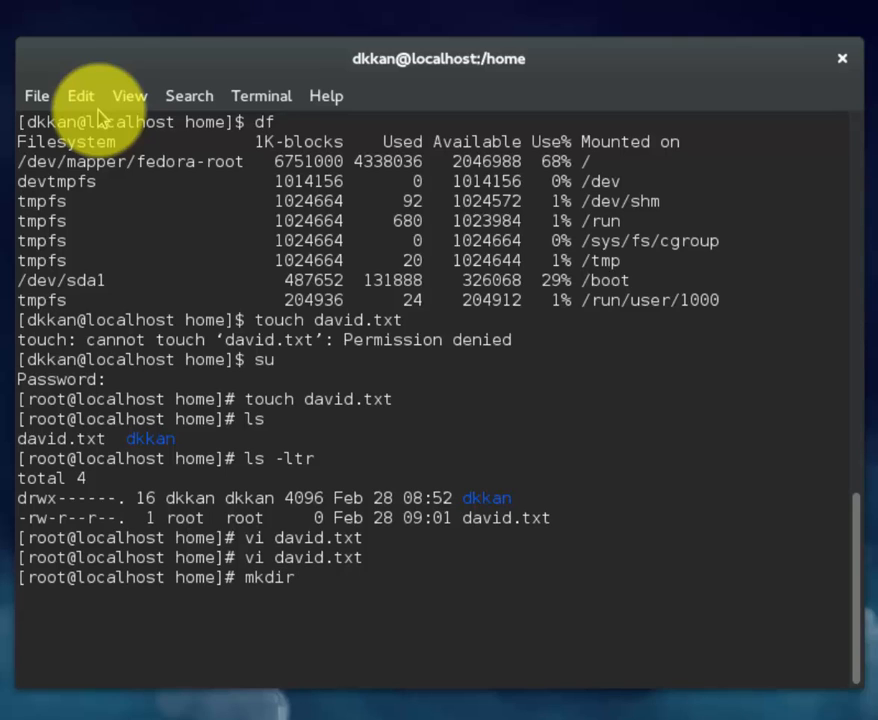
- Create the directory DavidKanFolder with mkdir and list /home to confirm it beside david.txt
{"action": "type", "text": "David"}
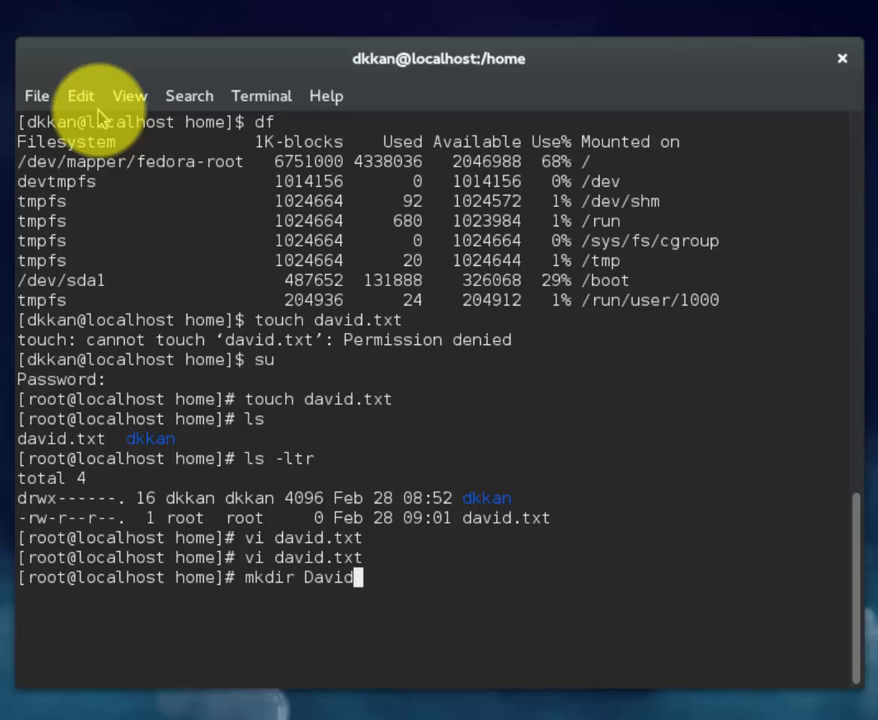
{"action": "type", "text": "KanFolder"}
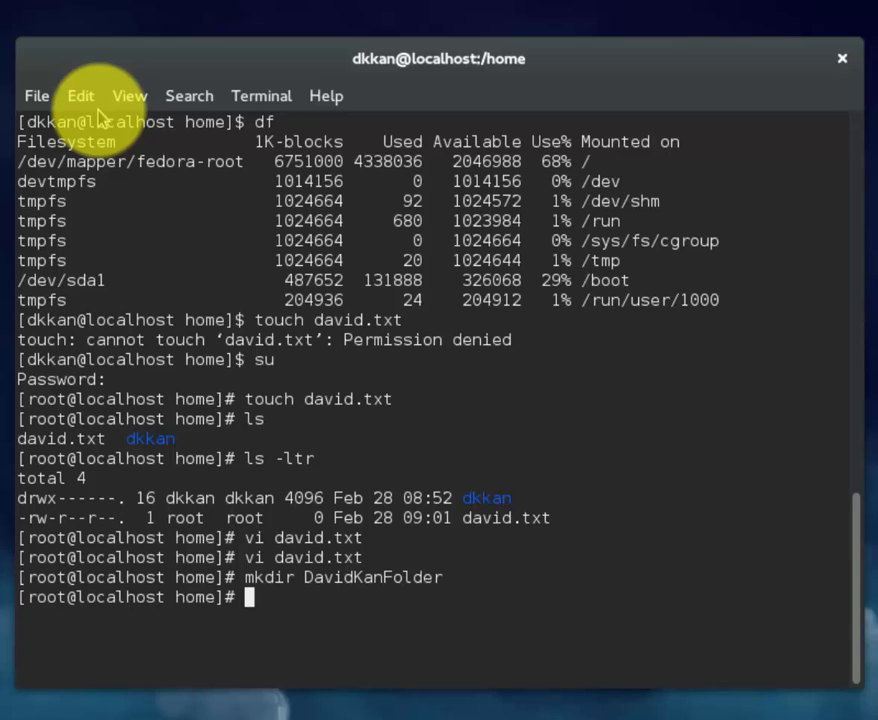
{"action": "type", "text": "ls"}
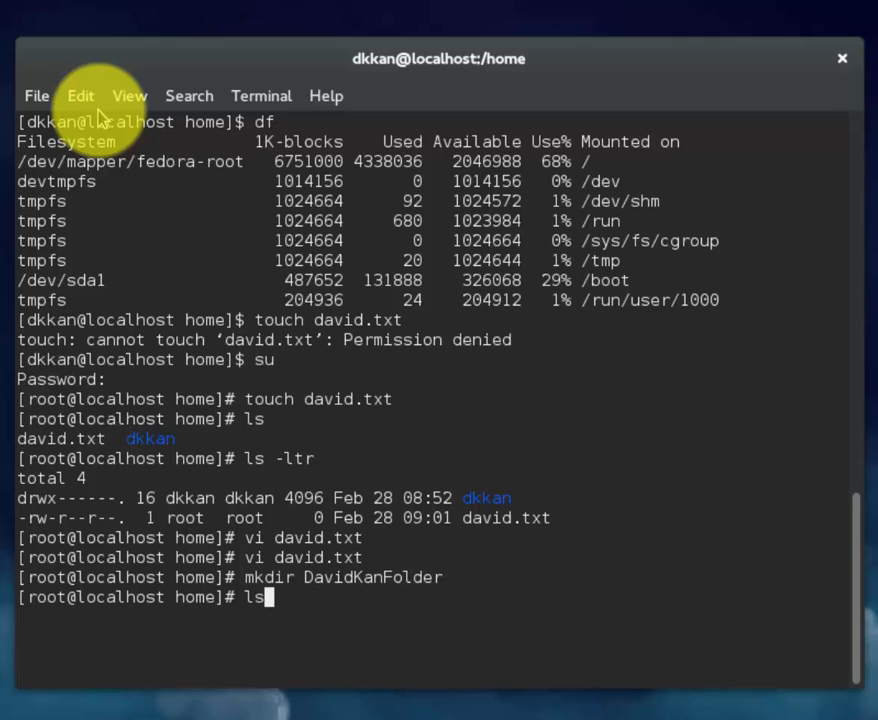
{"action": "key", "text": "Return"}
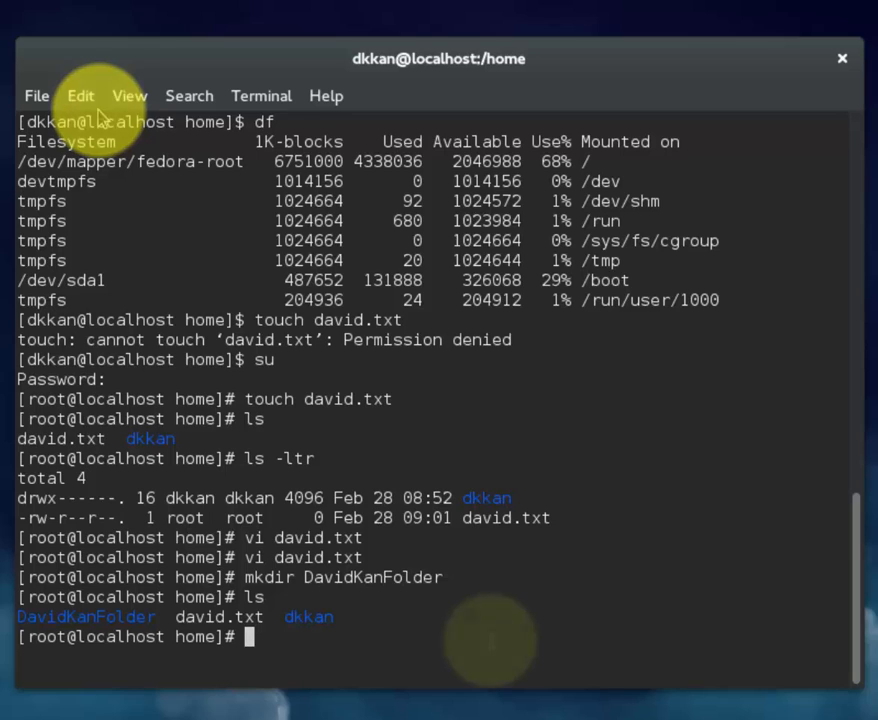
{"action": "type", "text": "cd"}
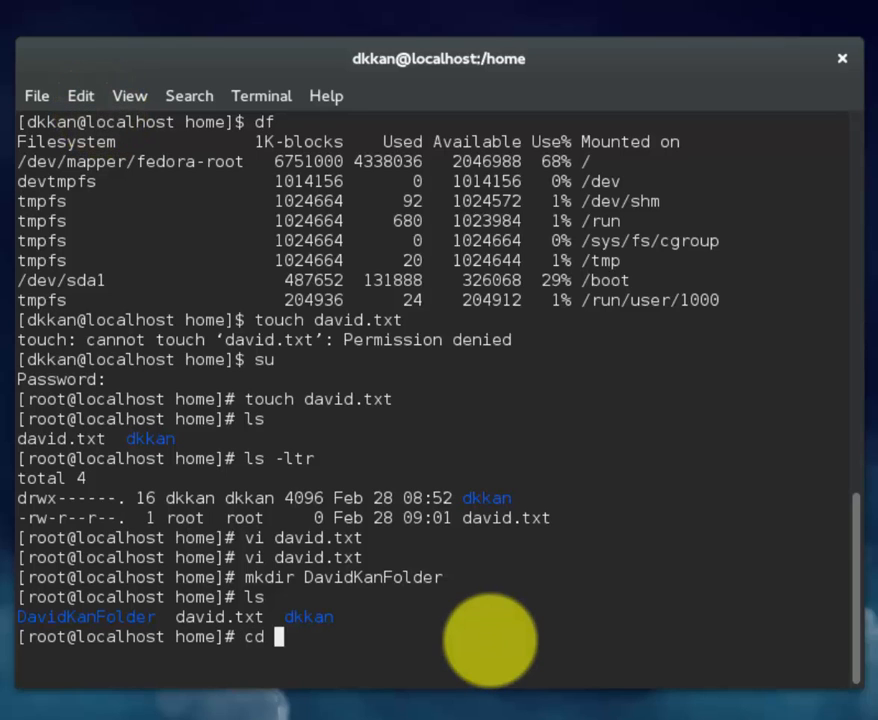
{"action": "type", "text": "DavidK"}
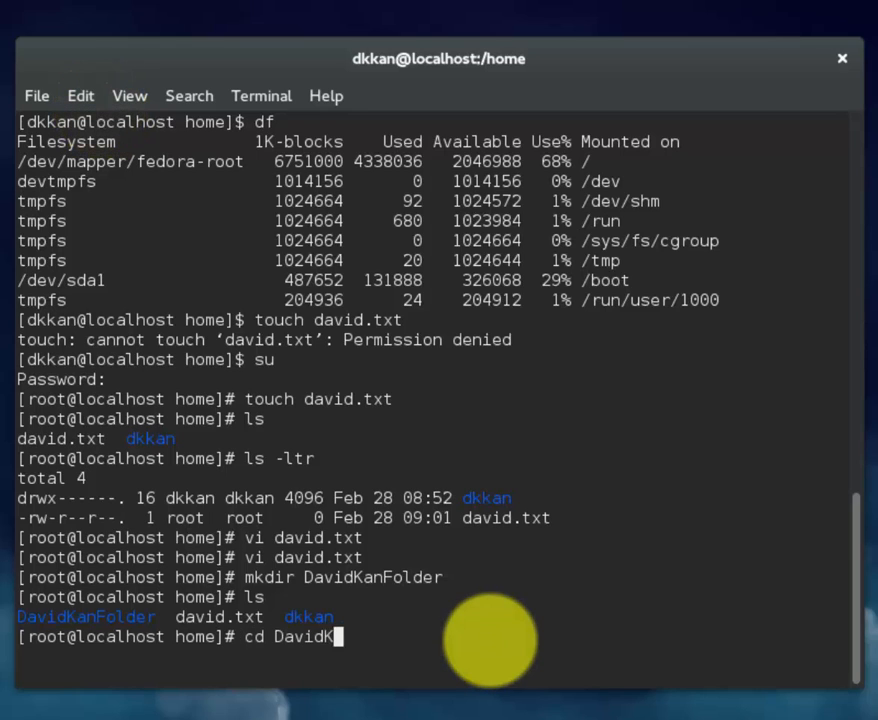
- Change into DavidKanFolder and confirm the working directory /home/DavidKanFolder with pwd
{"action": "key", "text": "Tab"}
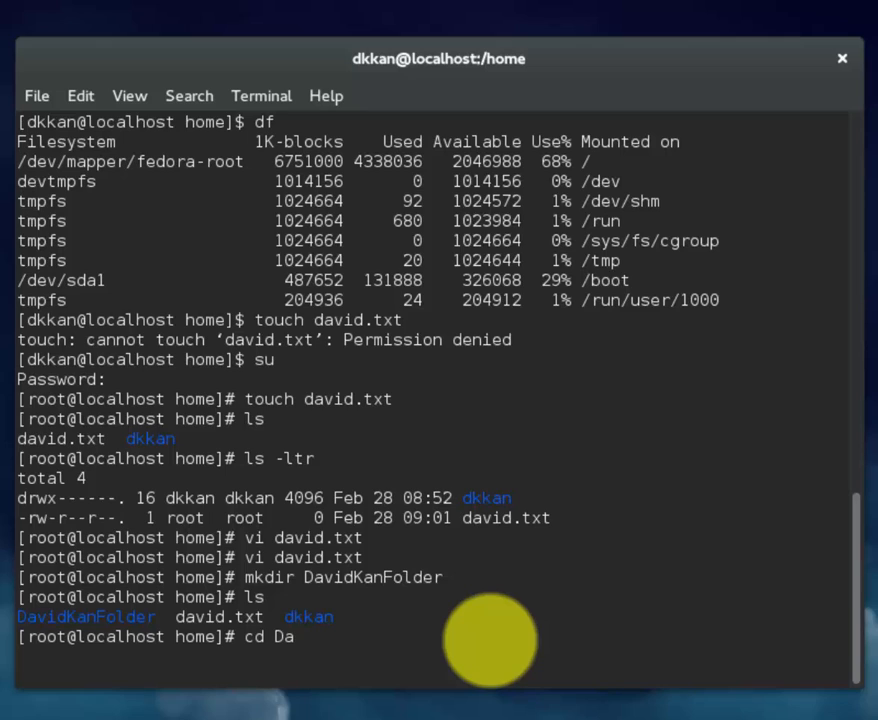
{"action": "type", "text": "v"}
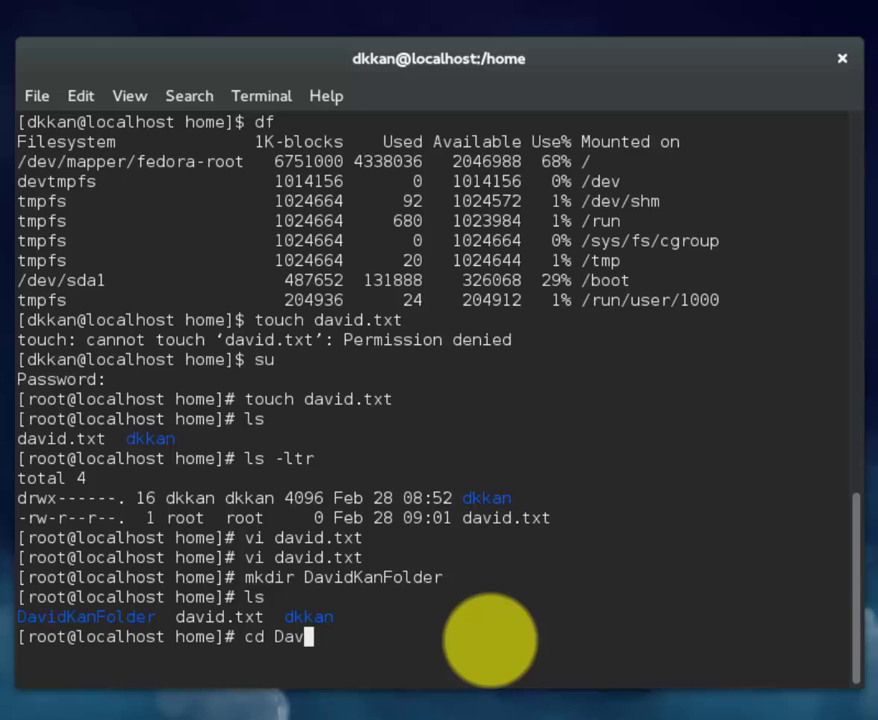
{"action": "type", "text": "idK"}
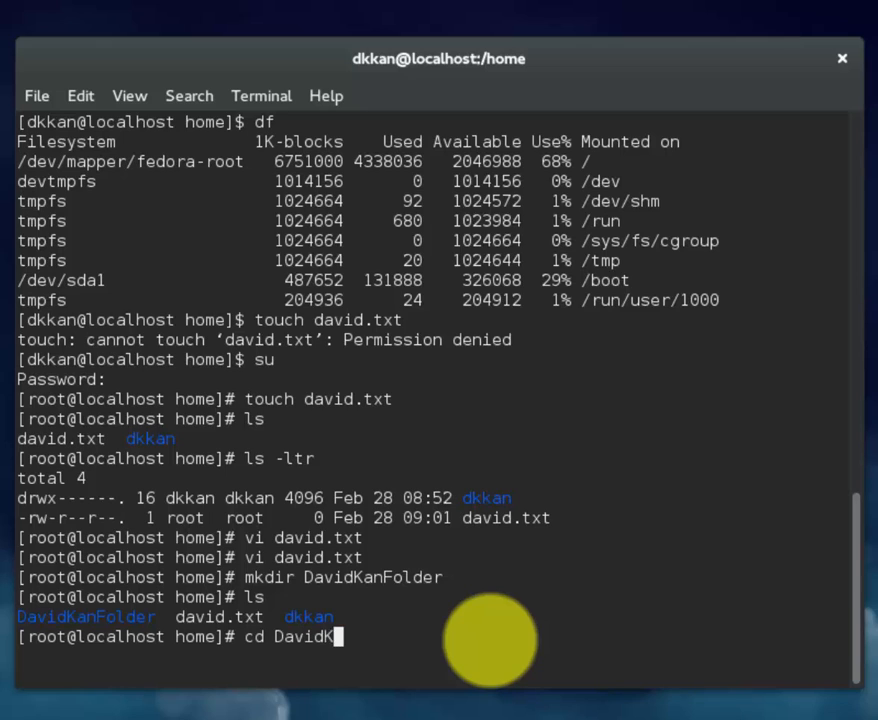
{"action": "type", "text": "anFolder/"}
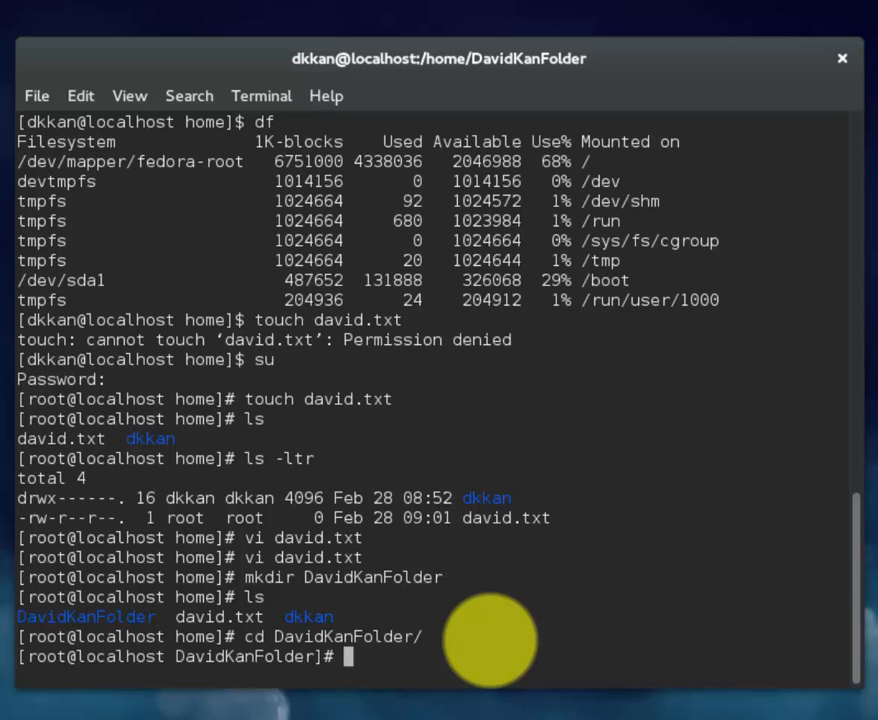
{"action": "type", "text": "pwd"}
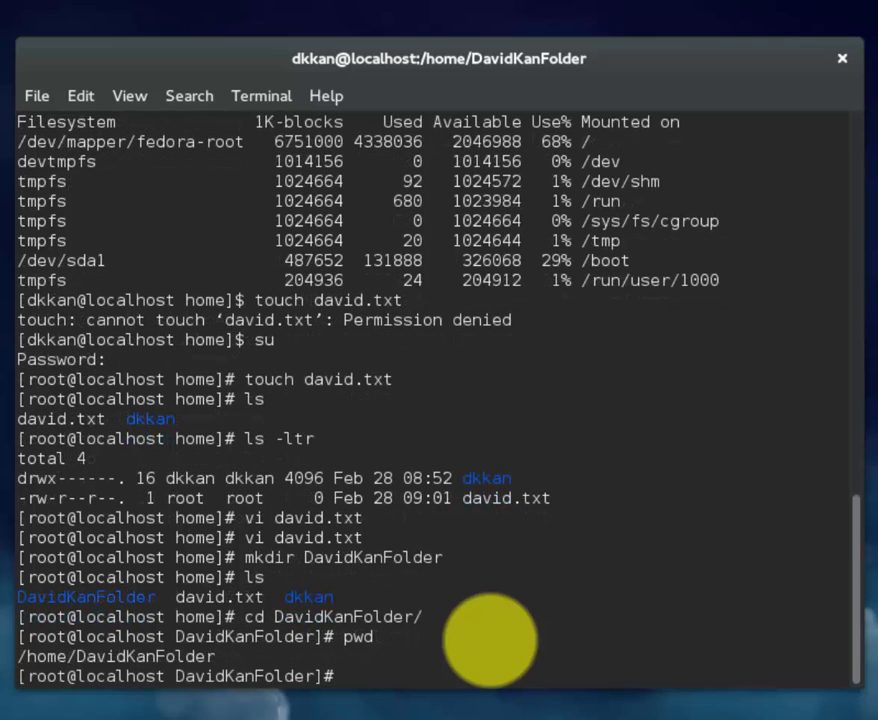
- Return to /home with 'cd ..' and copy david.txt to davidcopy.txt with cp
{"action": "type", "text": "cd"}
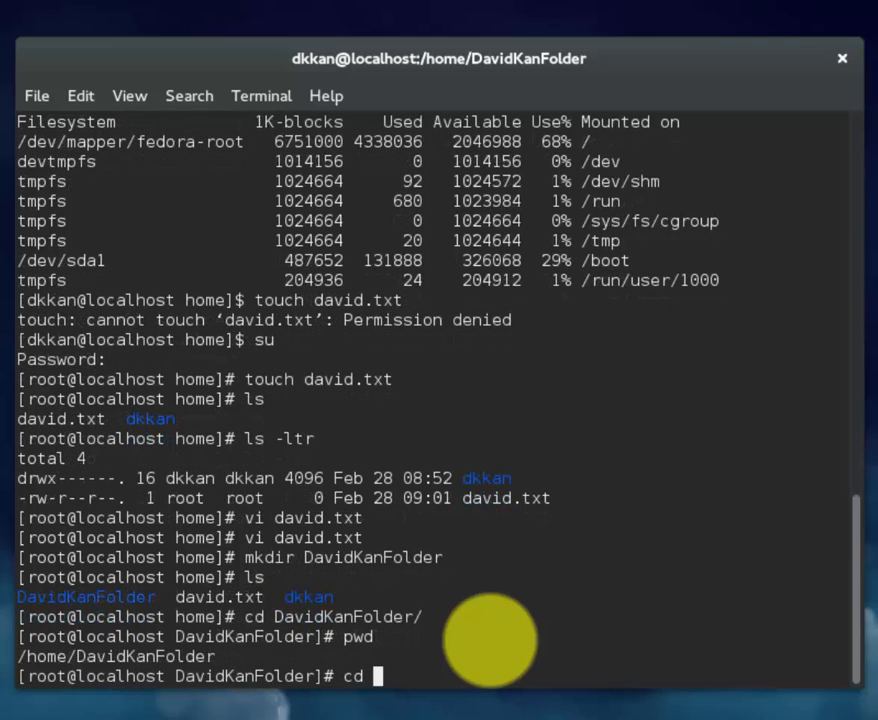
{"action": "type", "text": ".."}
{"action": "type", "text": "ls"}
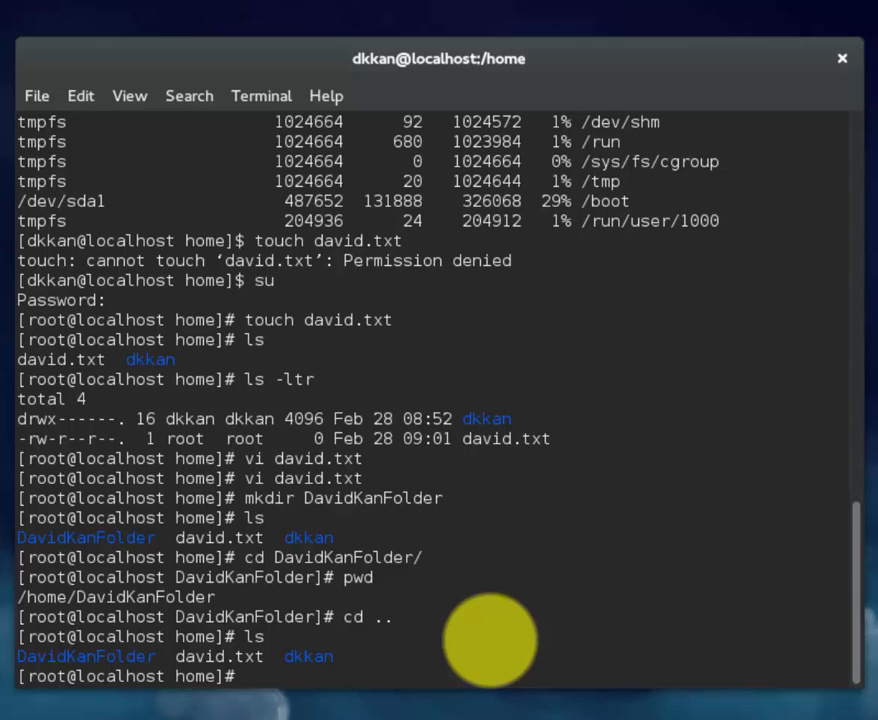
{"action": "type", "text": "cp"}
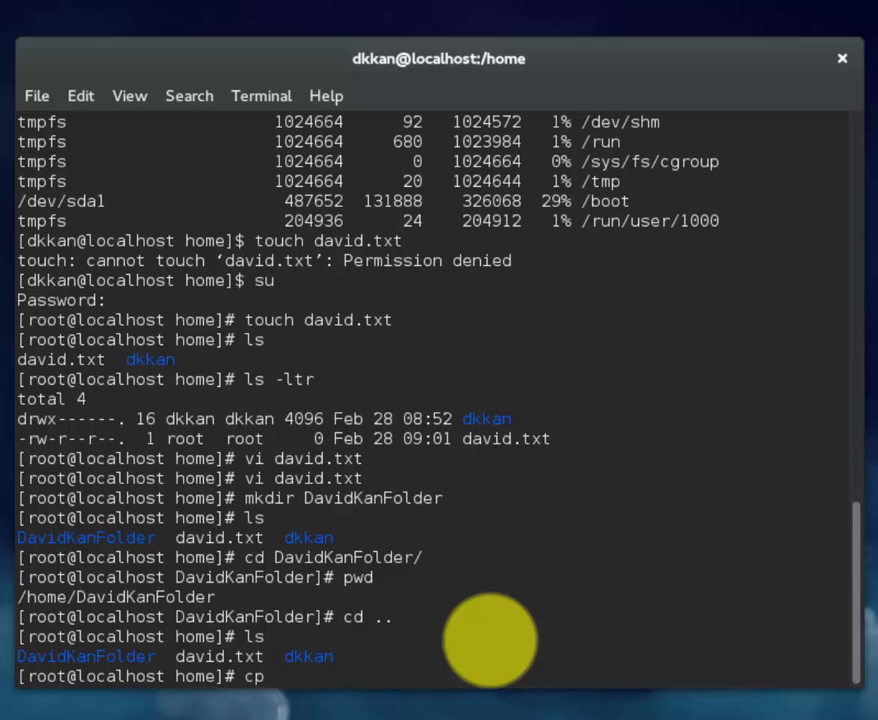
{"action": "type", "text": "dav"}
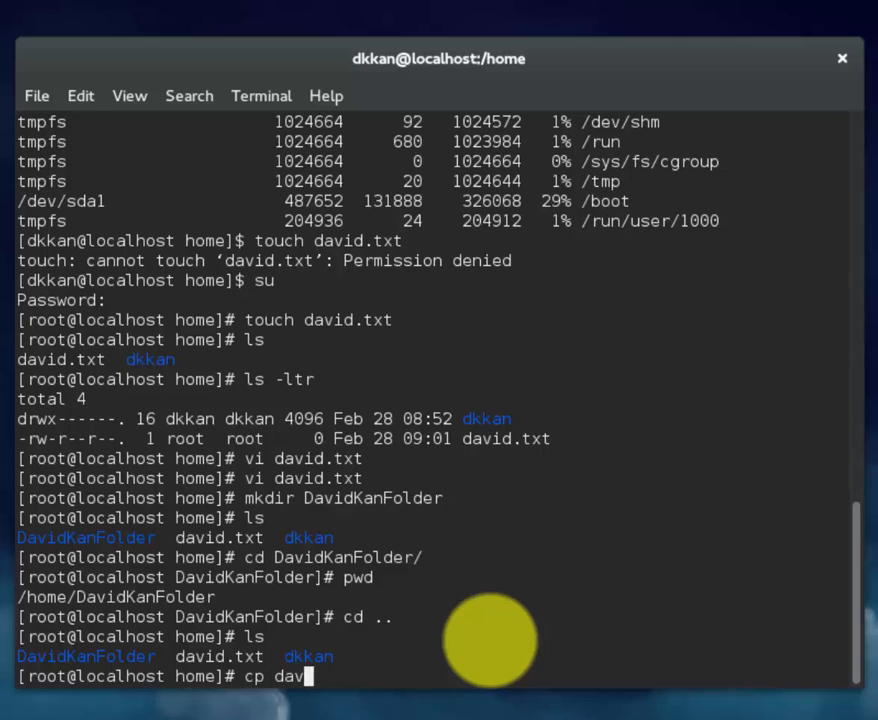
{"action": "type", "text": "id.txt"}
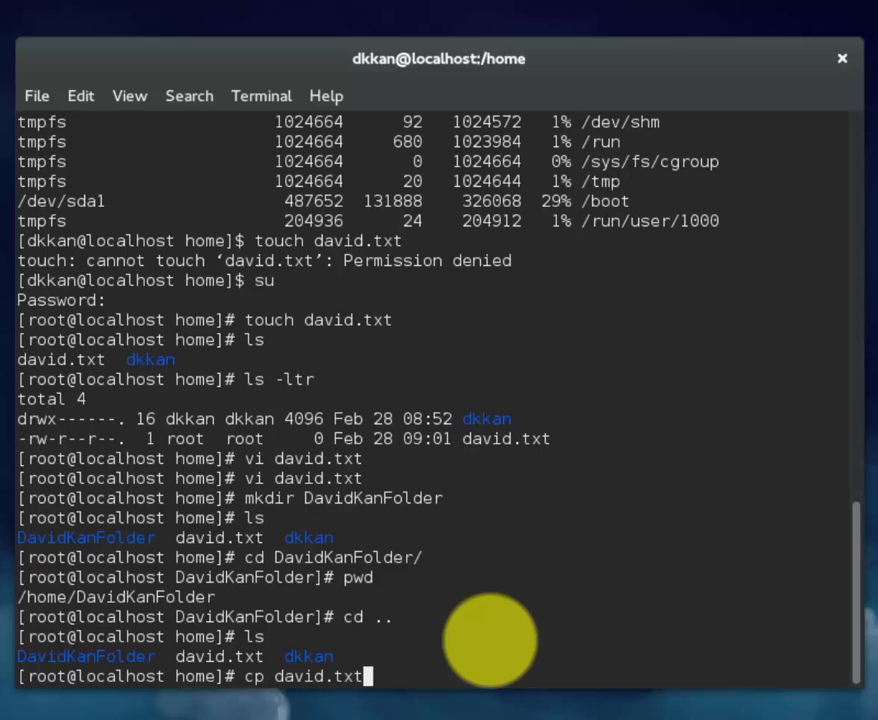
{"action": "type", "text": "da"}
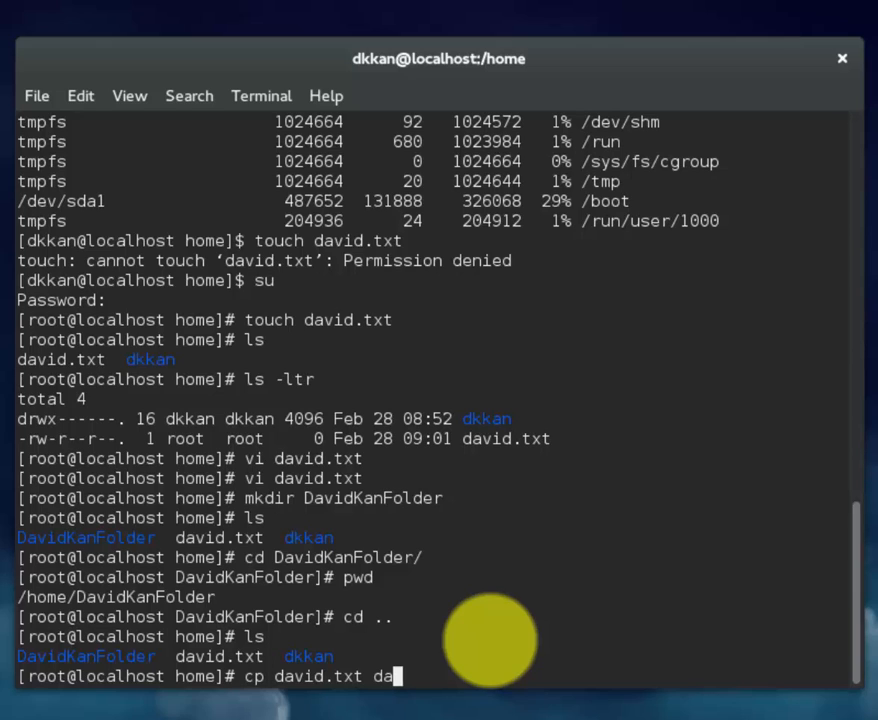
{"action": "type", "text": "vidcopy.txt"}
{"action": "type", "text": "ls"}
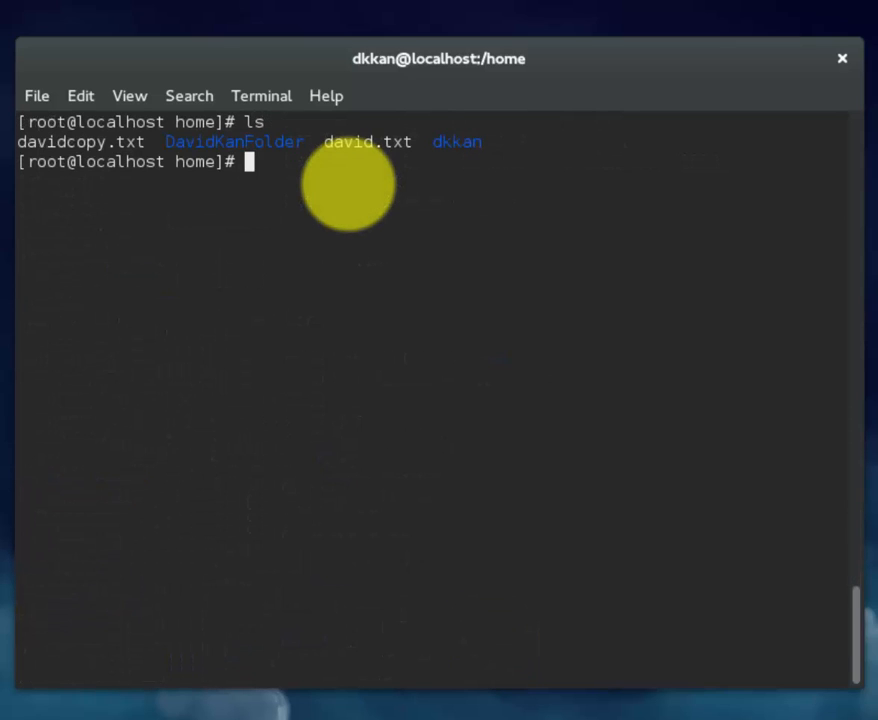
- Copy davidcopy.txt to /home/DavidKanFolder/davidcopy2.txt with cp
{"action": "type", "text": "cp"}
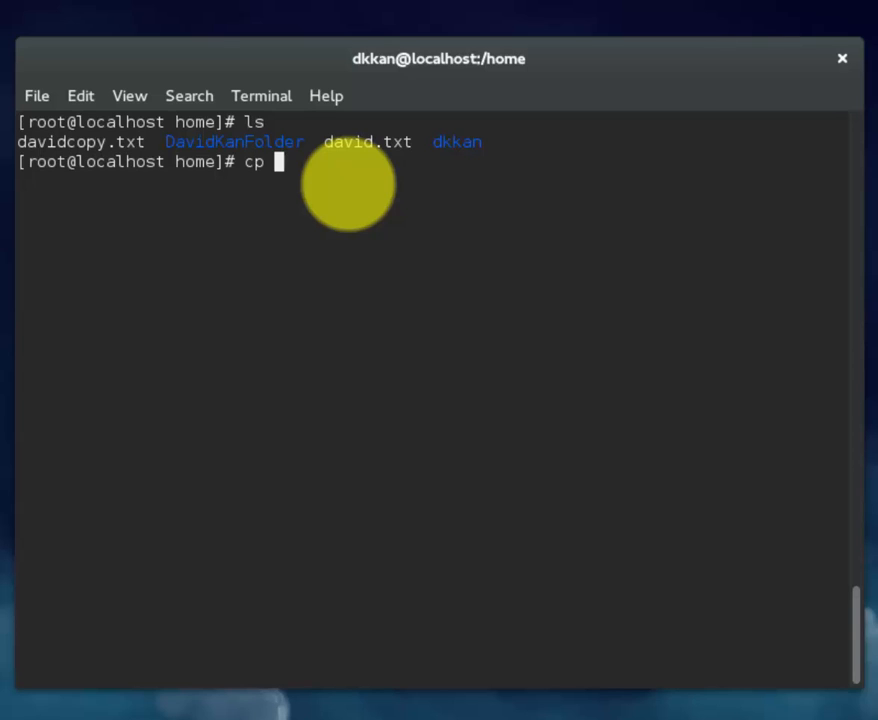
{"action": "type", "text": "davidc"}
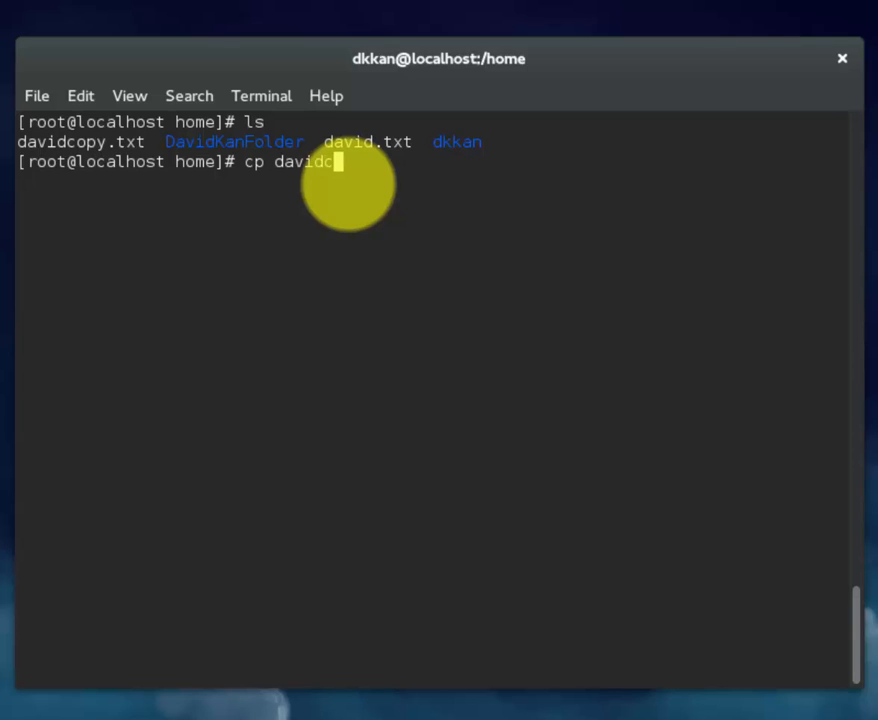
{"action": "type", "text": "opy.txt /h"}
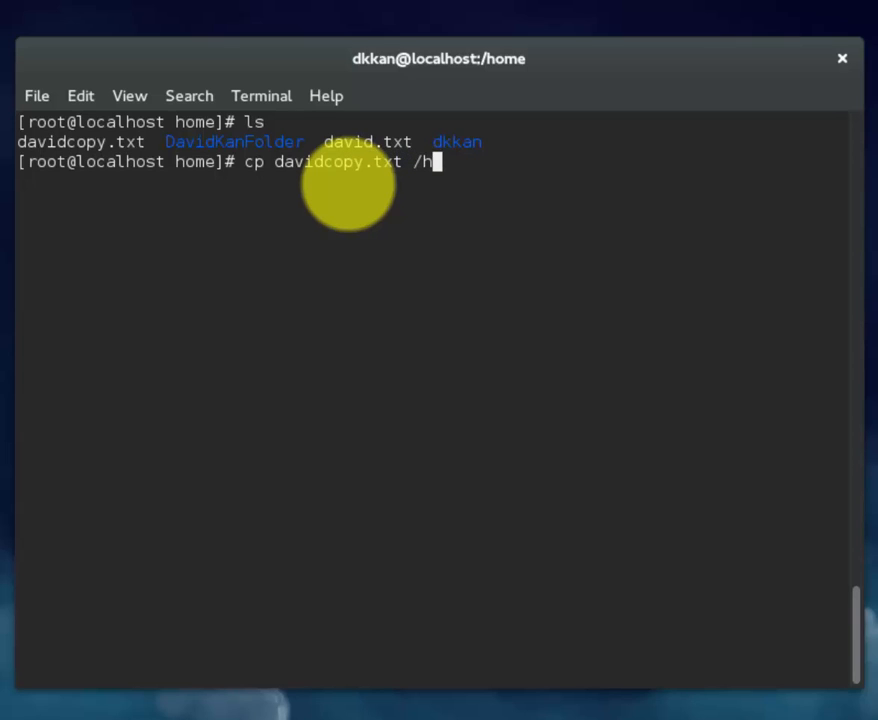
{"action": "type", "text": "ome/"}
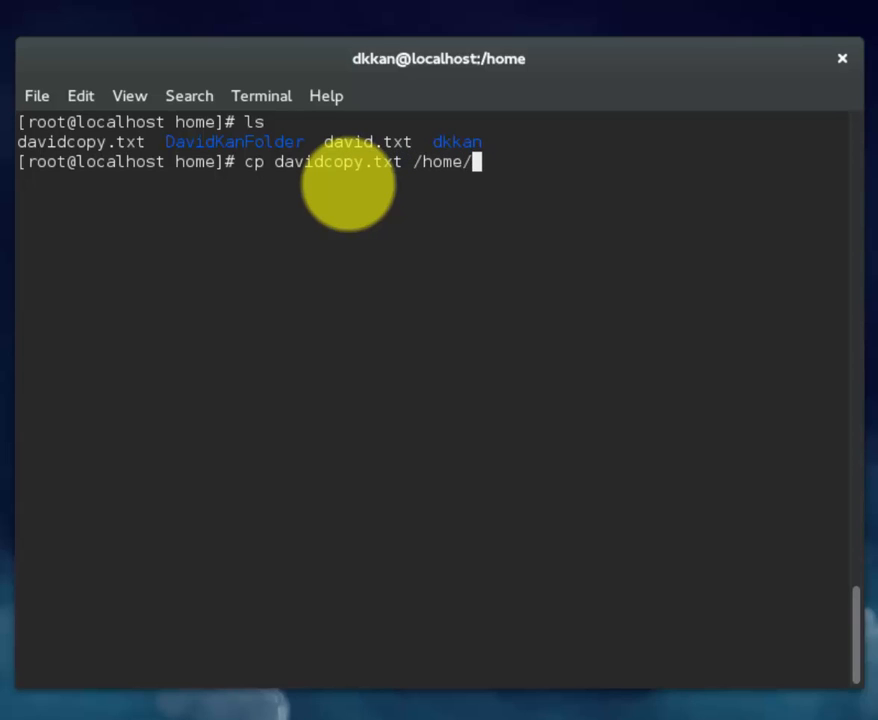
{"action": "type", "text": "DavidKanFolder/"}
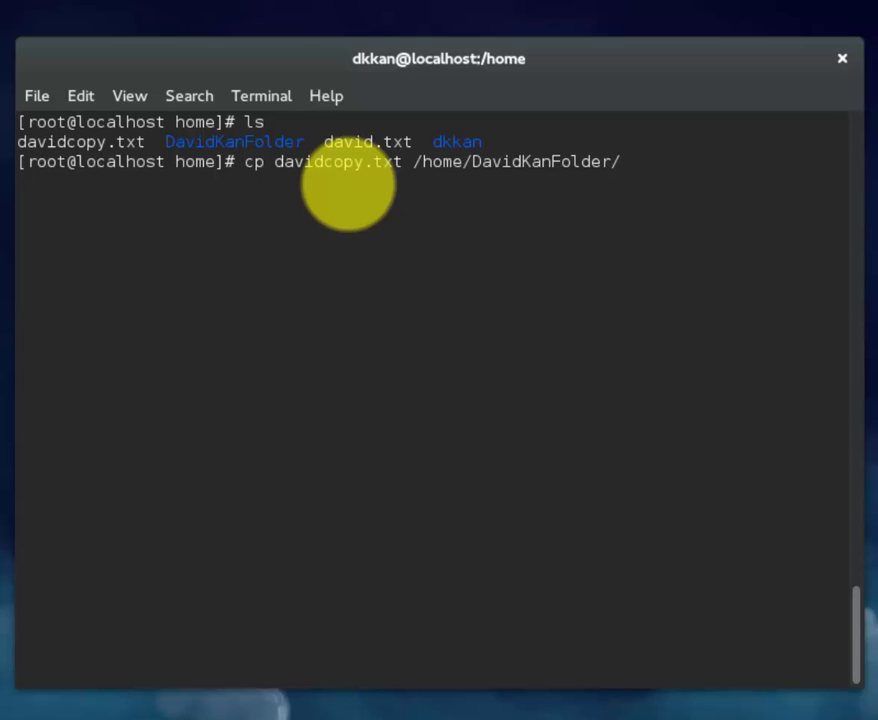
{"action": "type", "text": "davidcopy"}
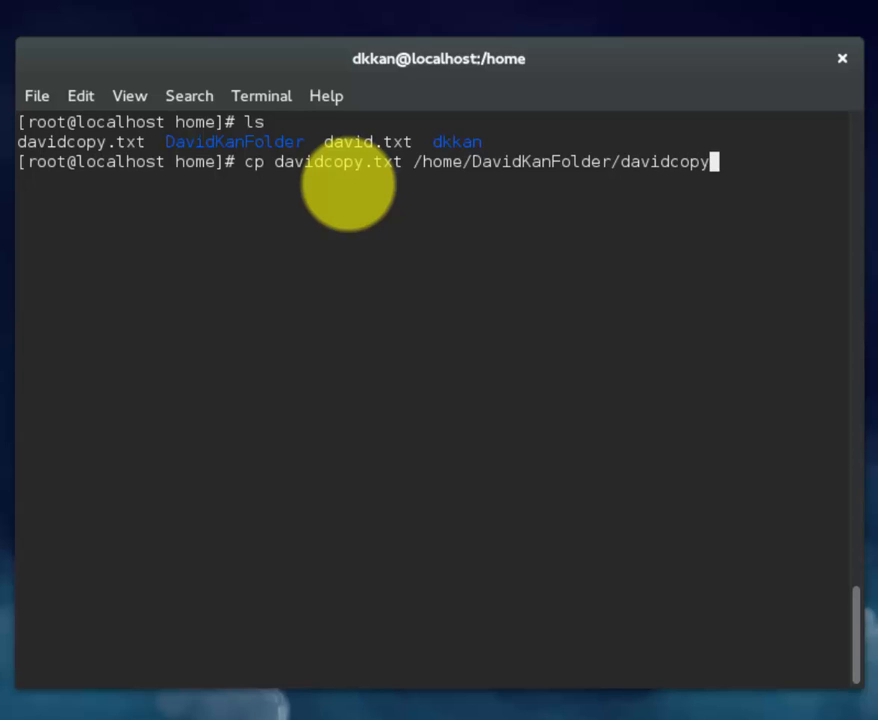
{"action": "type", "text": "2.txt"}
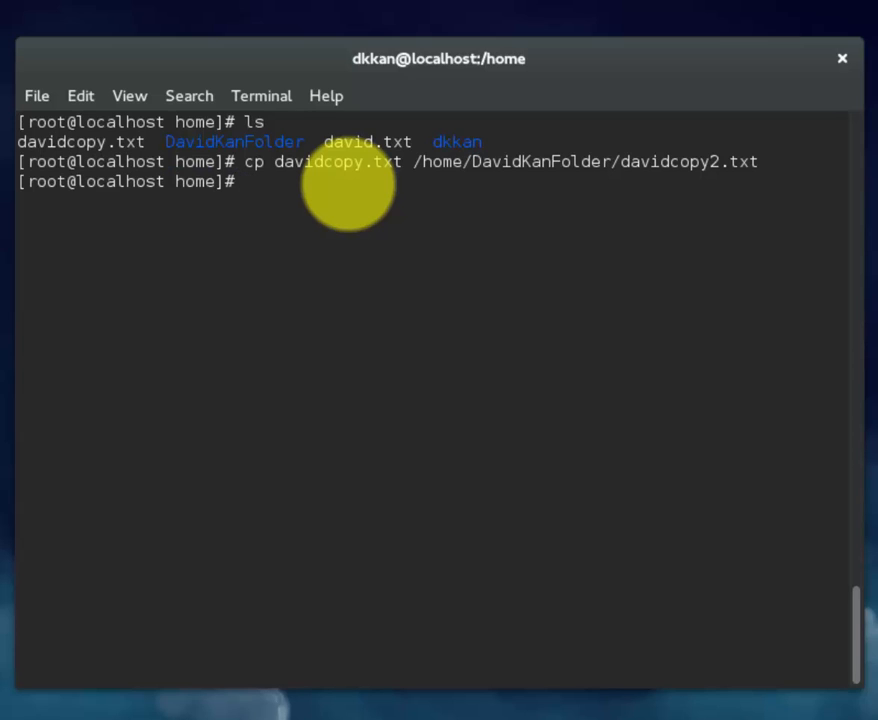
- List home, enter DavidKanFolder and confirm davidcopy2.txt is there
{"action": "type", "text": "ls"}
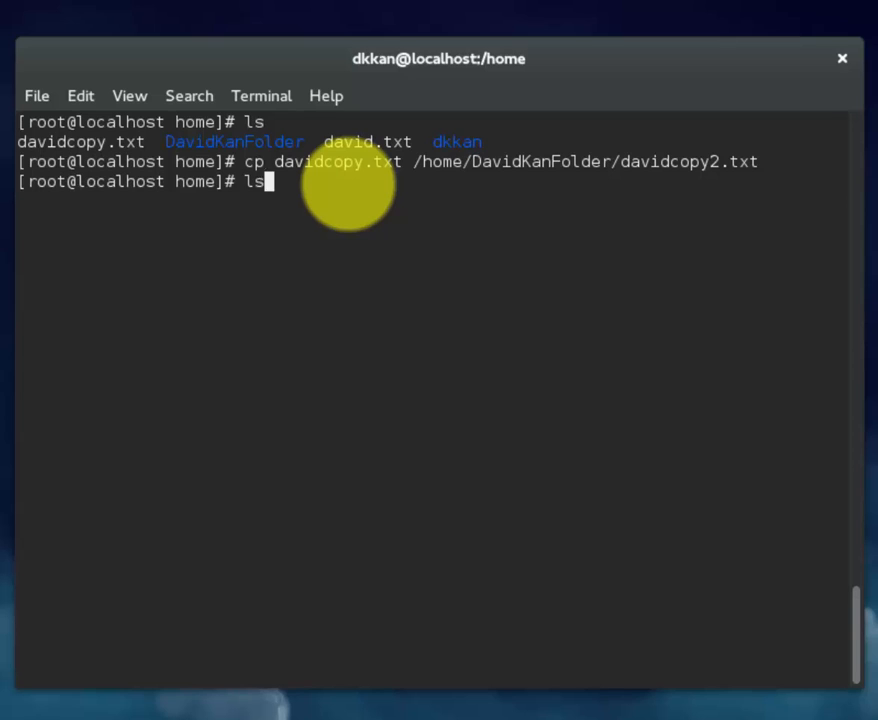
{"action": "type", "text": "cd DavidKanFolder/"}
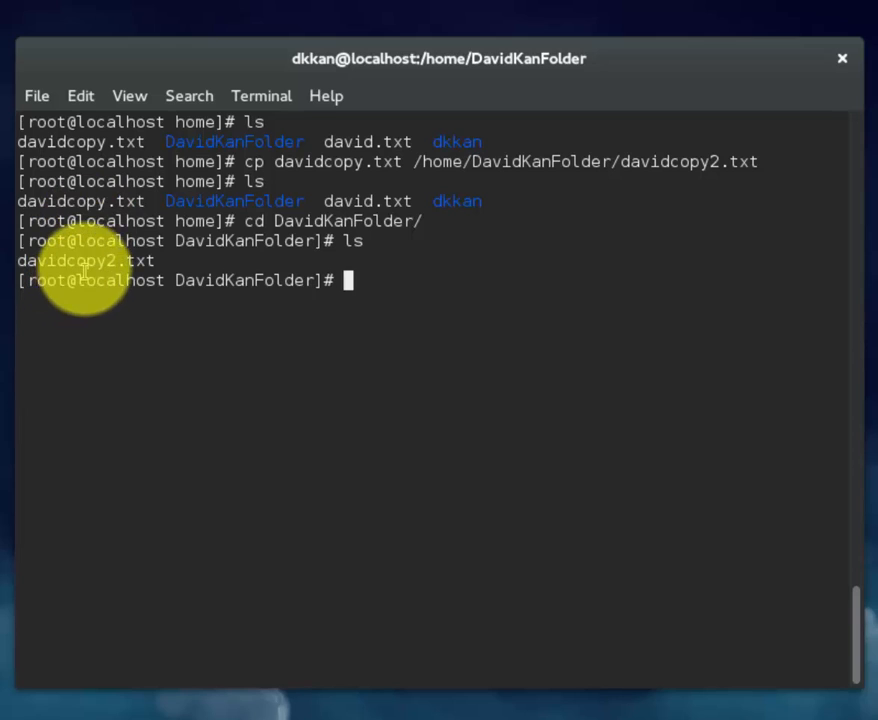
{"action": "double_click", "coordinate": [84, 260]}
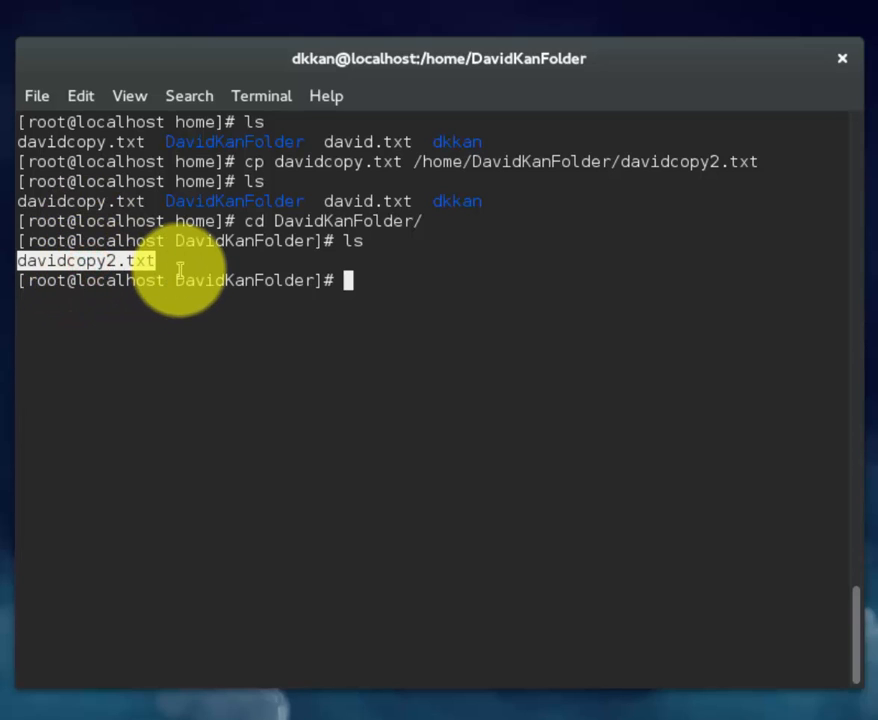
- Return to /home with cd .., relist it, and begin an rm command
{"action": "type", "text": "cd .."}
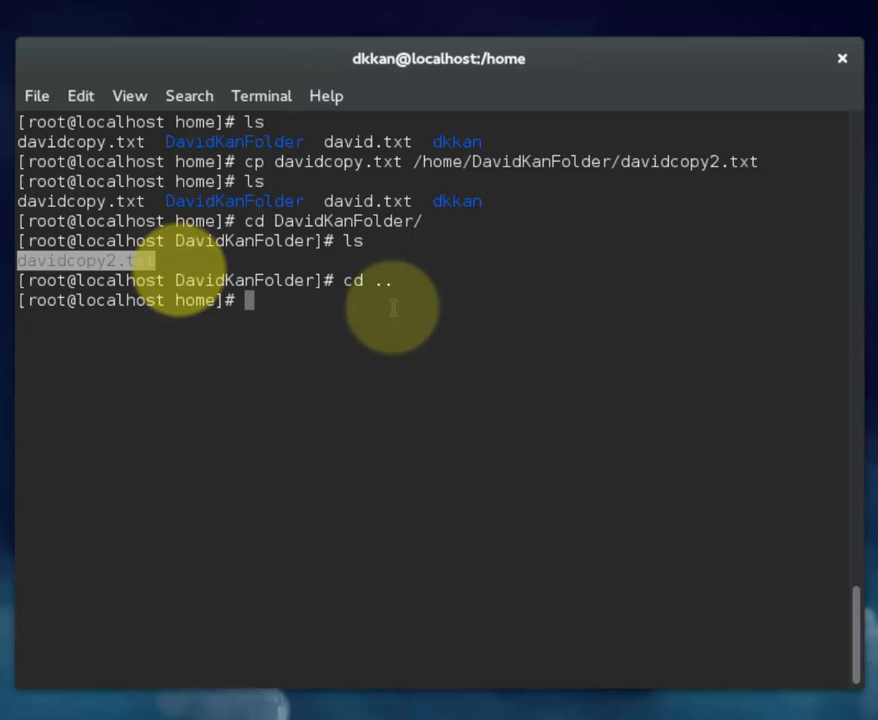
{"action": "type", "text": "ls"}
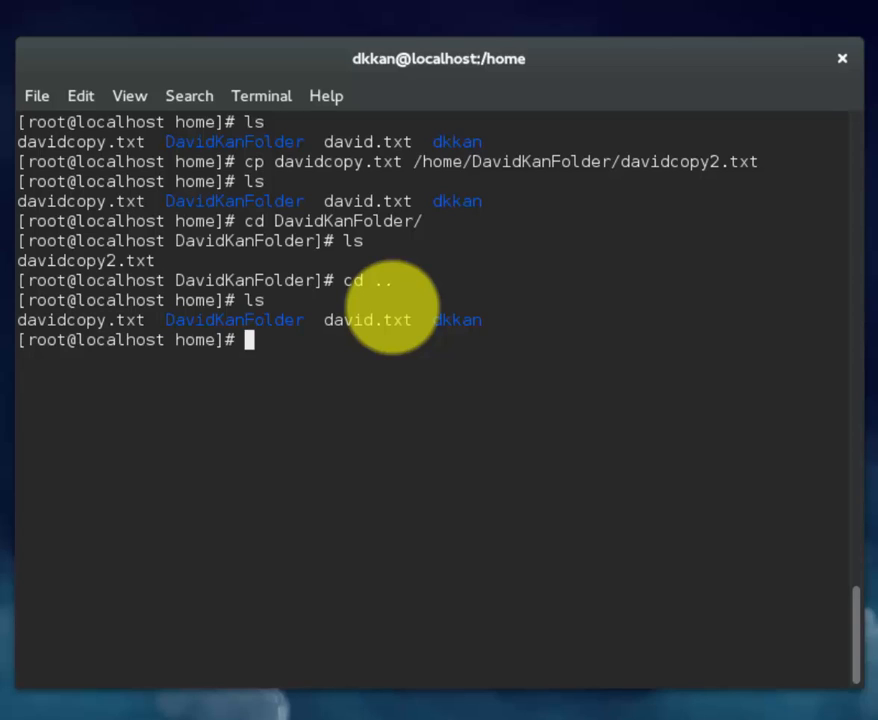
{"action": "type", "text": "rm"}
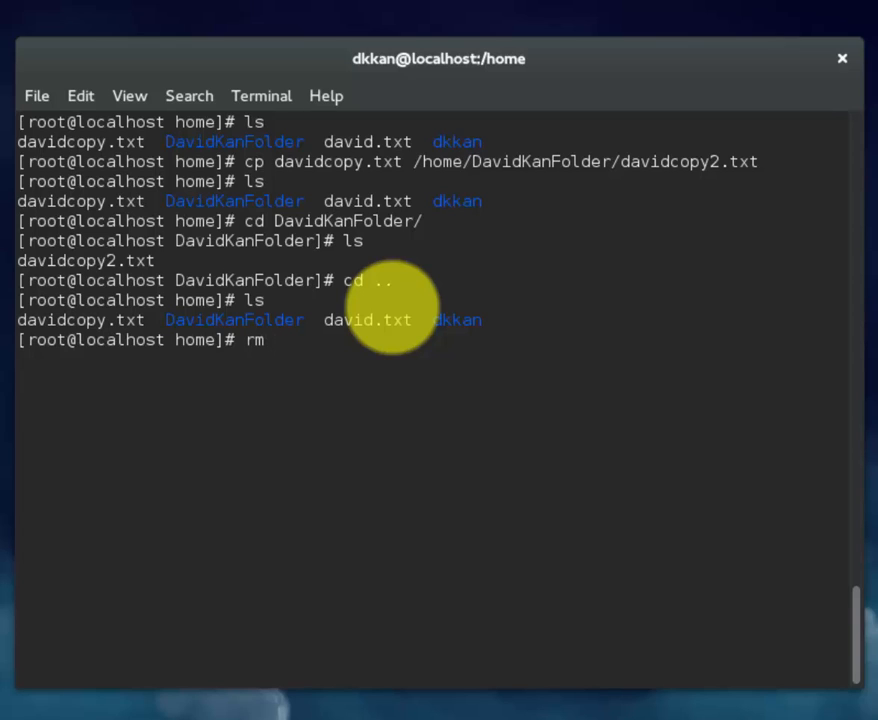
- Remove davidcopy.txt with rm, then relist with ls and !! to verify it is gone
{"action": "type", "text": "david"}
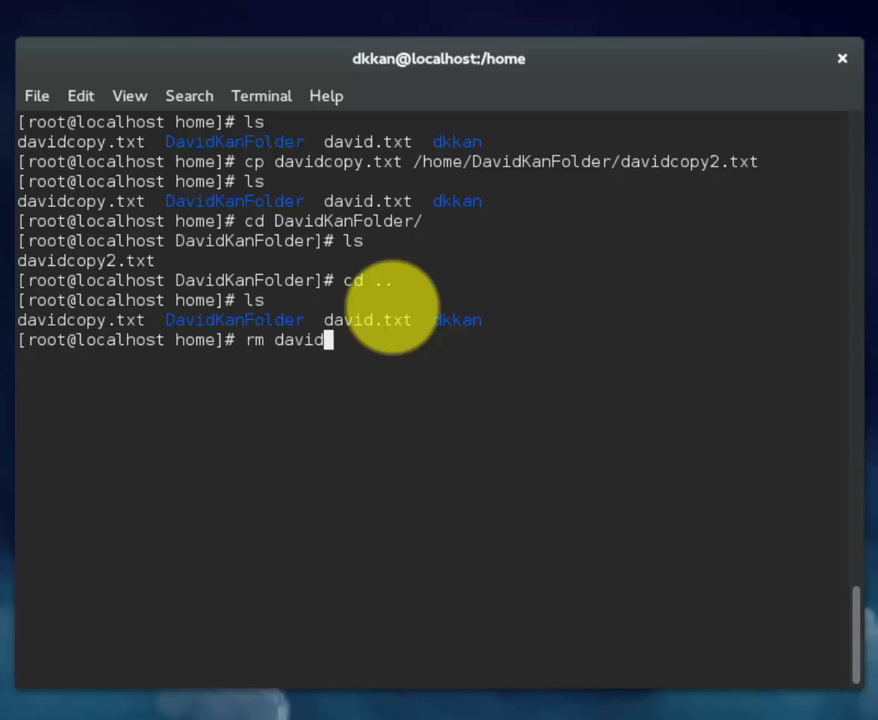
{"action": "type", "text": "copy.txt"}
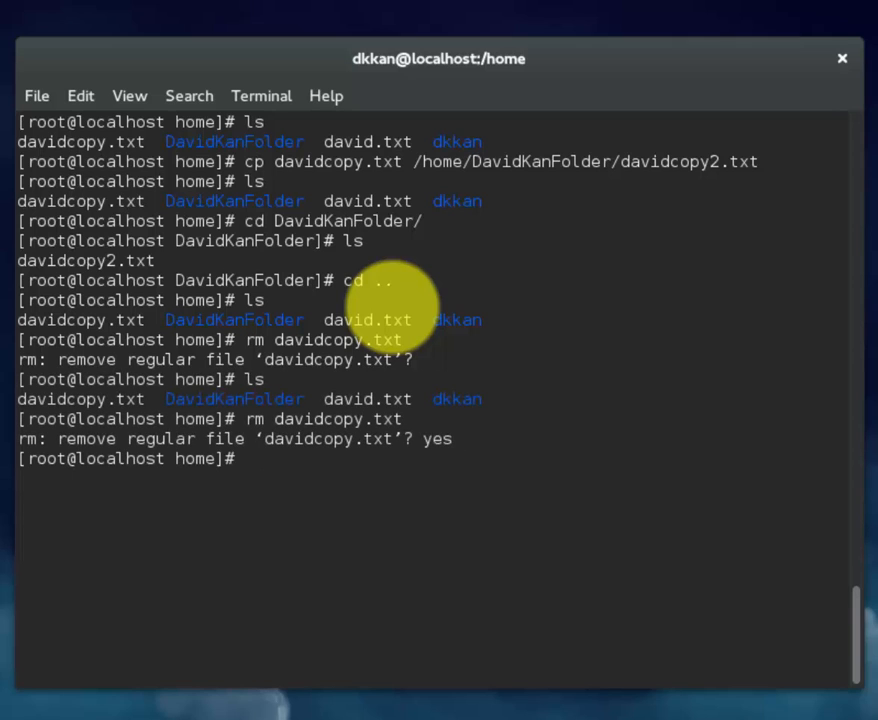
{"action": "type", "text": "ls"}
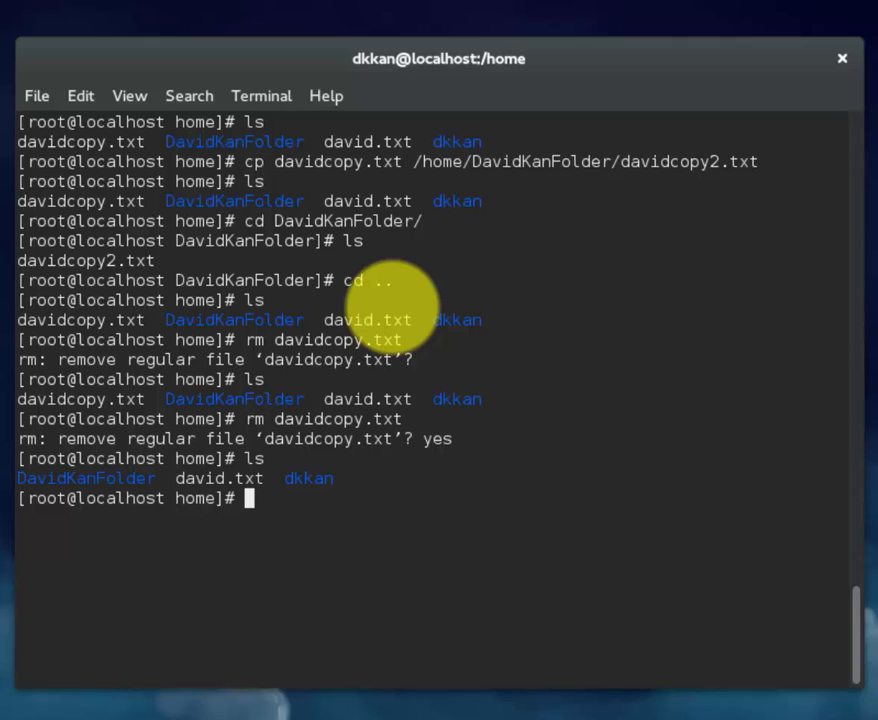
{"action": "type", "text": "!!"}
{"action": "type", "text": "cd .."}
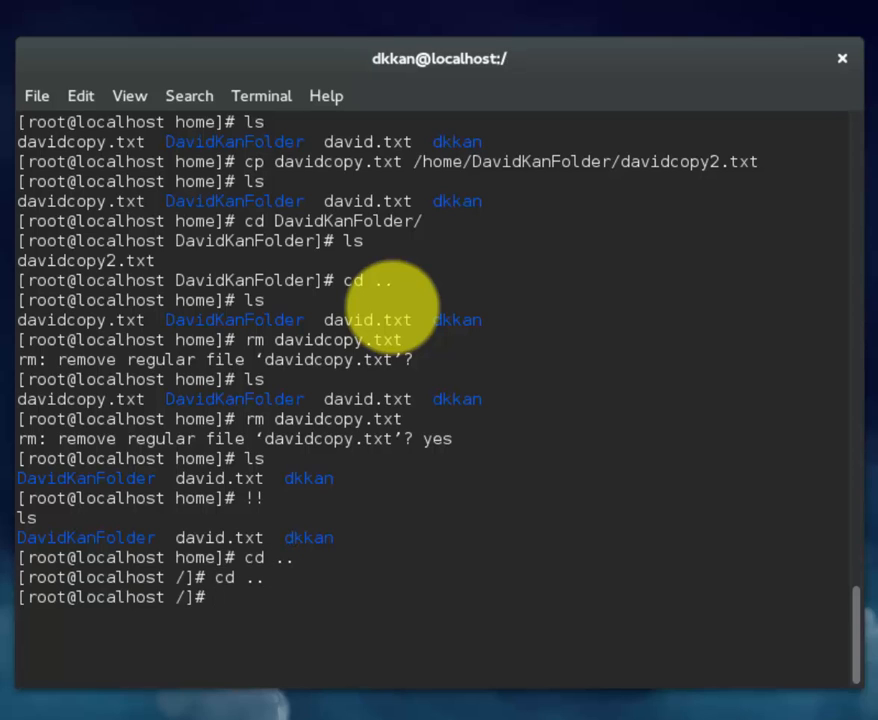
{"action": "type", "text": "ls"}
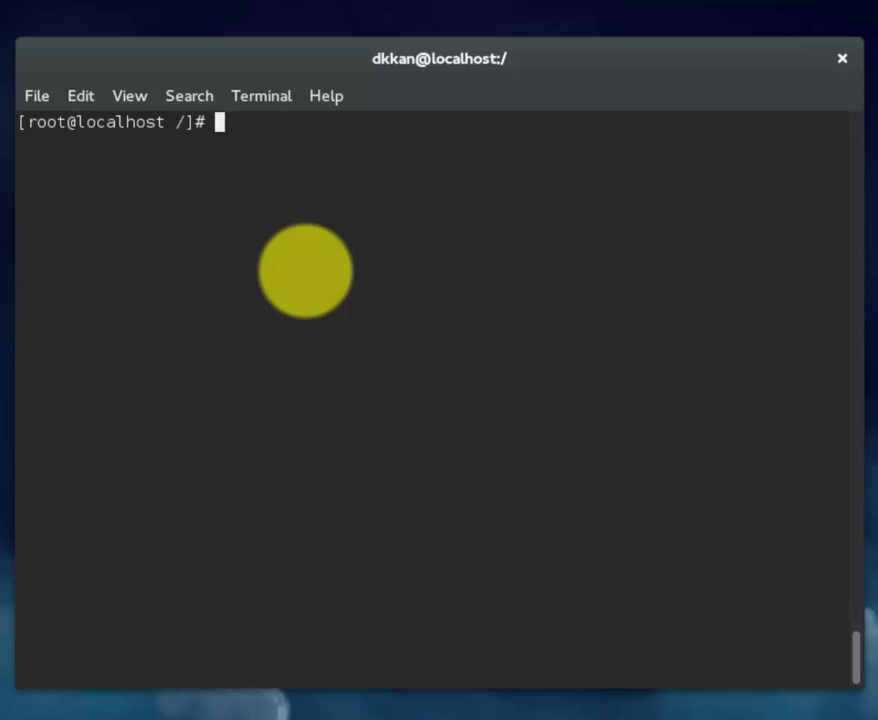
- Run find -name david.txt from root, locating ./home/david.txt, then cd home
{"action": "type", "text": "find -name"}
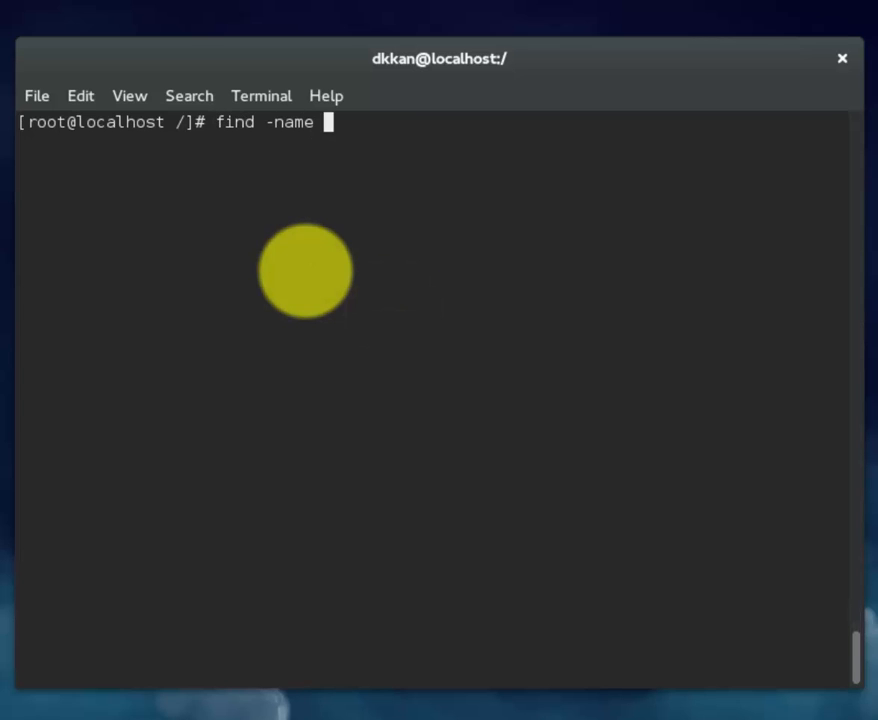
{"action": "type", "text": "david.tx"}
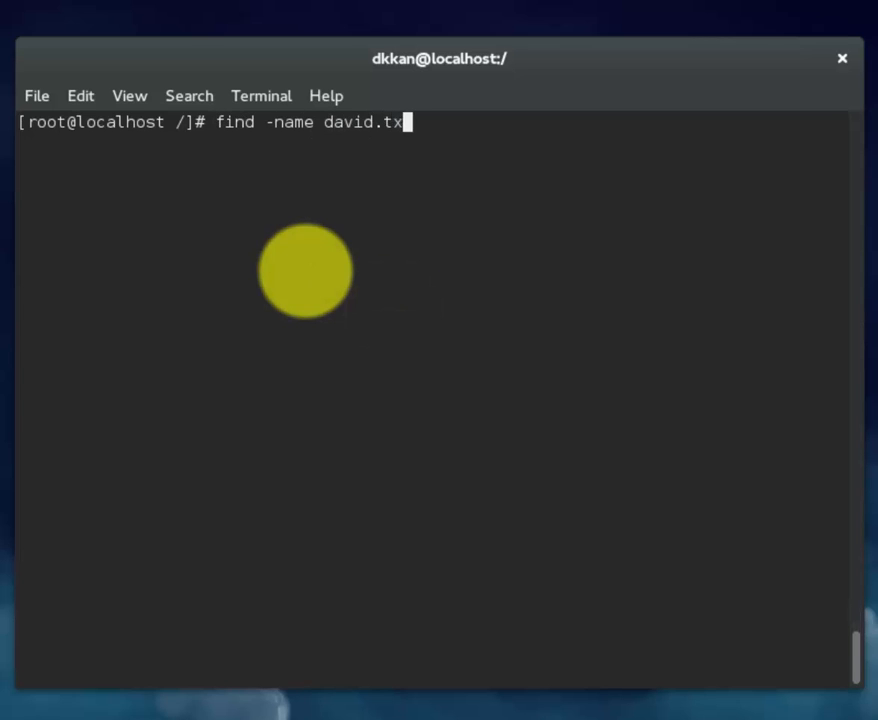
{"action": "type", "text": "t"}
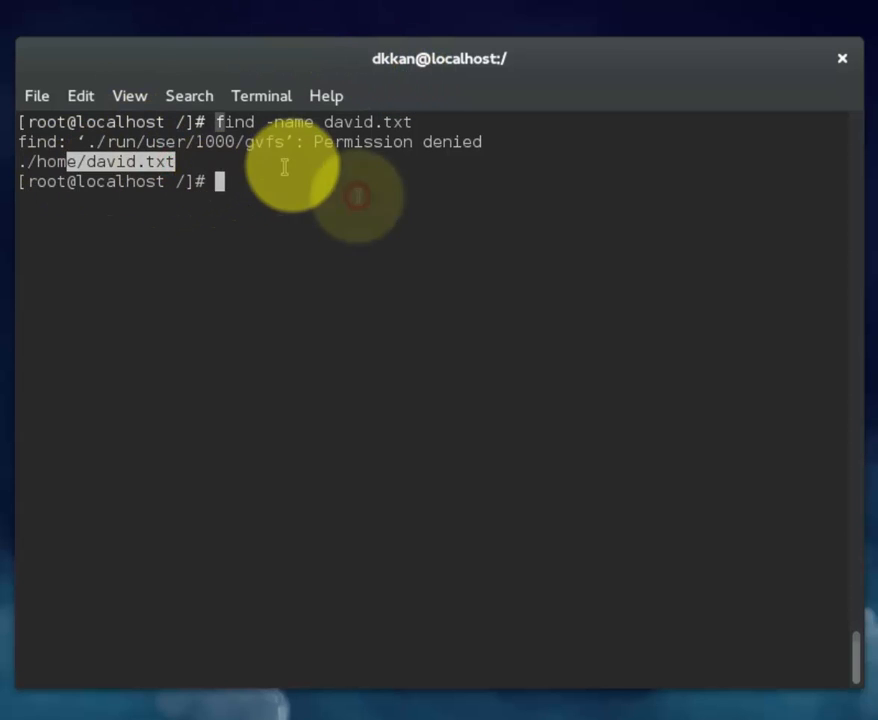
{"action": "type", "text": "cd home"}
{"action": "type", "text": "cd David"}
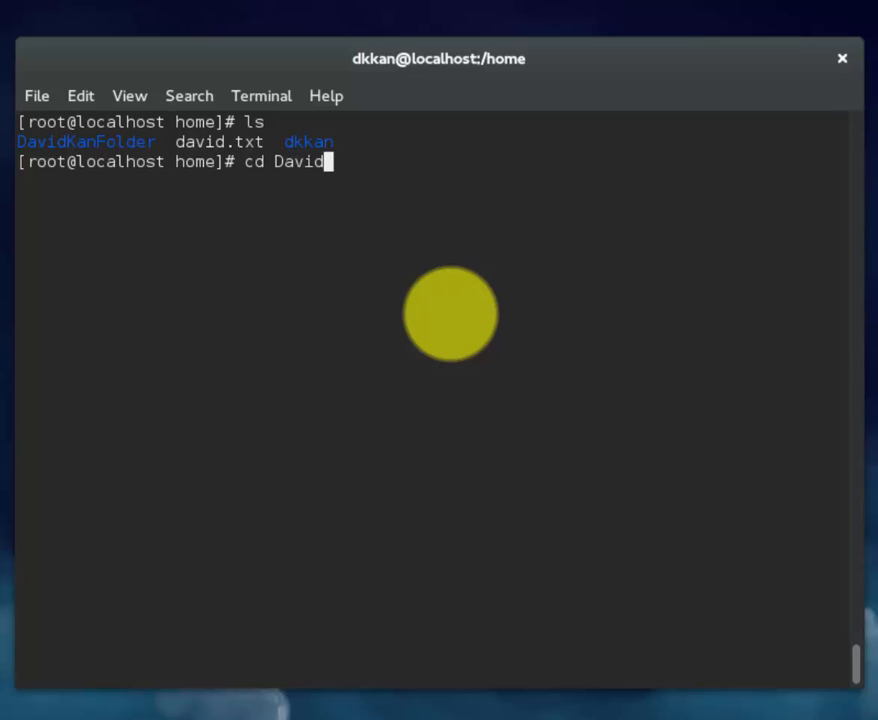
{"action": "key", "text": "Tab"}
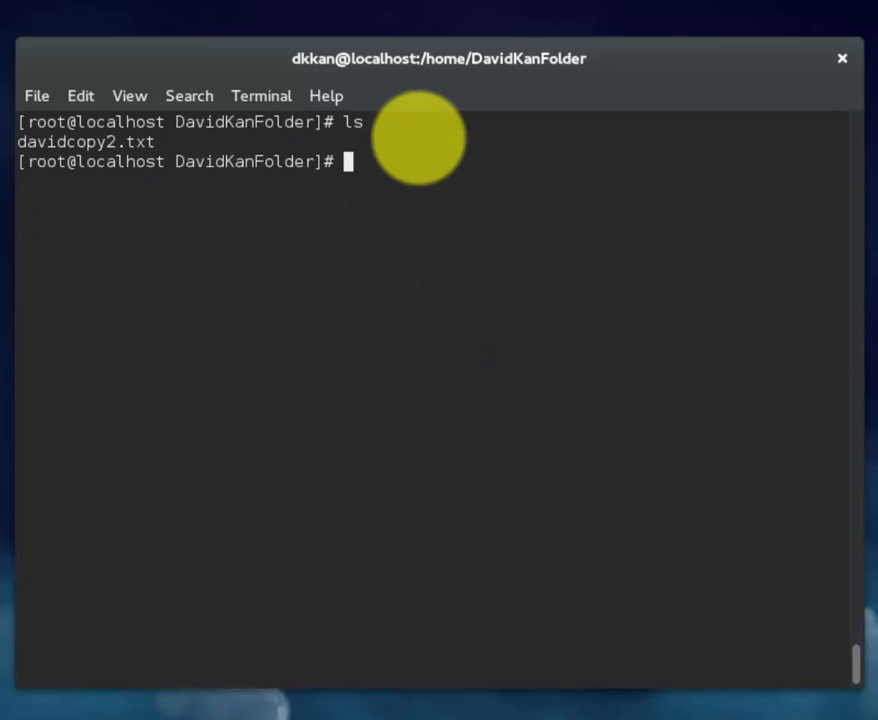
{"action": "type", "text": "g"}
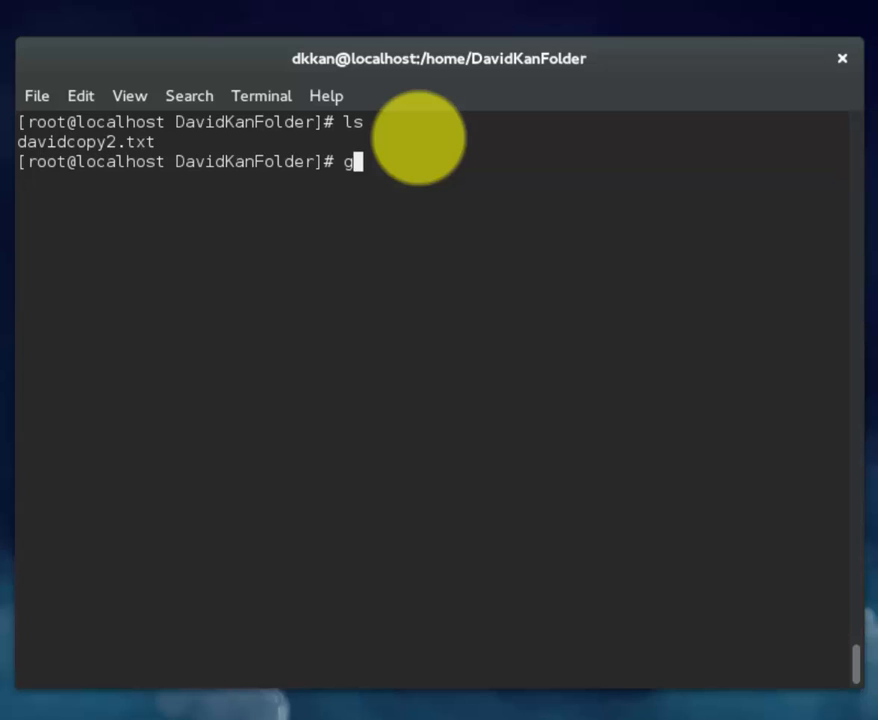
{"action": "type", "text": "rep Ka"}
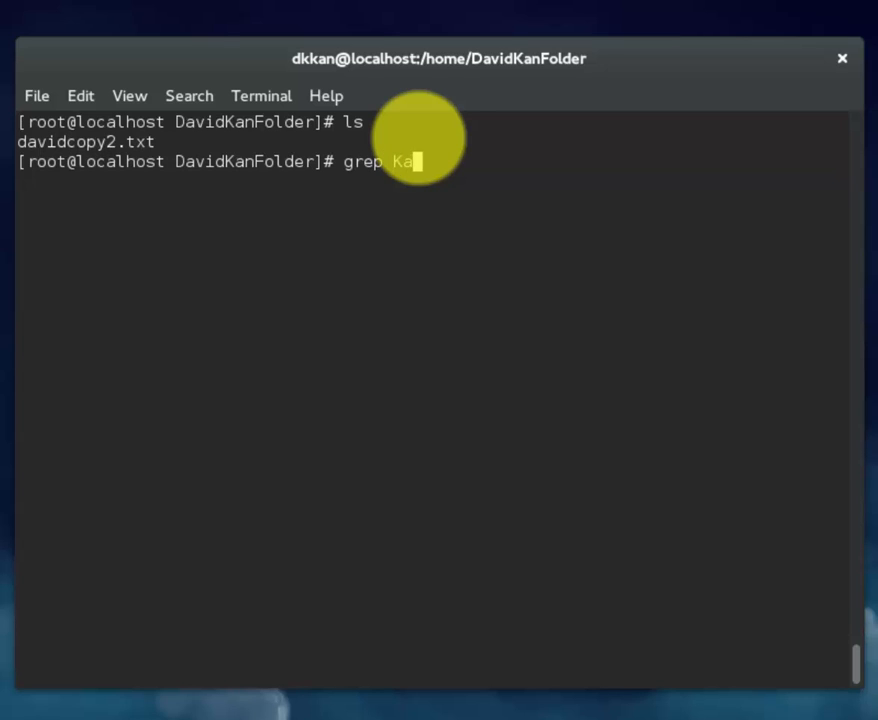
{"action": "type", "text": "n"}
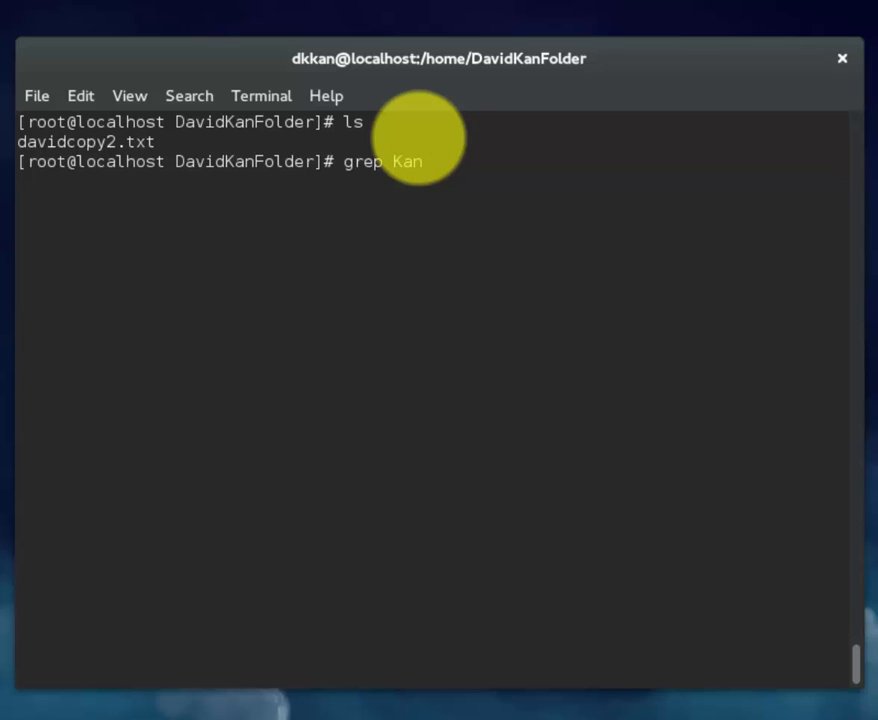
{"action": "type", "text": "davidcopy2.txt"}
{"action": "type", "text": "l"}
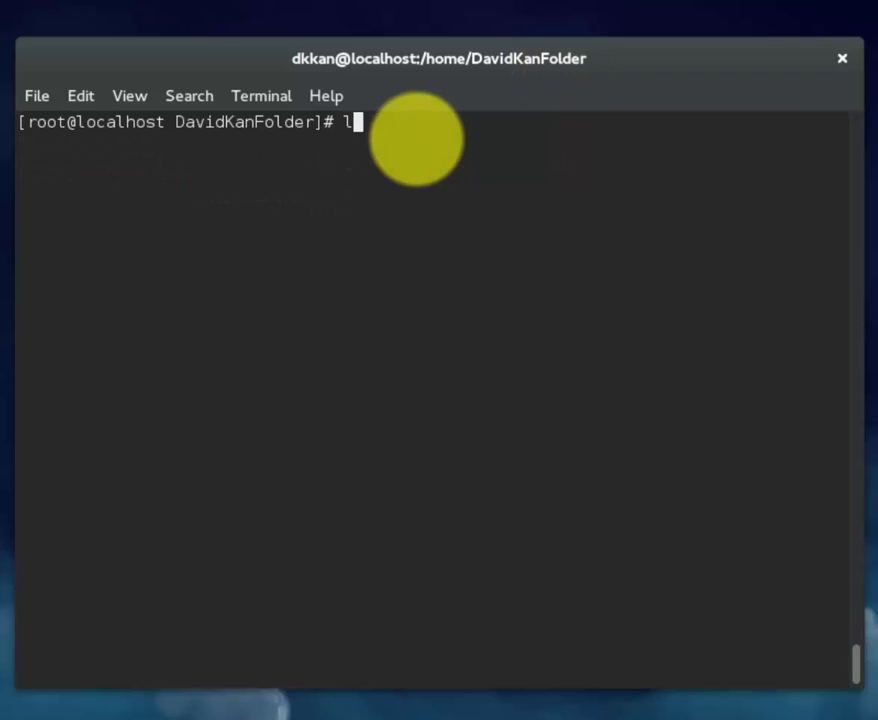
- Create davidarchive.tar from davidcopy2.txt with tar cf
{"action": "key", "text": "Return"}
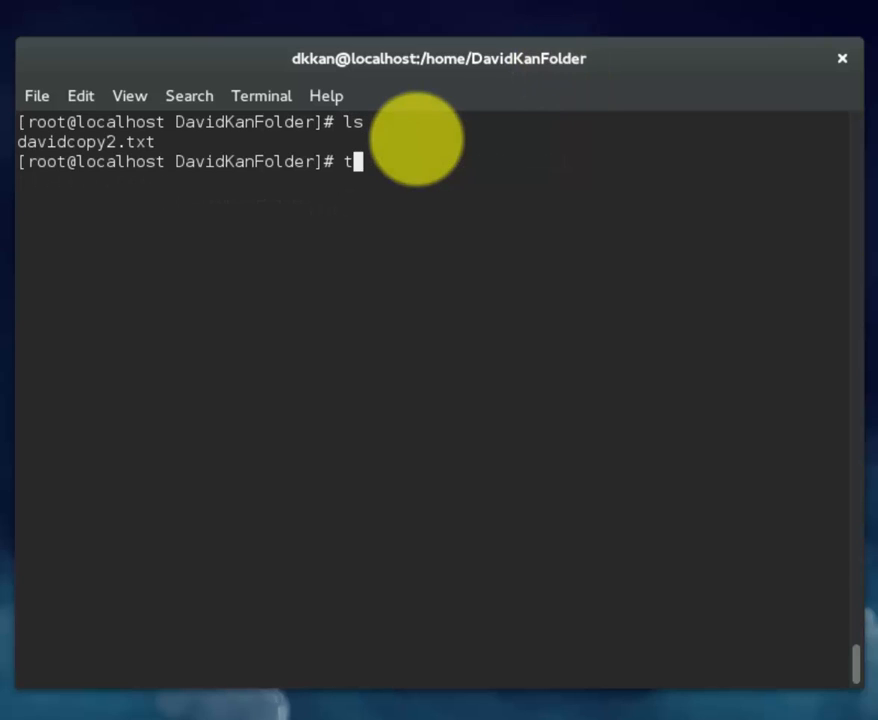
{"action": "type", "text": "ar cf"}
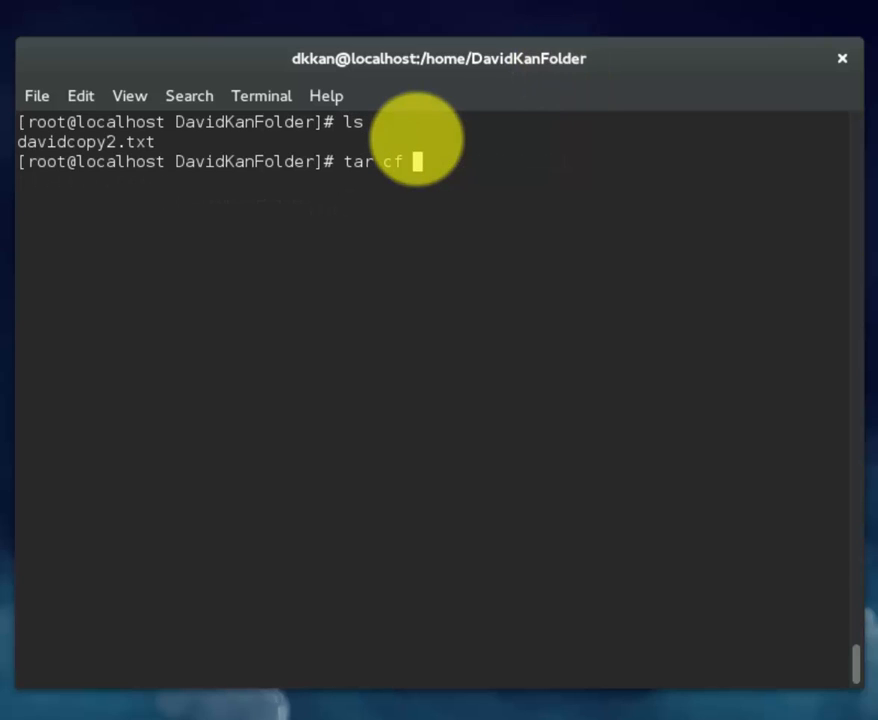
{"action": "type", "text": "david"}
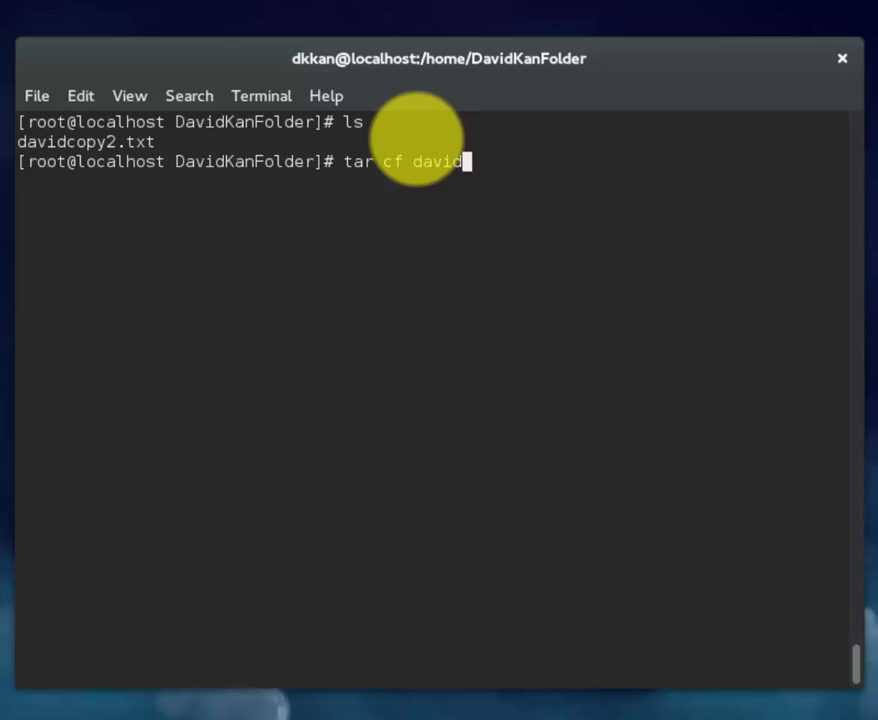
{"action": "type", "text": "archive"}
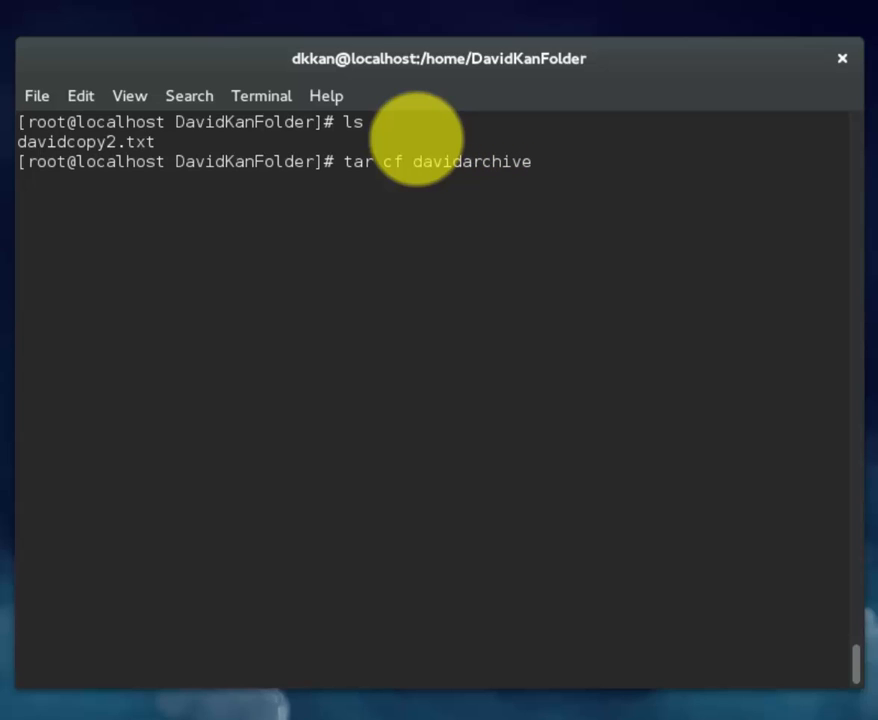
{"action": "type", "text": ".tar"}
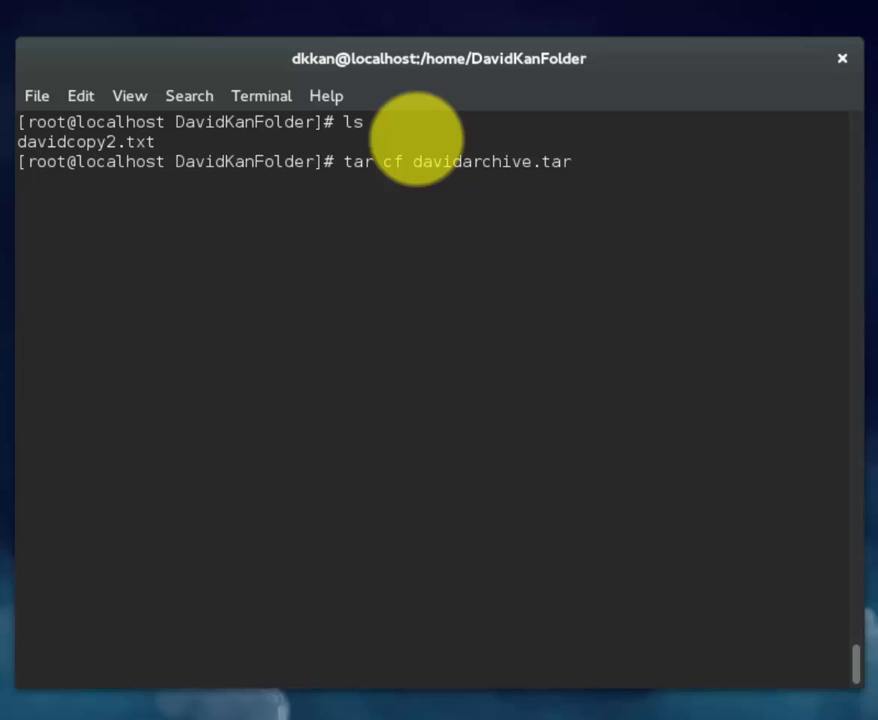
{"action": "type", "text": "davidcopy2.txt"}
{"action": "type", "text": "ls"}
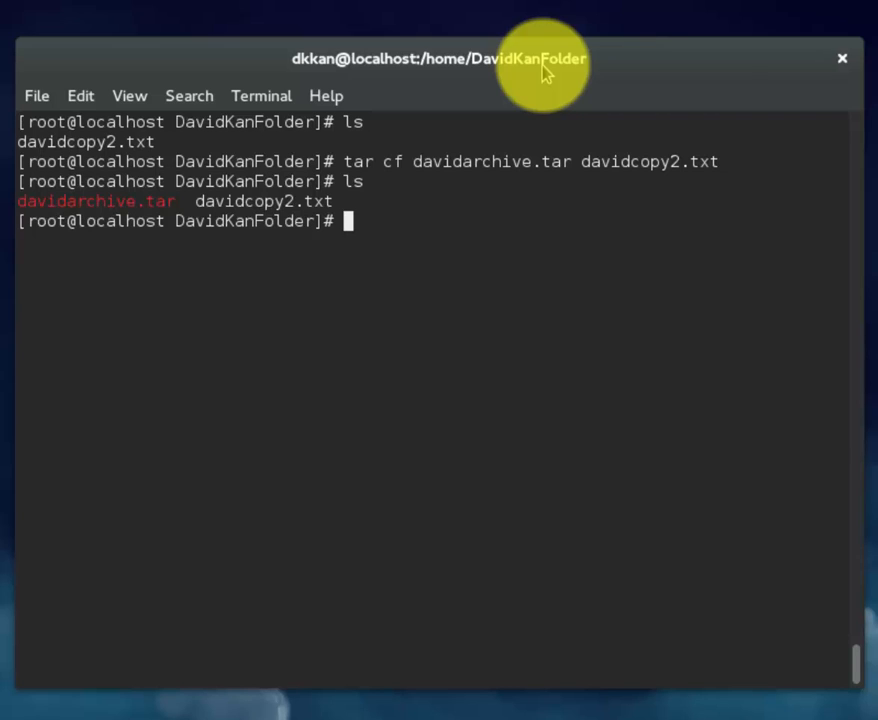
- Delete davidcopy2.txt with rm, answering yes to the prompt
{"action": "type", "text": "rm"}
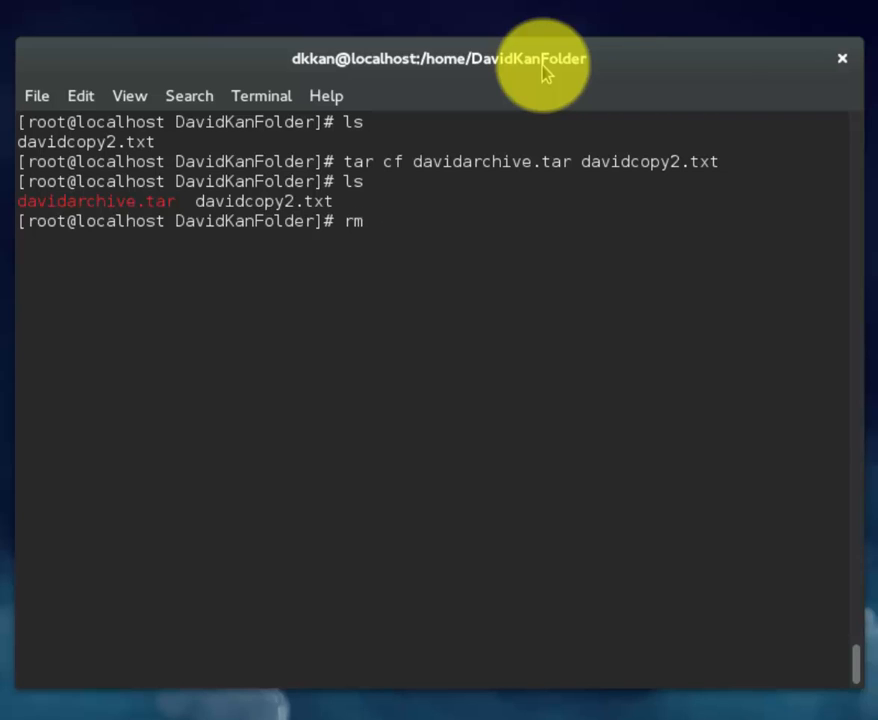
{"action": "type", "text": "davidcopy2.txt"}
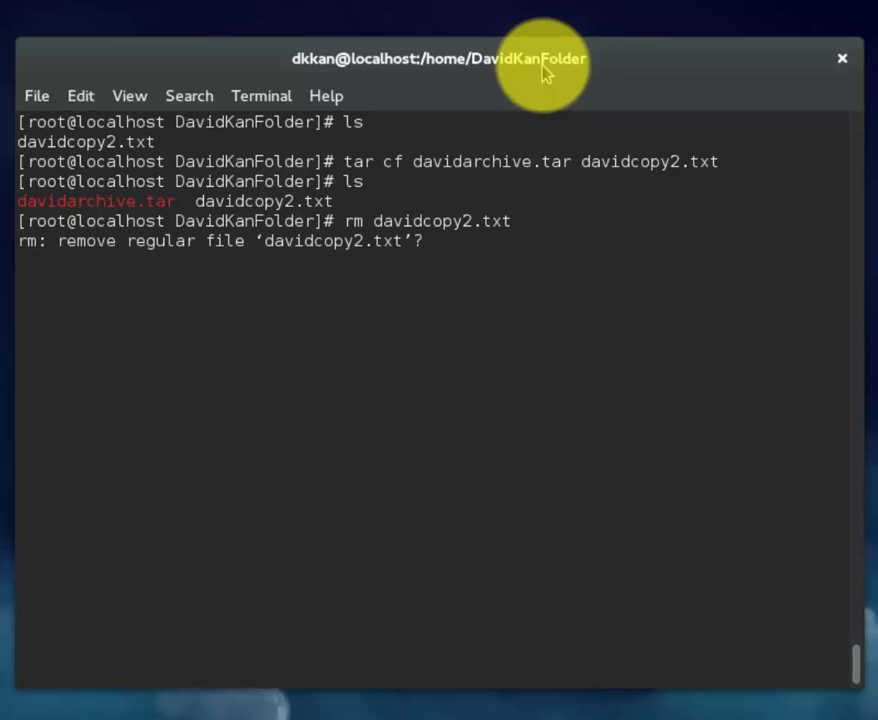
{"action": "type", "text": "yes"}
{"action": "type", "text": "tar"}
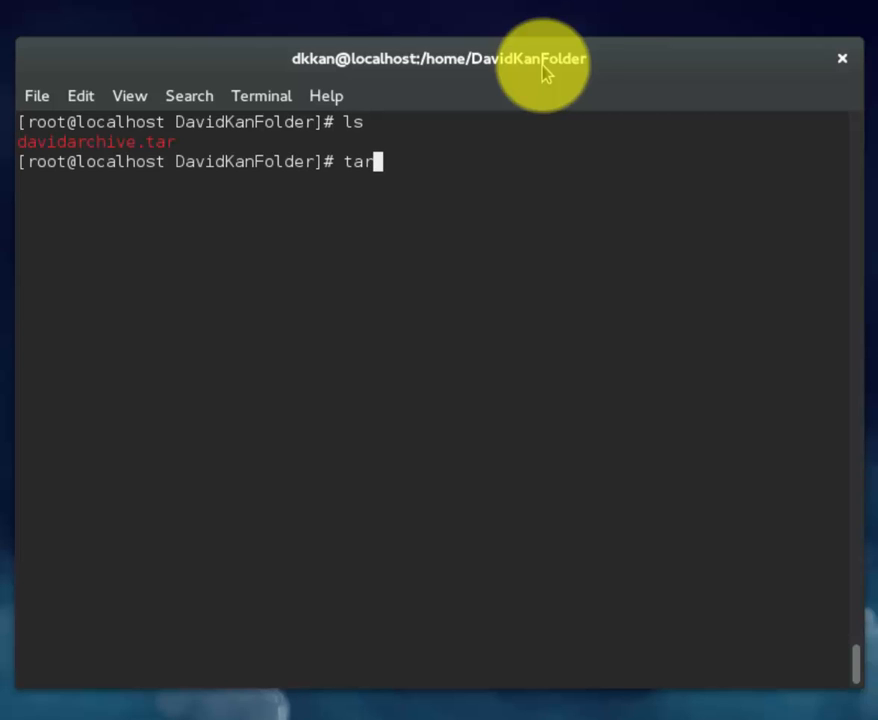
- Extract davidarchive.tar with tar xf to restore davidcopy2.txt, then start typing top
{"action": "type", "text": "xf"}
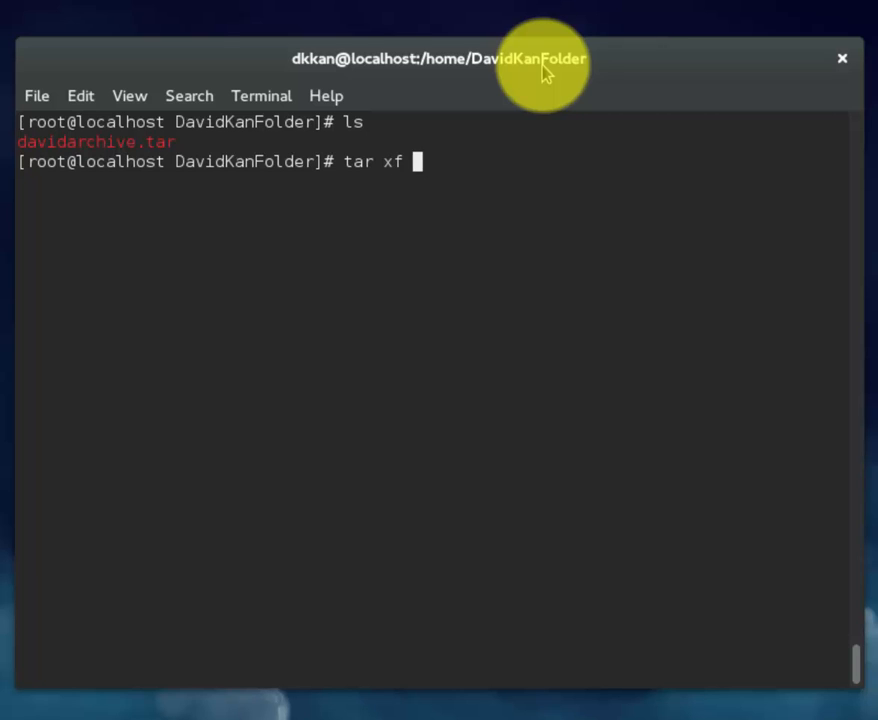
{"action": "type", "text": "davidarchive.tar"}
{"action": "type", "text": "ls"}
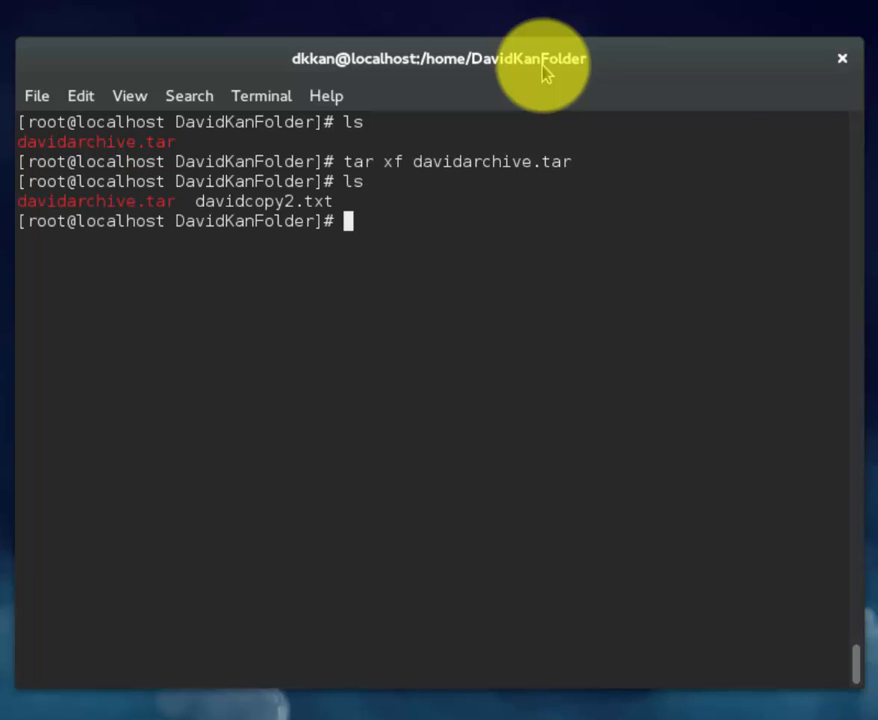
{"action": "type", "text": "top"}
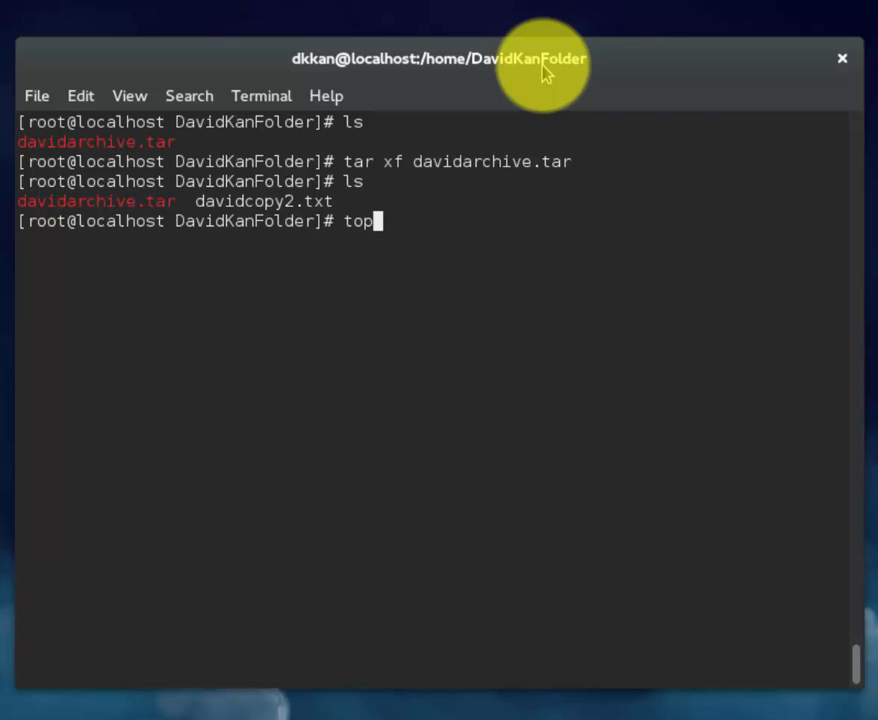
- Run top to view live processes, quit with q, and type clear
{"action": "key", "text": "Return"}
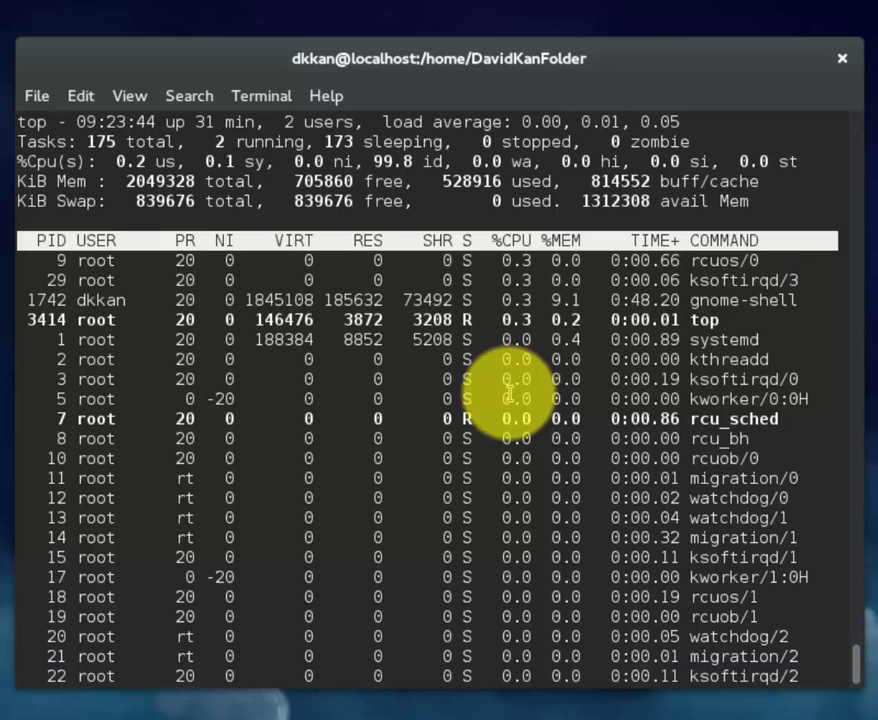
{"action": "key", "text": "q"}
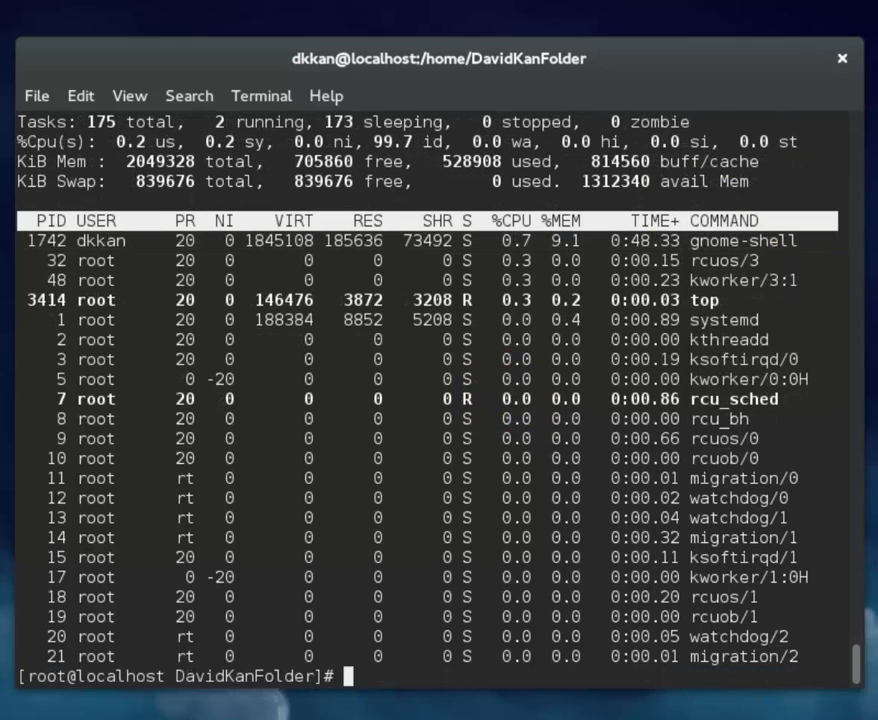
{"action": "type", "text": "clear"}
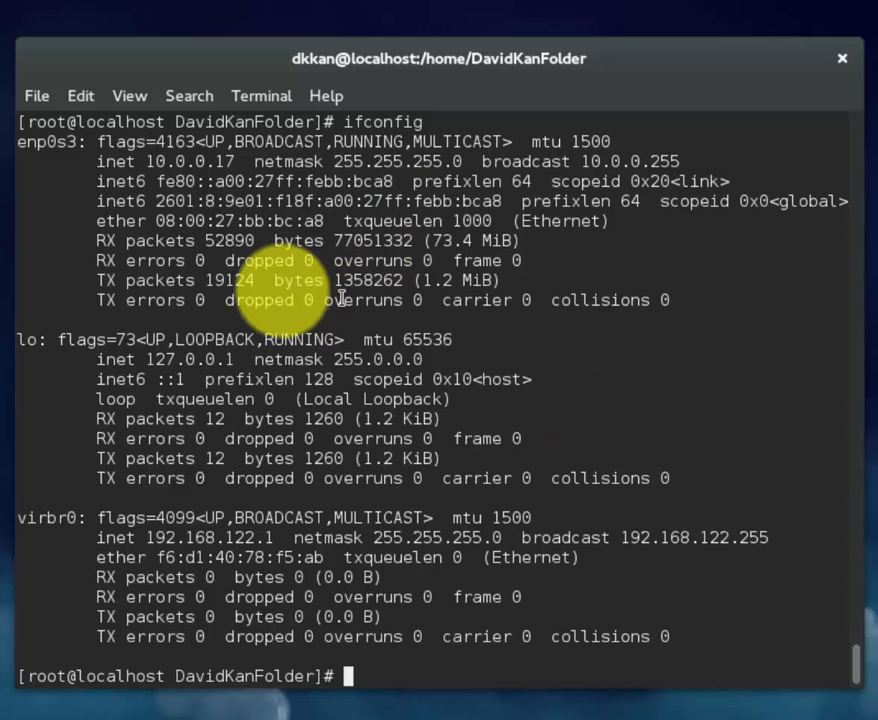
- Review the ifconfig output for enp0s3, lo and virbr0, then begin a ping command
{"action": "double_click", "coordinate": [170, 160]}
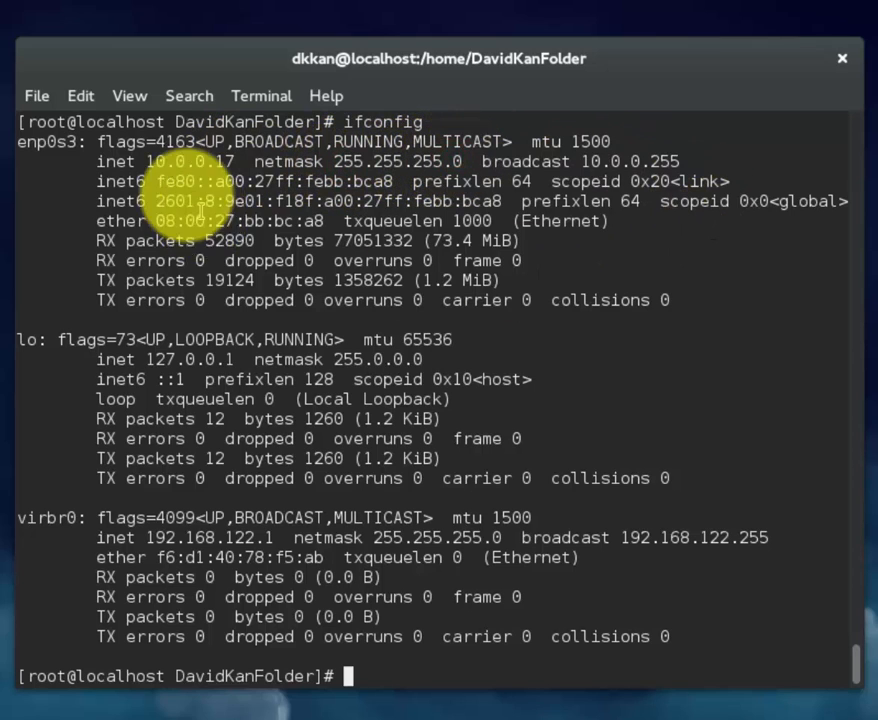
{"action": "mouse_move", "coordinate": [628, 400]}
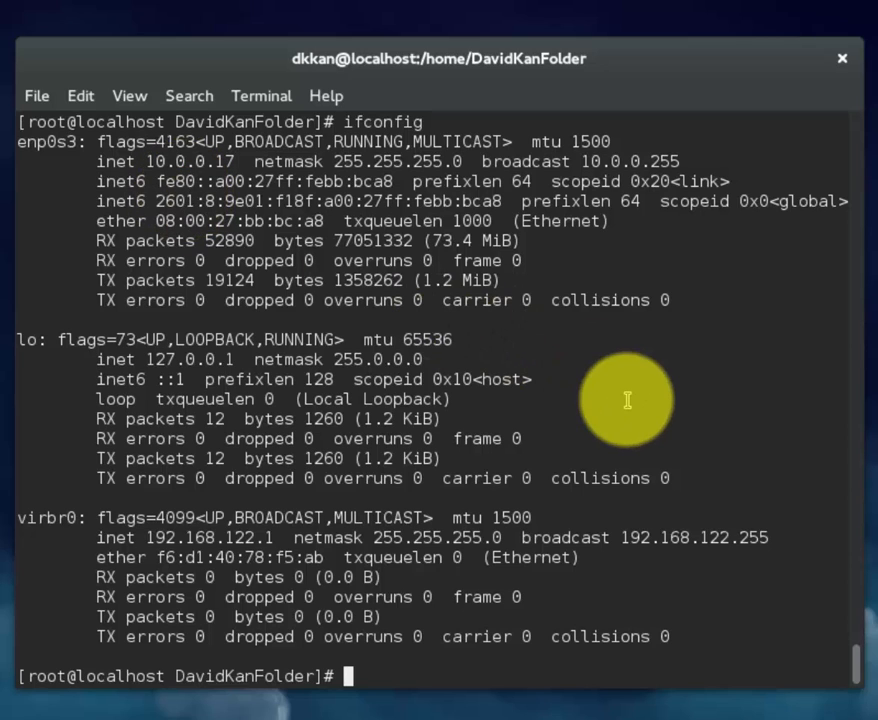
{"action": "type", "text": "ping"}
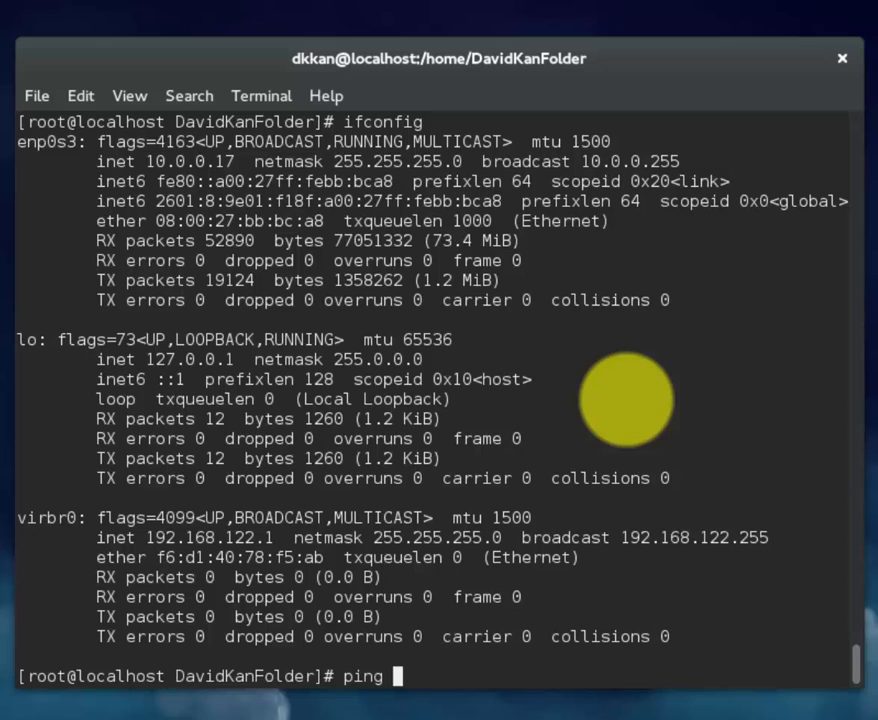
{"action": "type", "text": "www.google."}
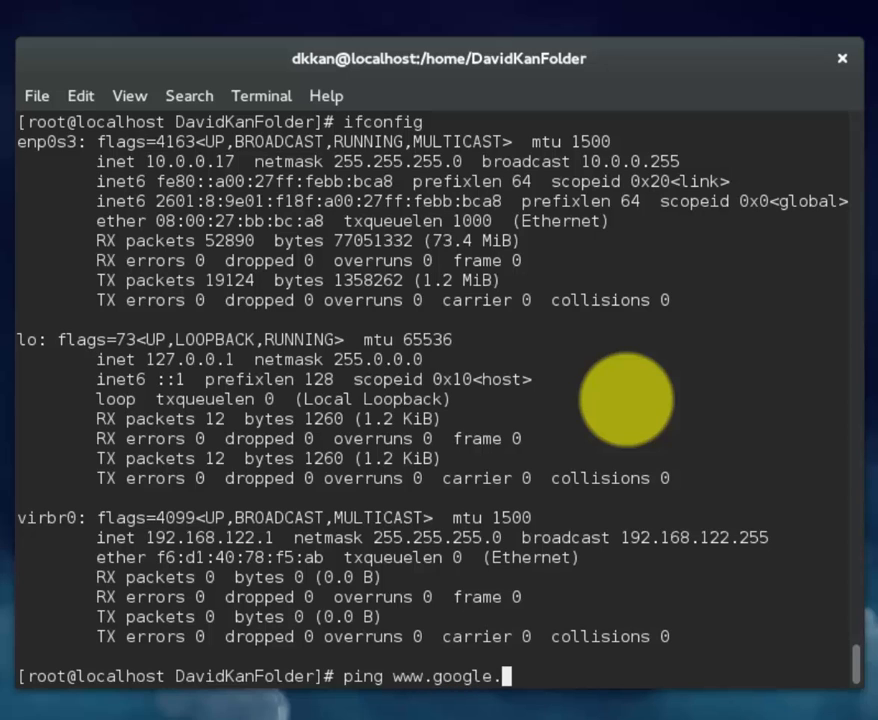
{"action": "type", "text": "com"}
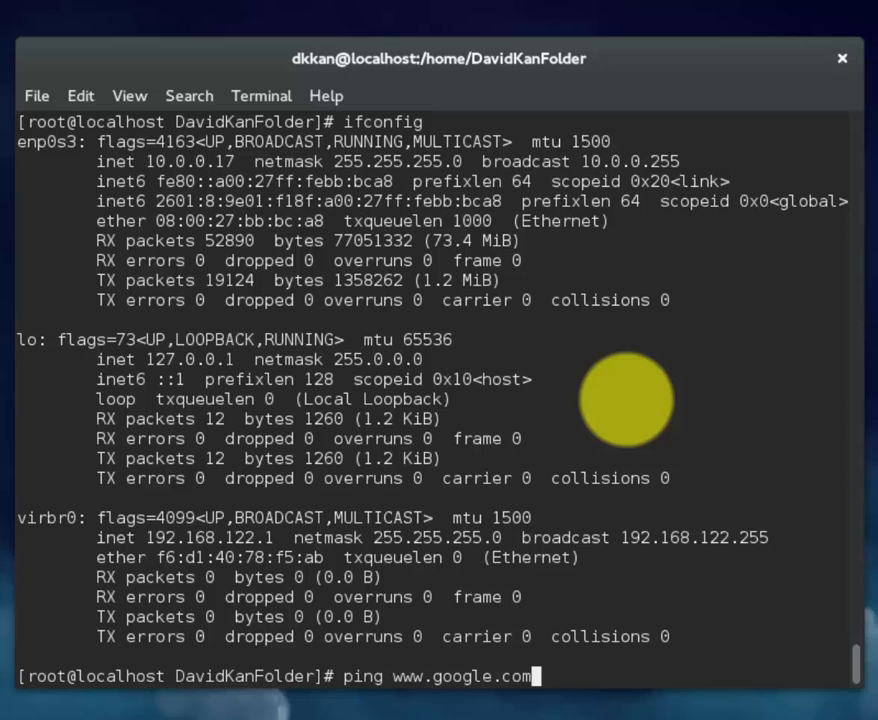
{"action": "key", "text": "Return"}
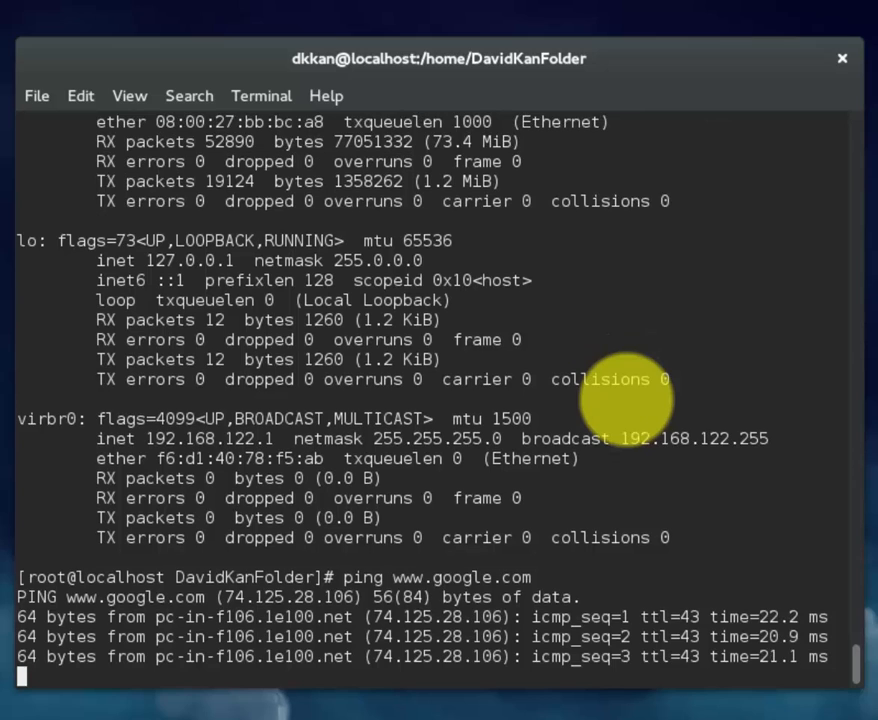
{"action": "scroll", "scroll_direction": "down", "scroll_amount": 3}
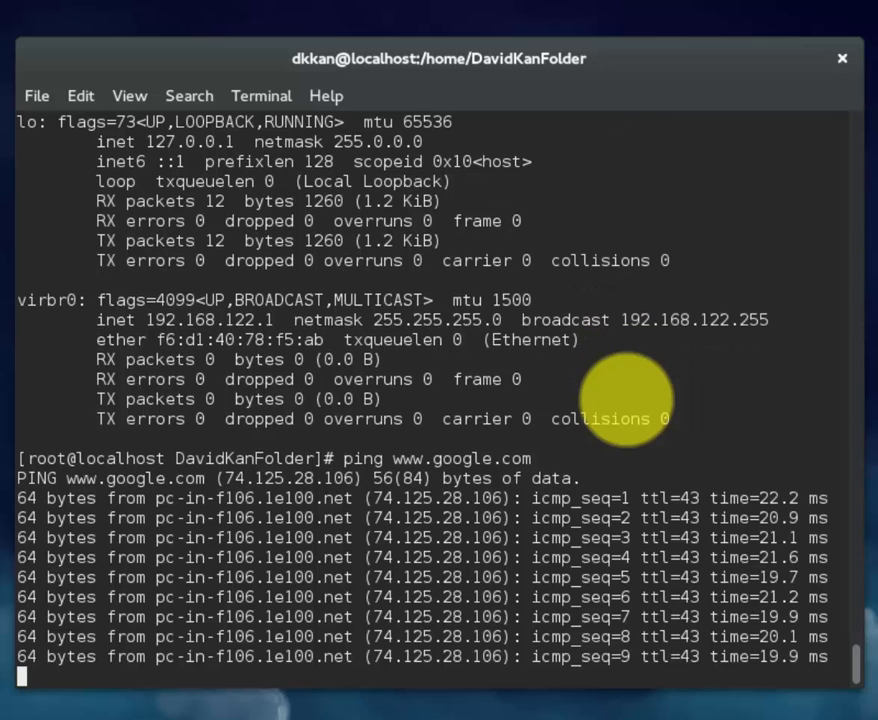
{"action": "key", "text": "ctrl+c"}
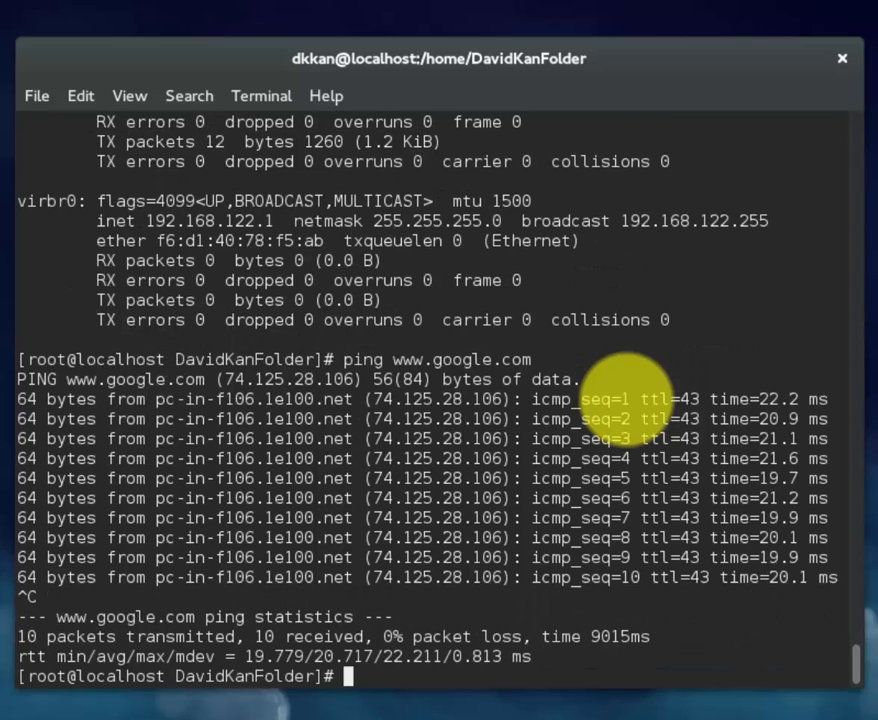
{"action": "type", "text": "dig www.google.com"}
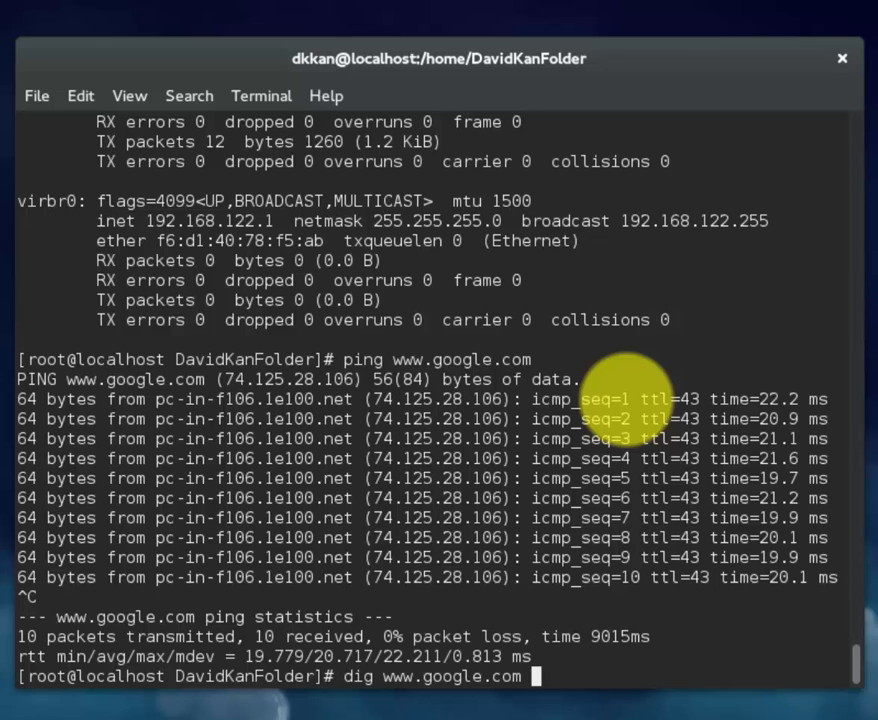
{"action": "key", "text": "Return"}
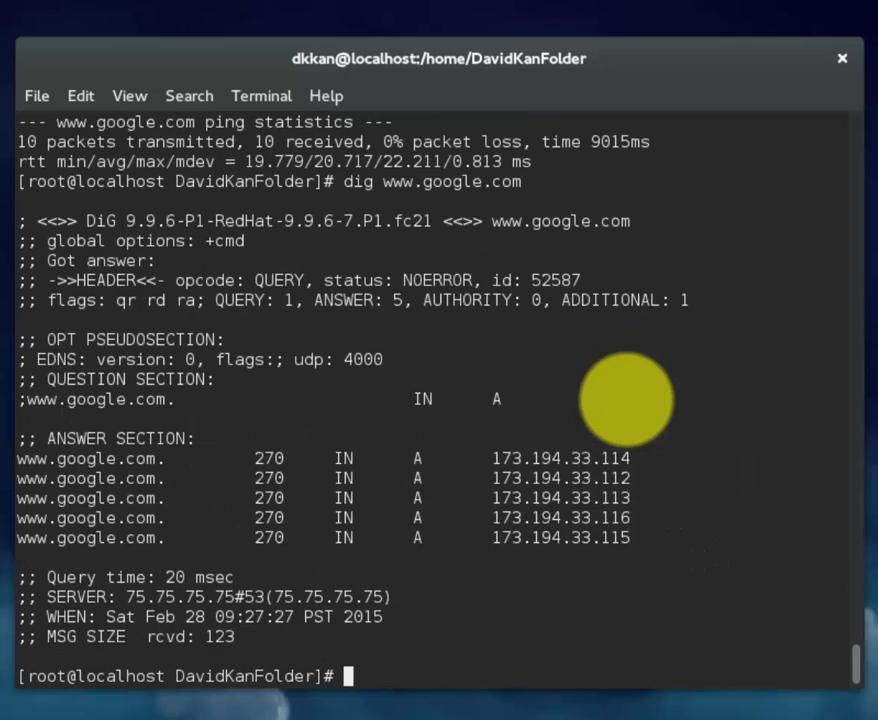
{"action": "type", "text": "exit"}
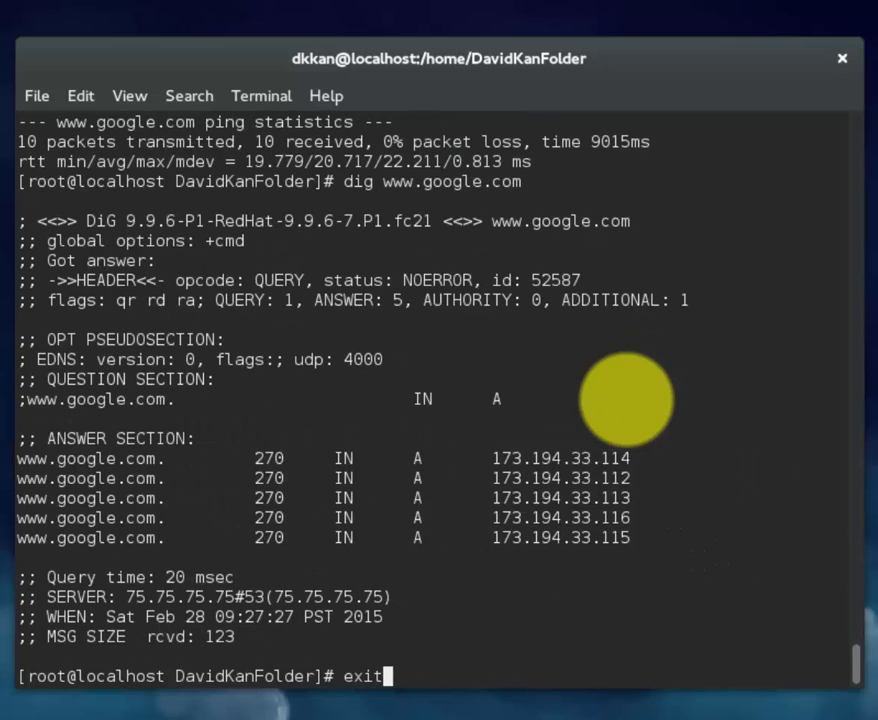
{"action": "key", "text": "Return"}
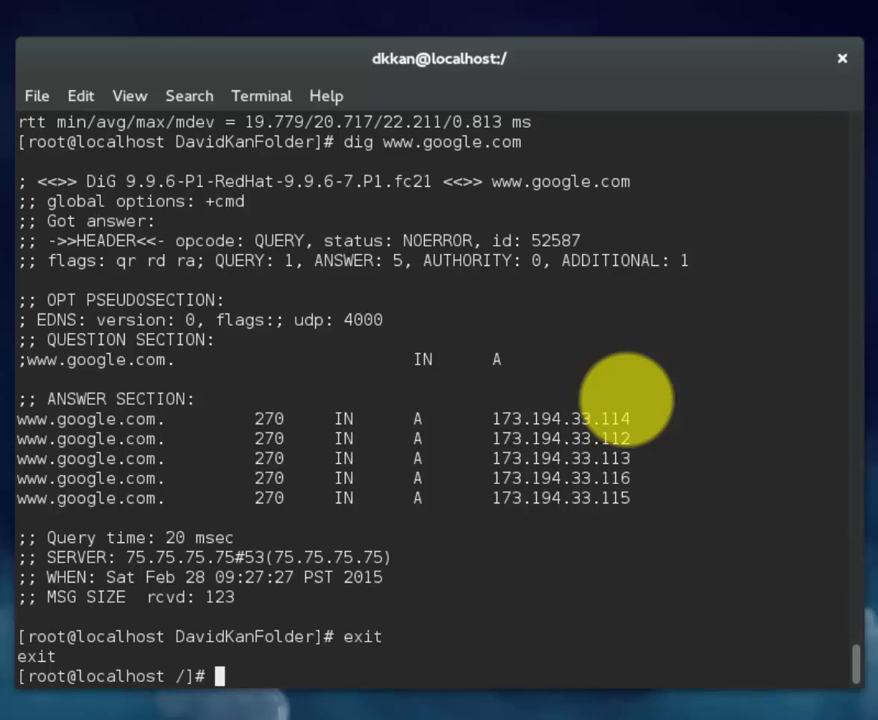
{"action": "mouse_move", "coordinate": [650, 104]}
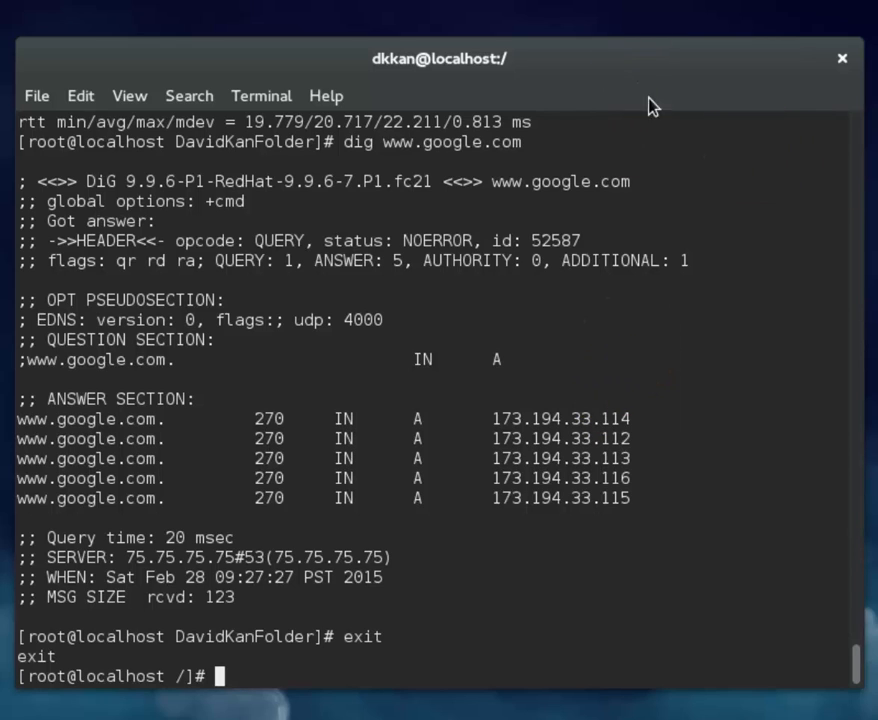